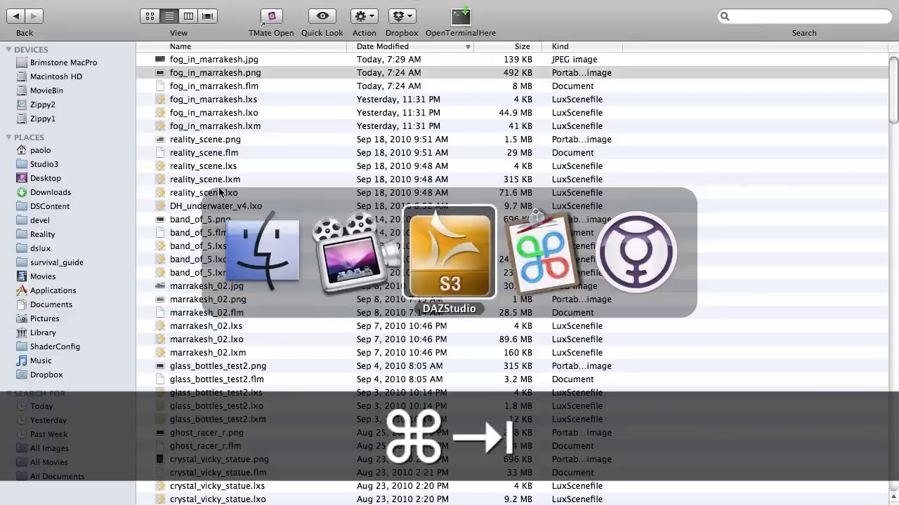
Step: Switch to DAZ Studio and view the Marrakesh scene in Perspective View
left_click(450, 253)
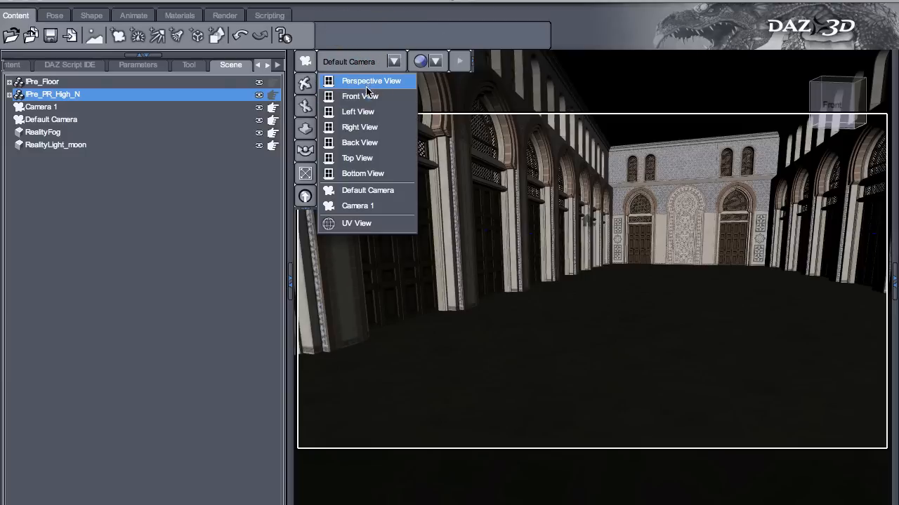
left_click(370, 80)
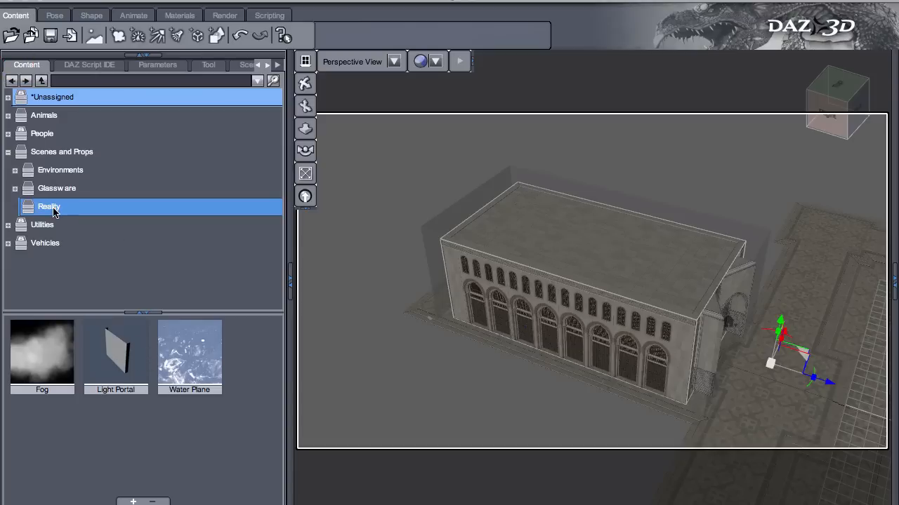
mouse_move(76, 378)
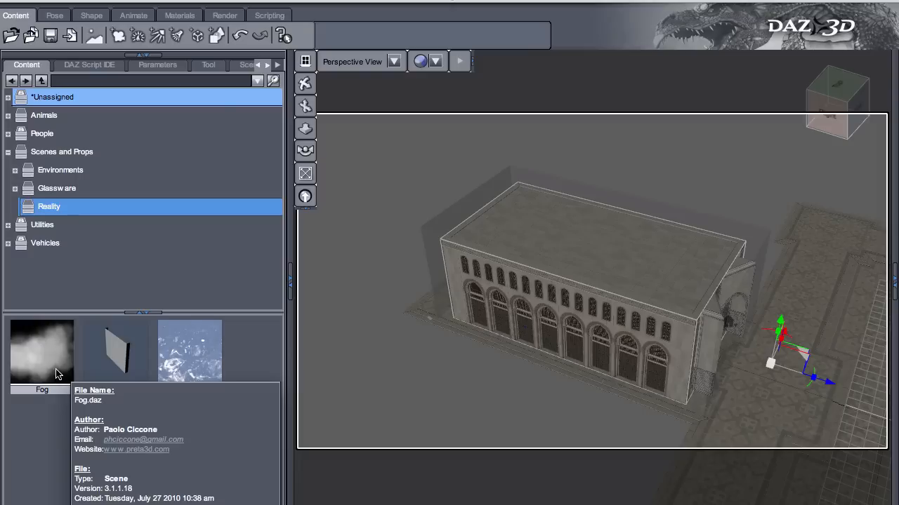
mouse_move(55, 351)
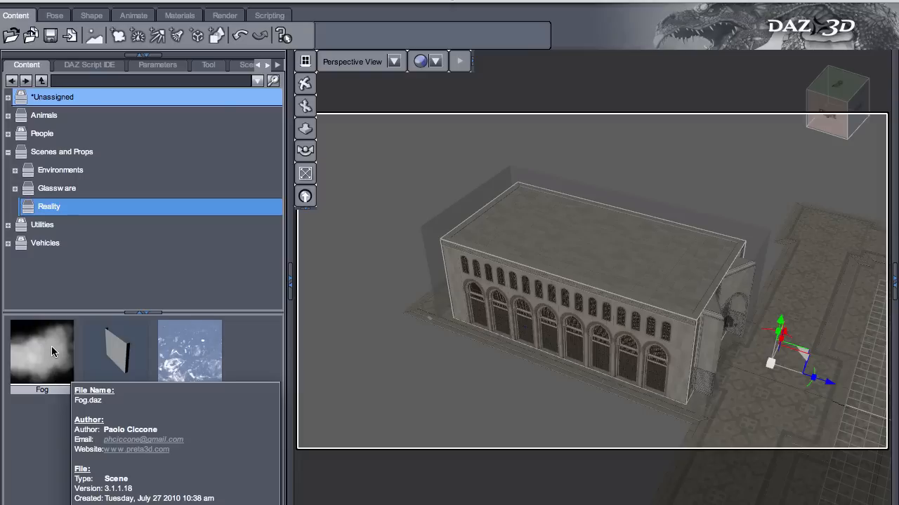
Step: Select the RealityFog volume surrounding the building to inspect it
left_click(490, 327)
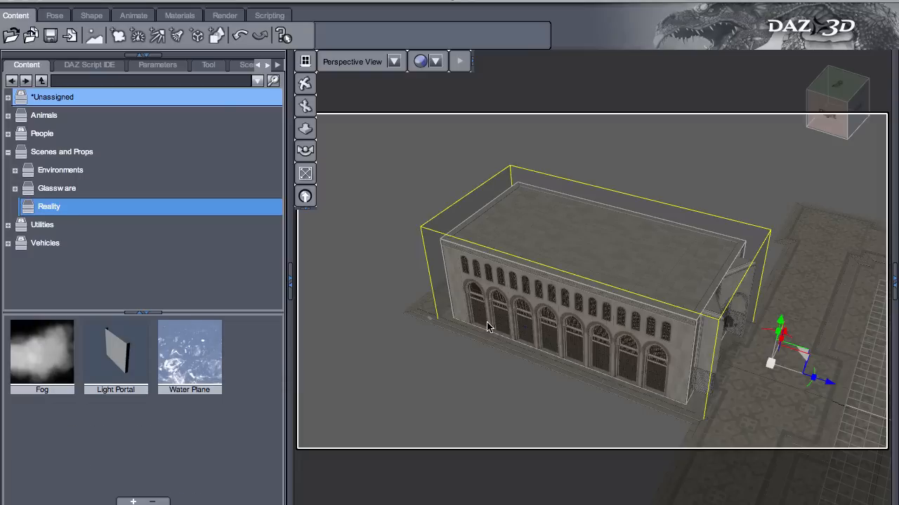
mouse_move(489, 326)
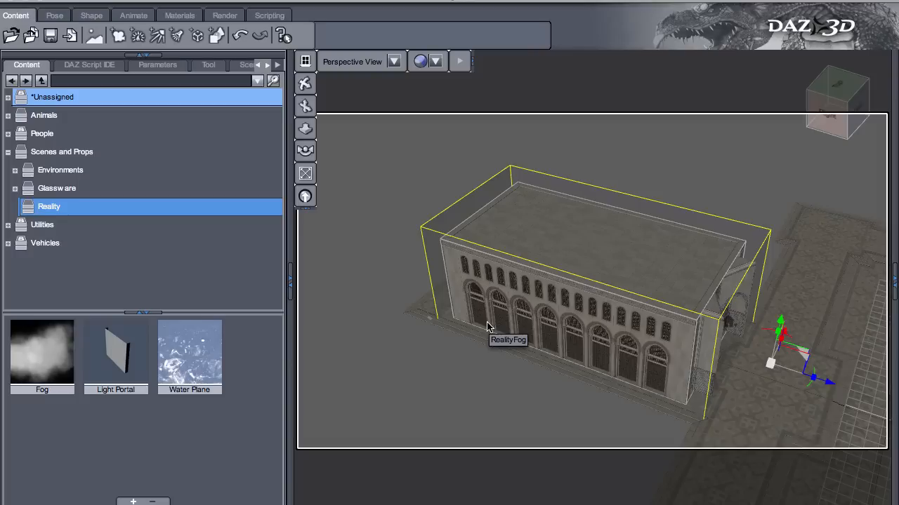
mouse_move(551, 322)
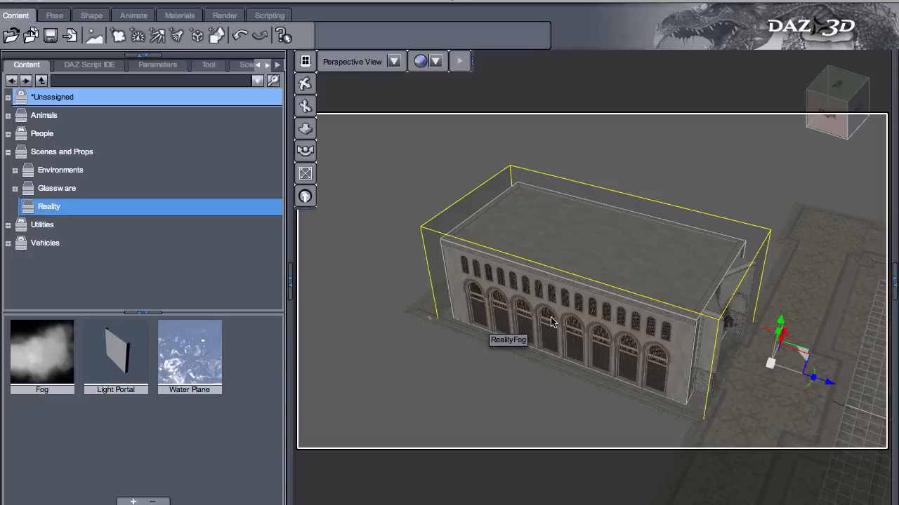
mouse_move(484, 270)
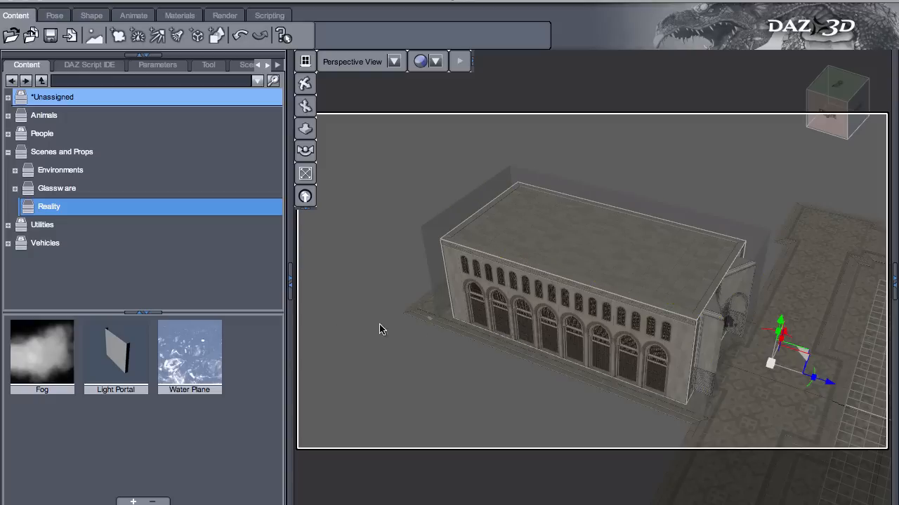
mouse_move(357, 137)
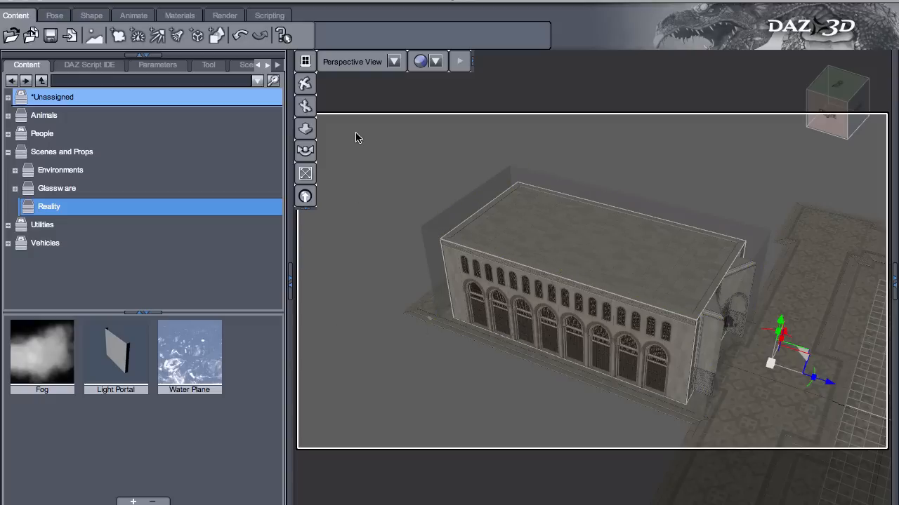
left_click(450, 312)
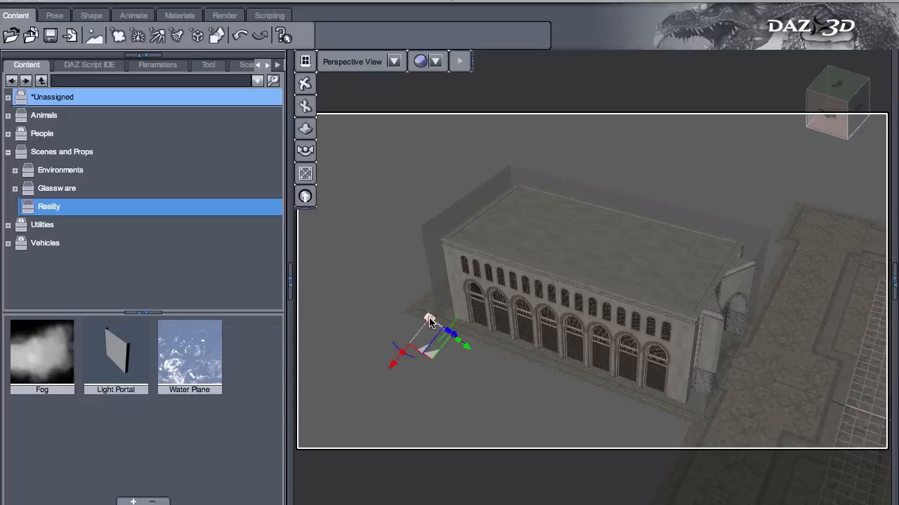
mouse_move(306, 173)
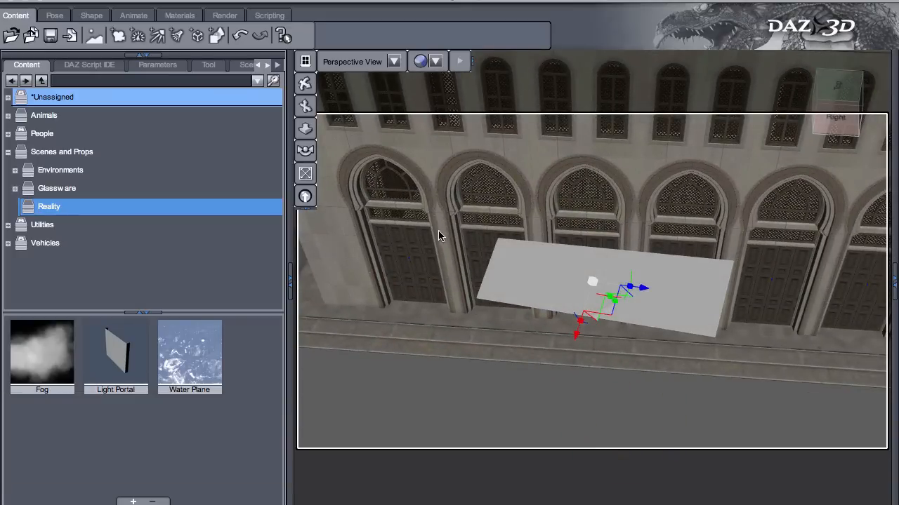
mouse_move(439, 253)
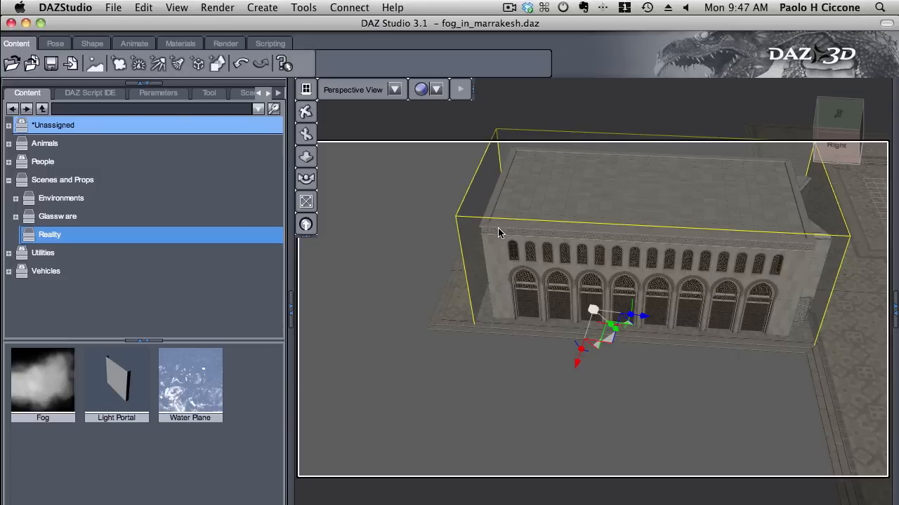
mouse_move(478, 241)
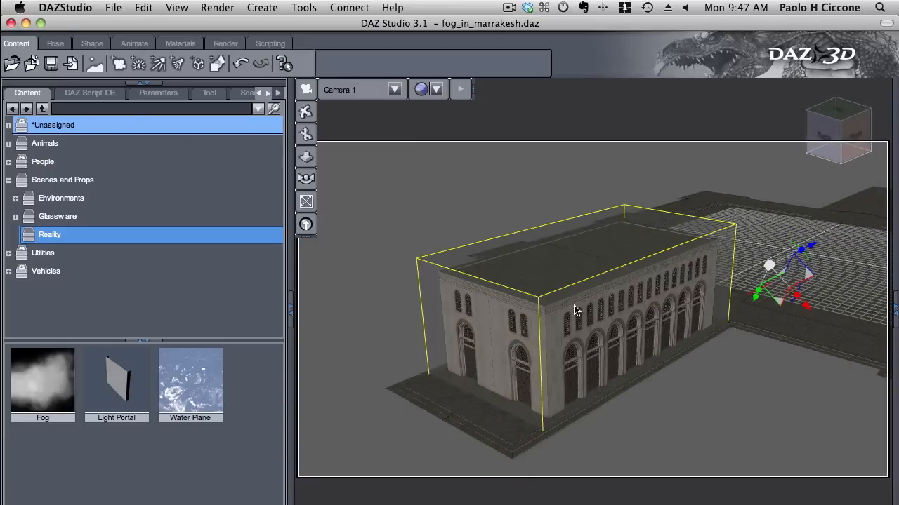
mouse_move(710, 261)
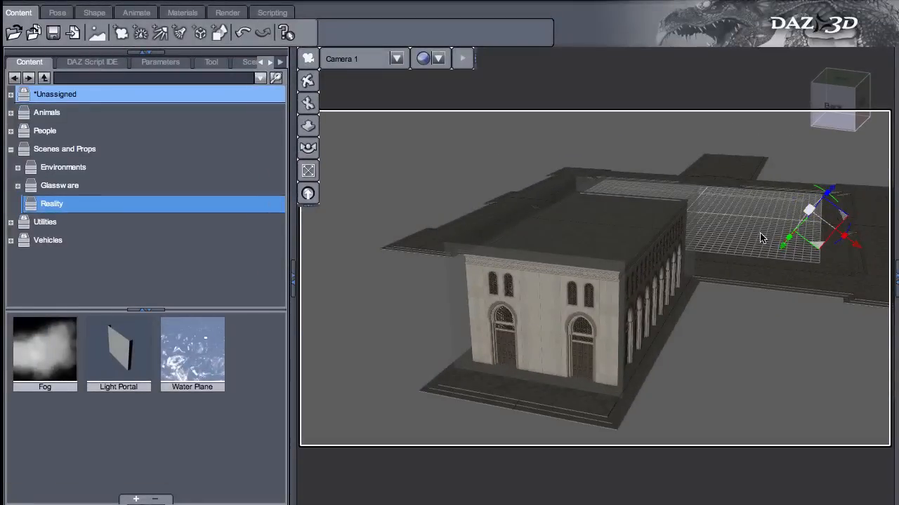
Step: View the building's arched facade and courtyard through Camera 1
left_click(618, 313)
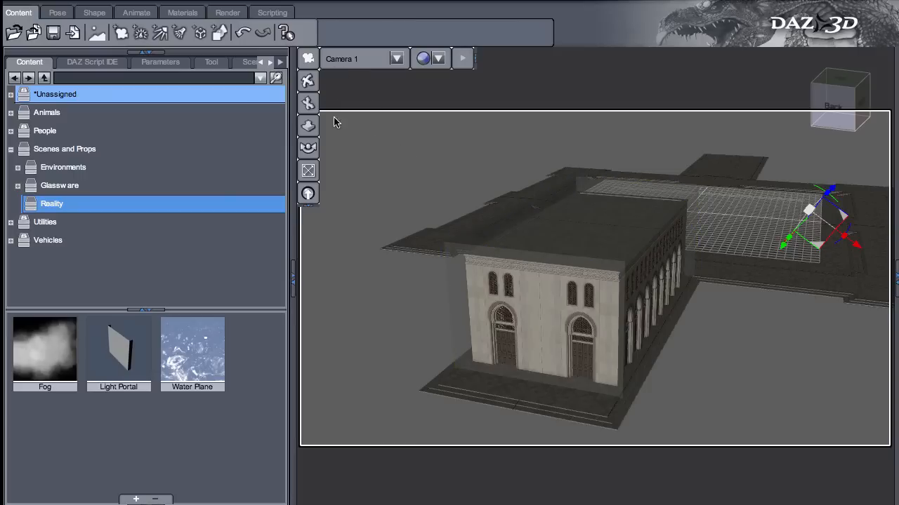
mouse_move(308, 145)
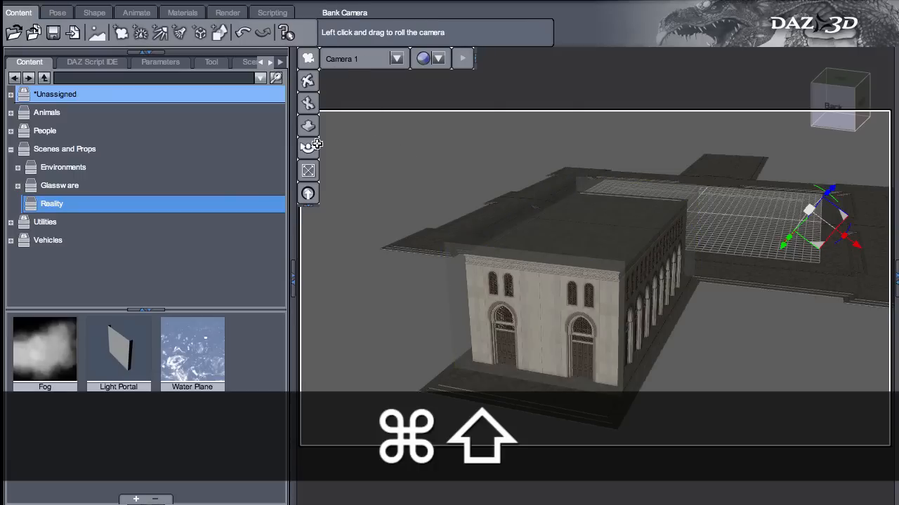
Step: In Reality, render Camera 1 to fog_in_marrakesh_test at 50% frame (640x360)
key("cmd+shift+l")
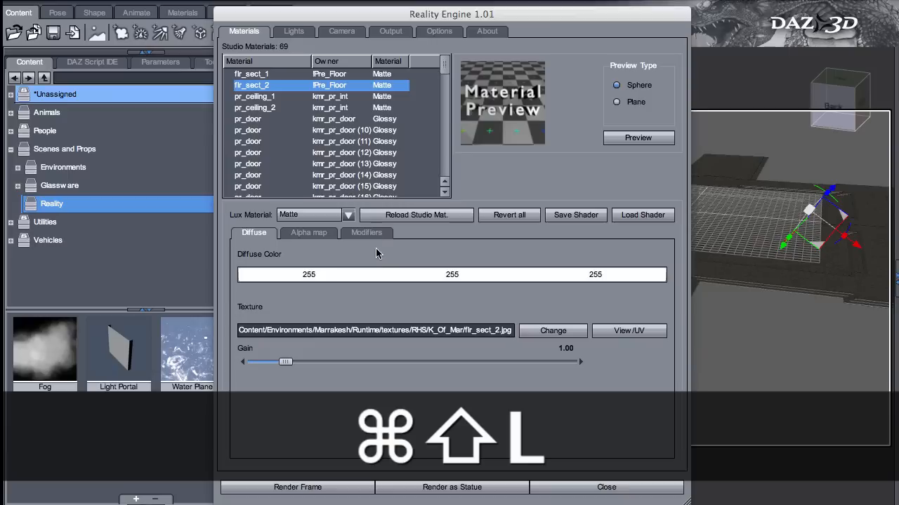
left_click(341, 31)
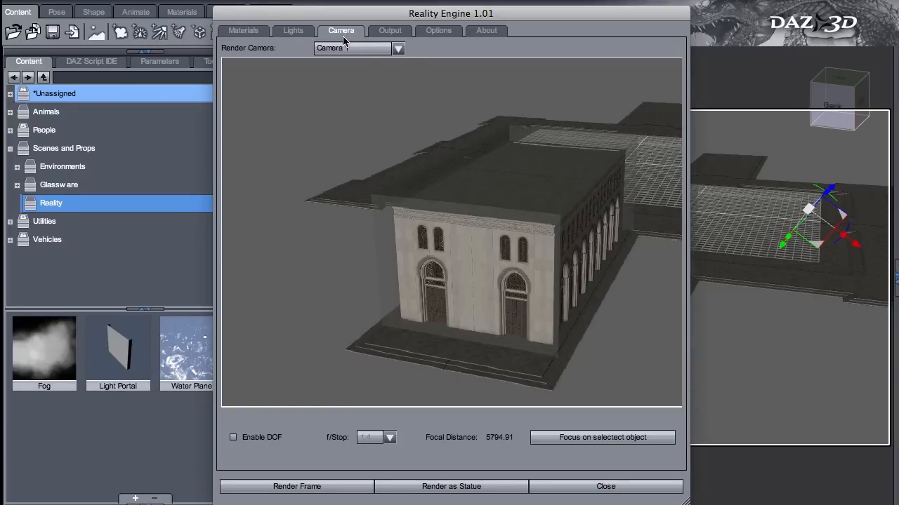
mouse_move(531, 186)
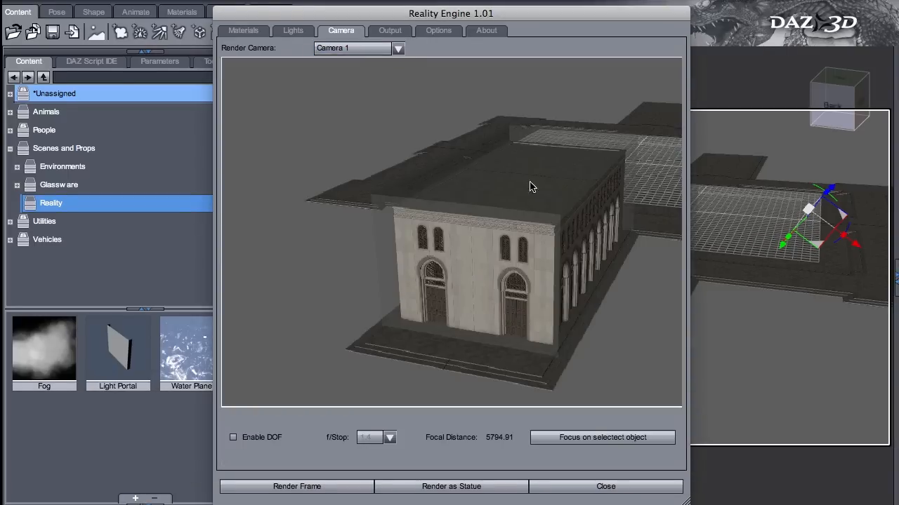
left_click(398, 48)
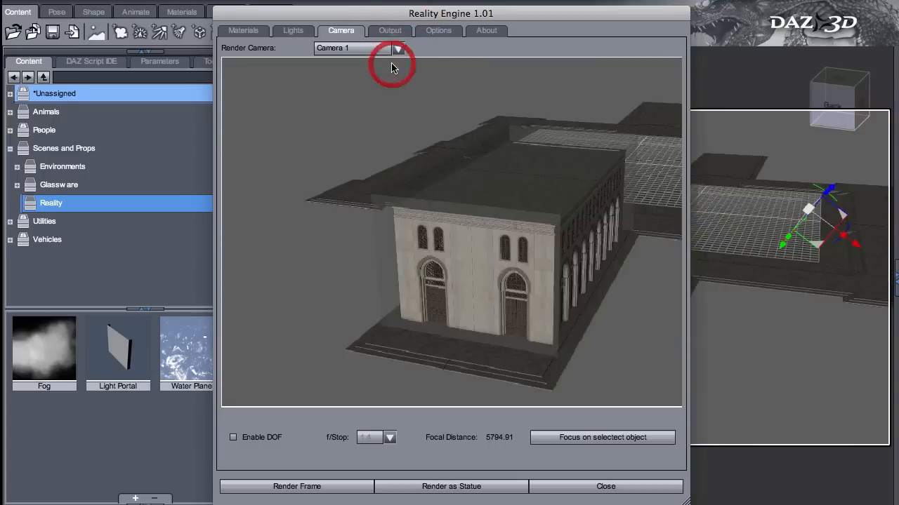
mouse_move(518, 297)
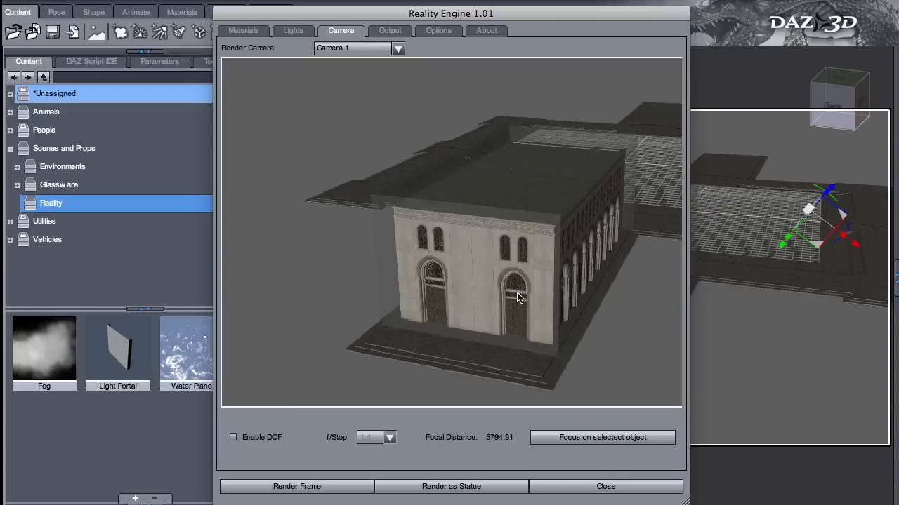
mouse_move(503, 318)
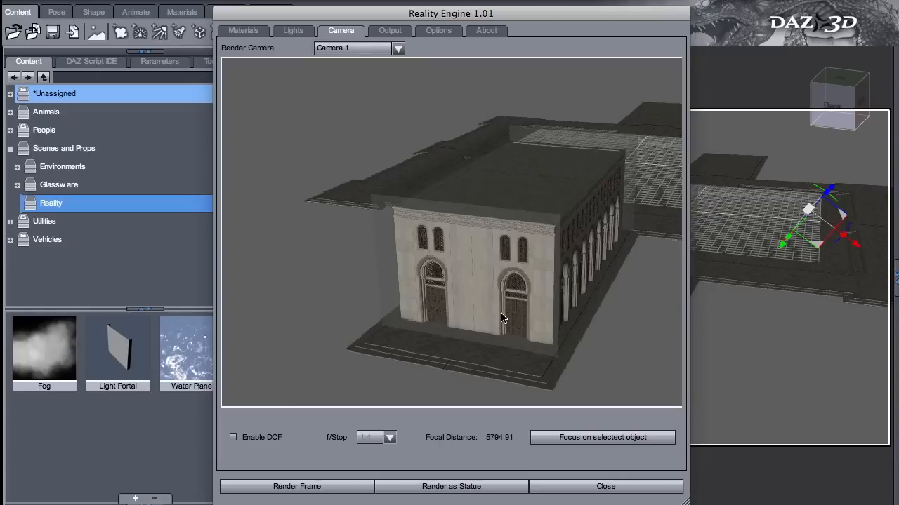
left_click(389, 31)
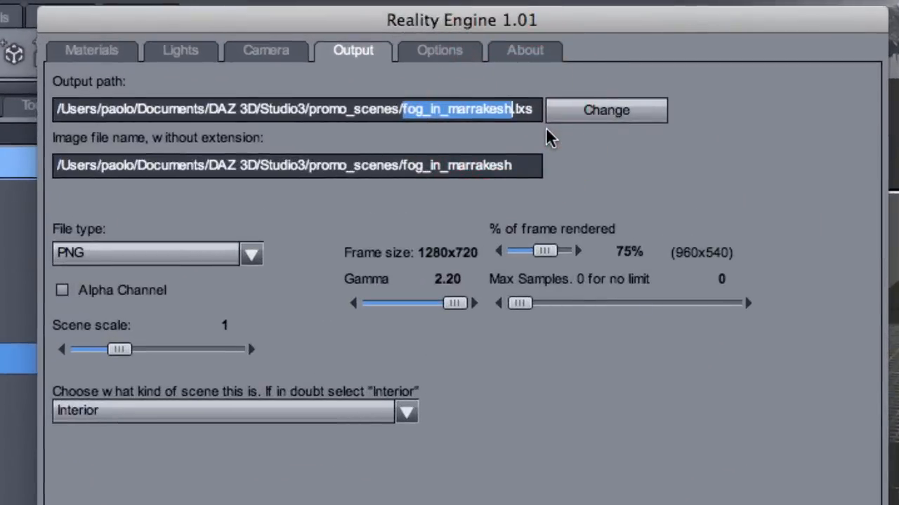
type("_t")
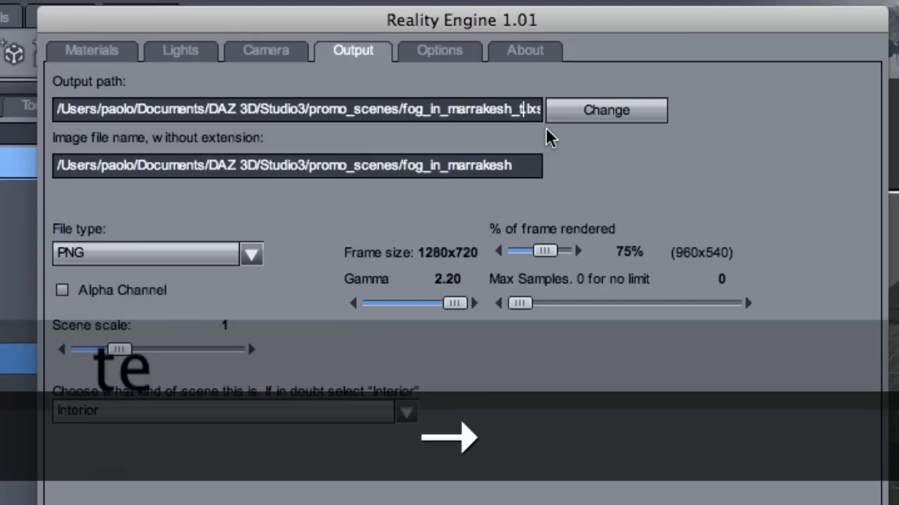
type("_test.")
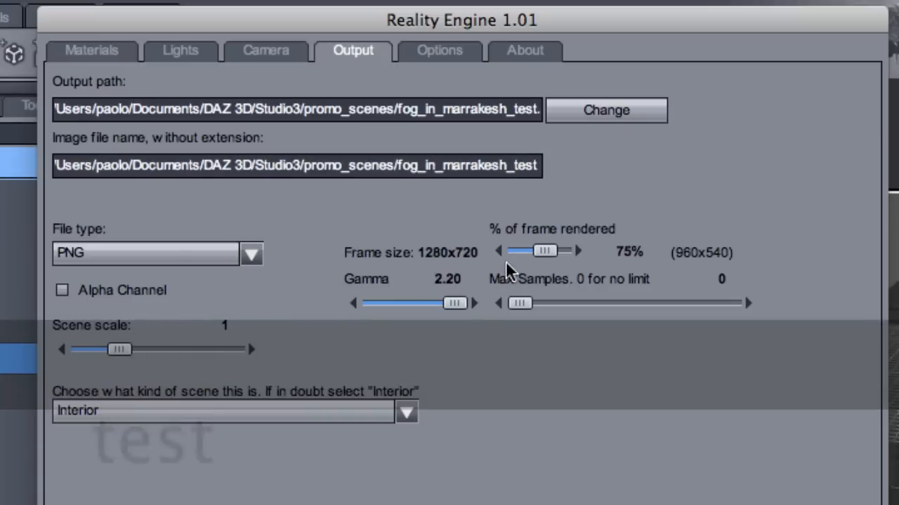
left_click_drag(544, 250, 531, 250)
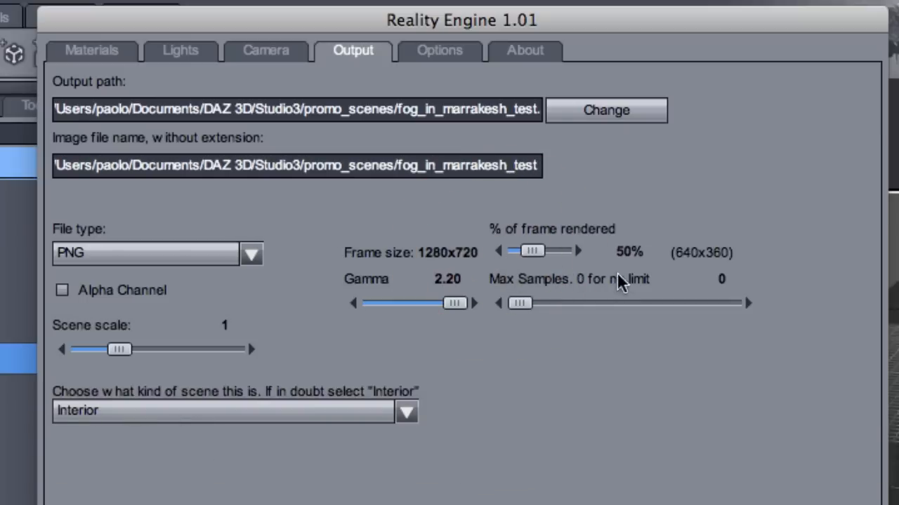
mouse_move(695, 272)
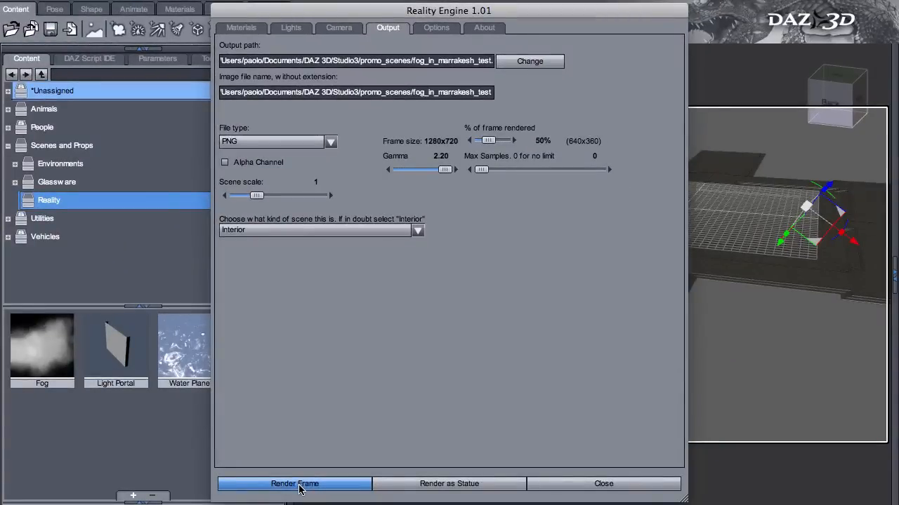
mouse_move(452, 395)
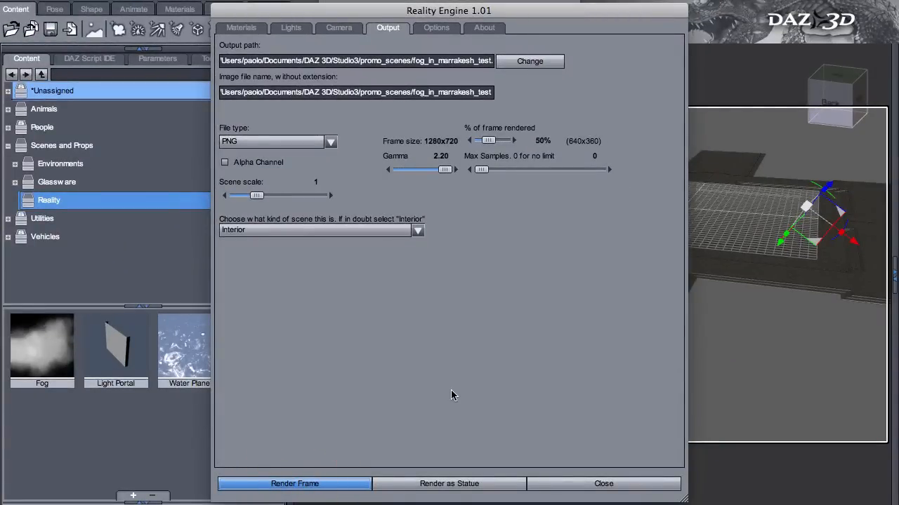
mouse_move(588, 336)
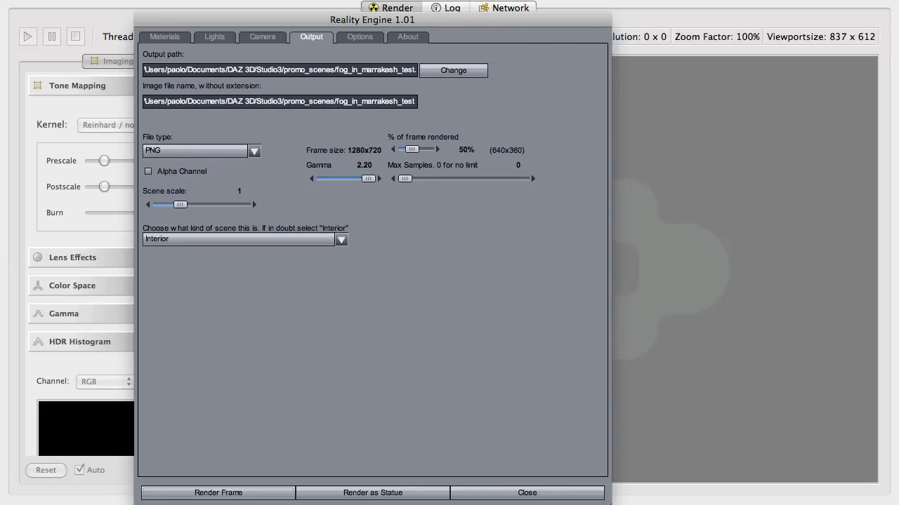
Step: Bring LuxRender forward to show the dark 640x360 test render
left_click(527, 492)
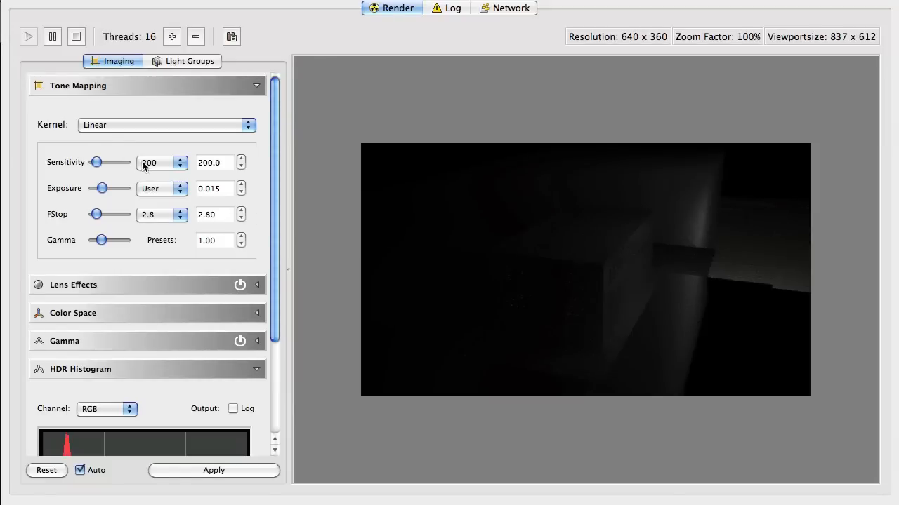
Step: Set linear tone mapping to exposure 1, f-stop 4 and sensitivity 640
left_click(181, 162)
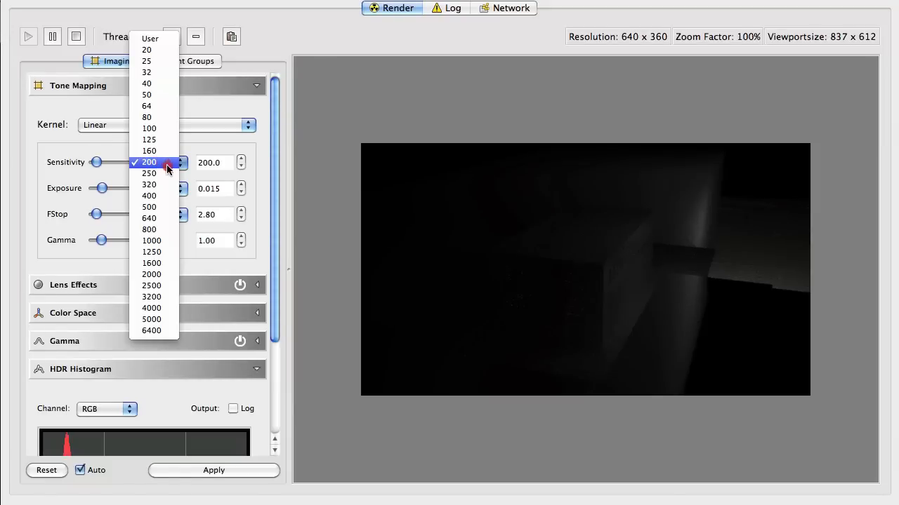
left_click(148, 228)
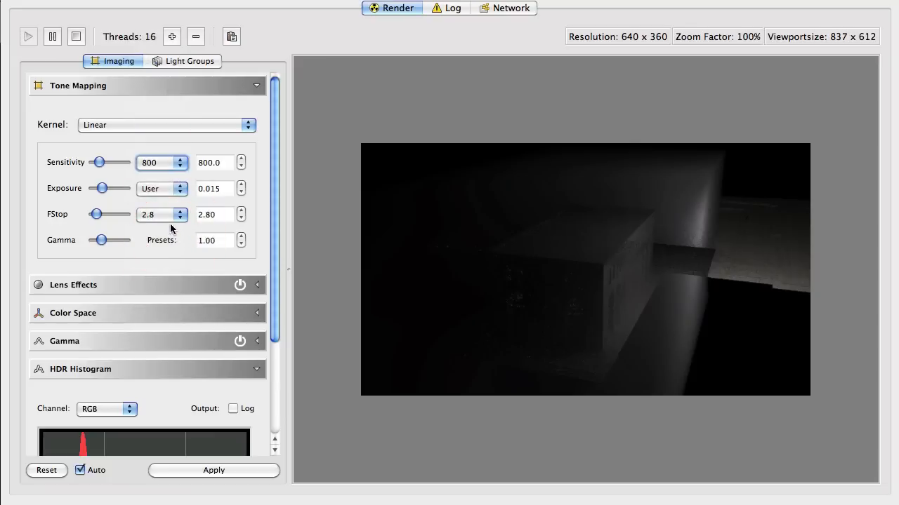
left_click(179, 214)
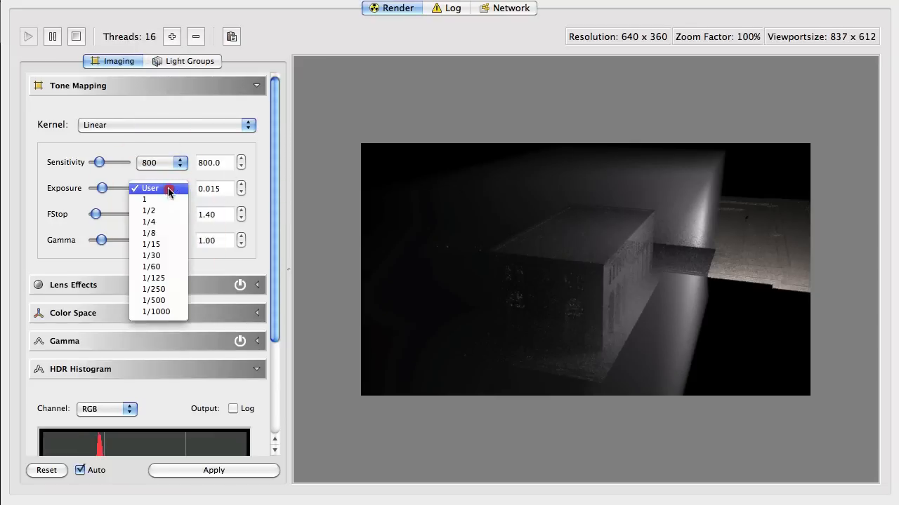
left_click(144, 199)
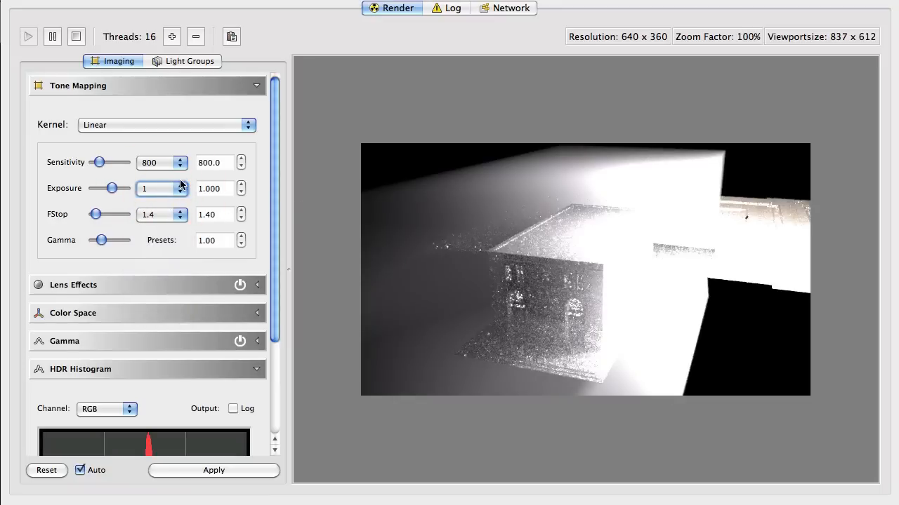
left_click(180, 214)
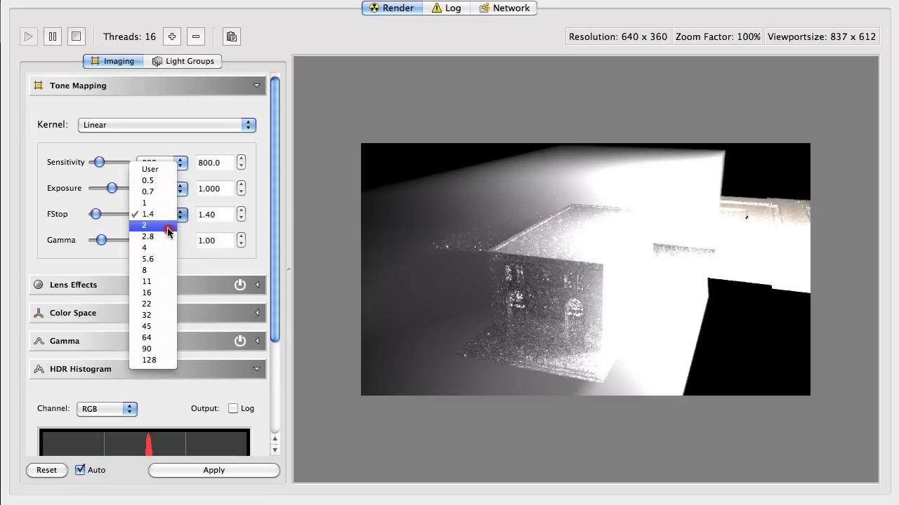
left_click(144, 214)
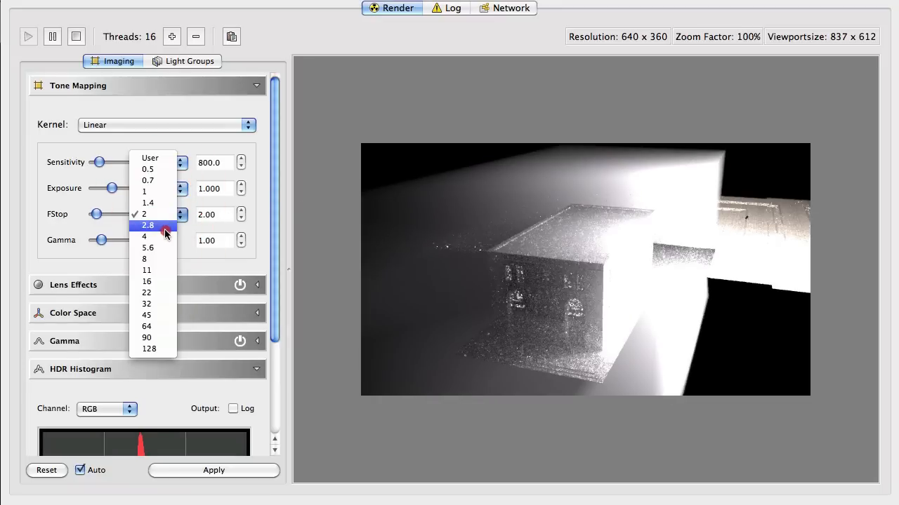
left_click(144, 236)
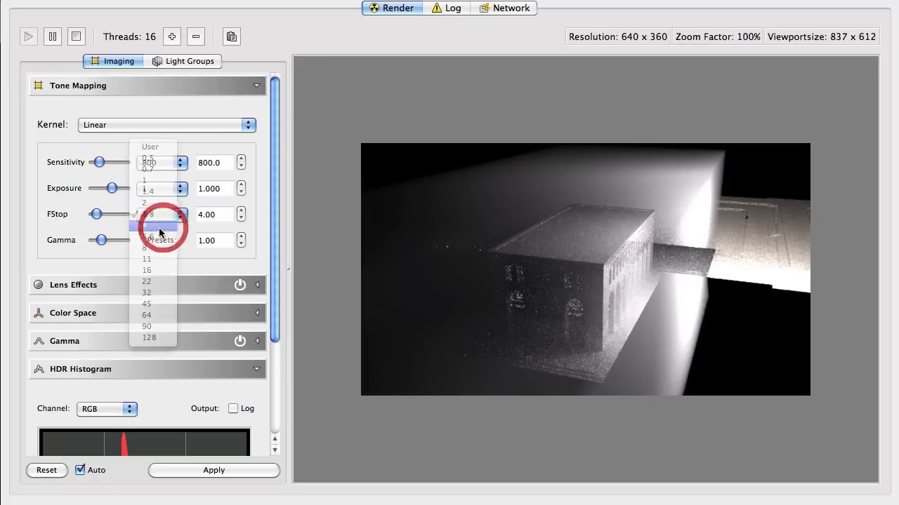
left_click(161, 215)
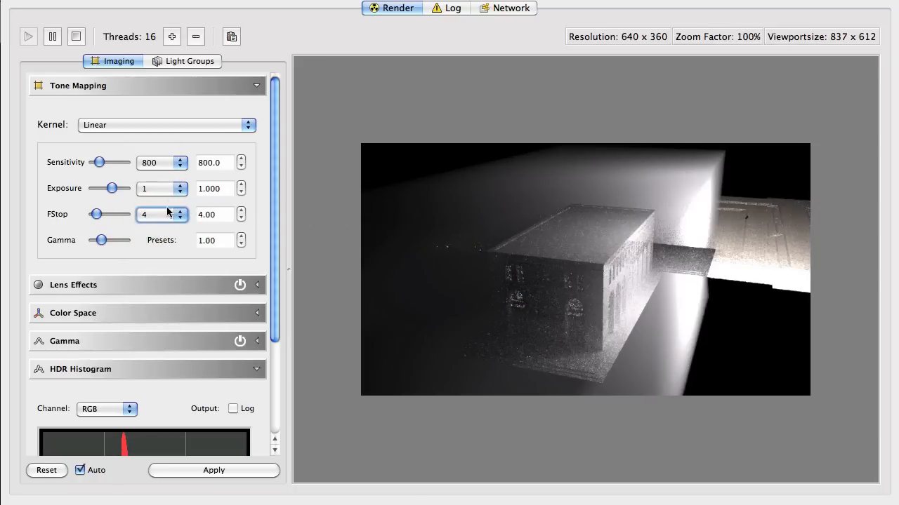
left_click(177, 162)
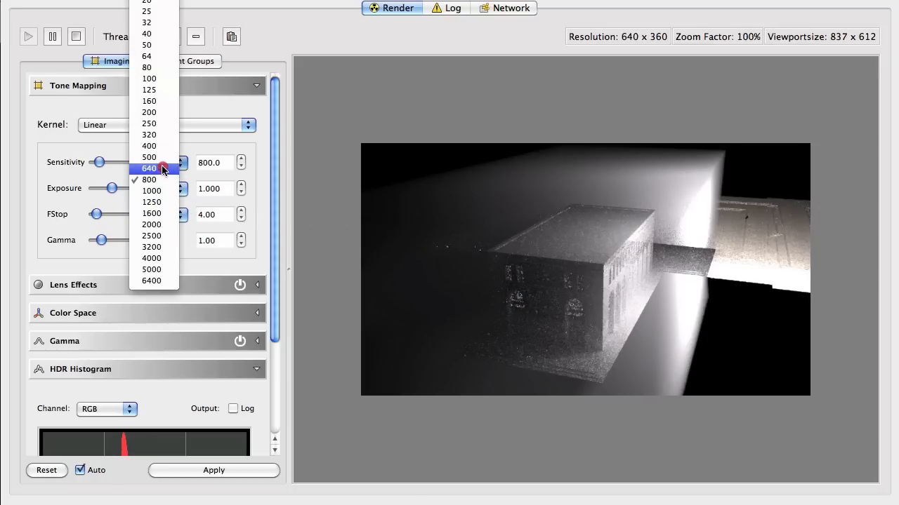
left_click(148, 167)
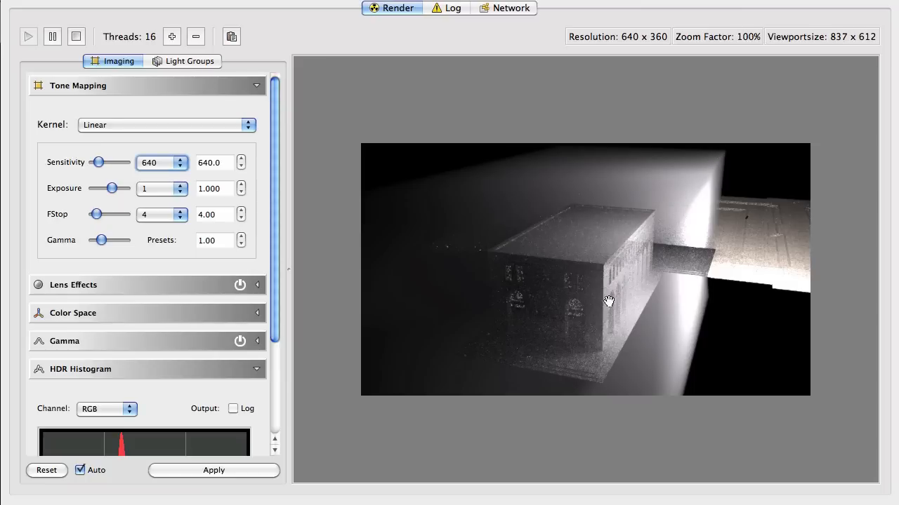
mouse_move(600, 367)
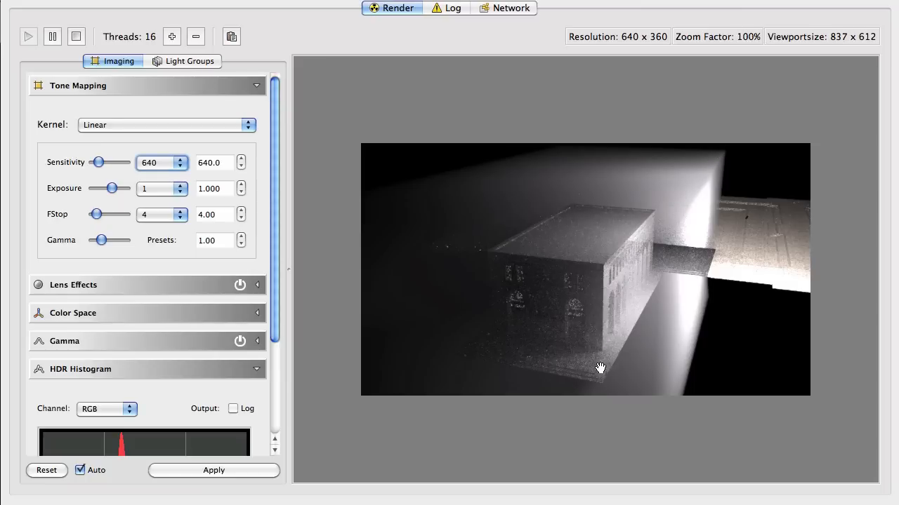
mouse_move(603, 366)
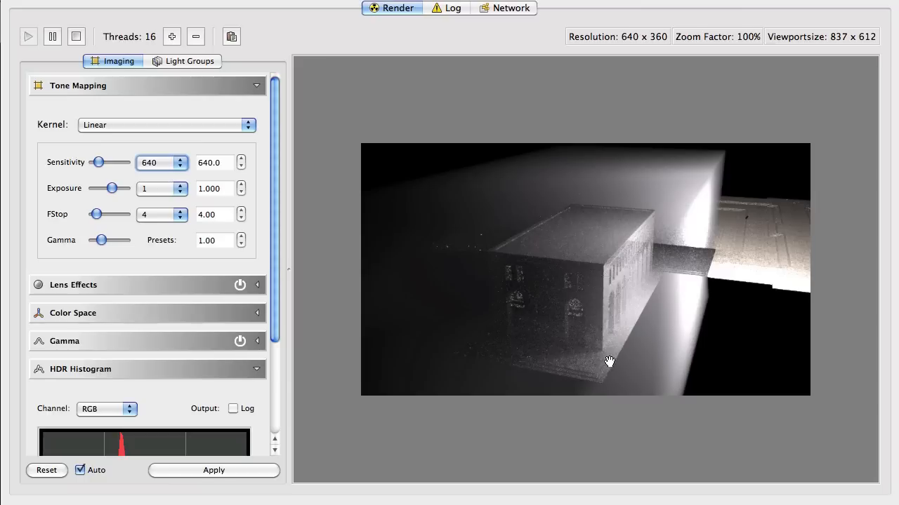
mouse_move(512, 291)
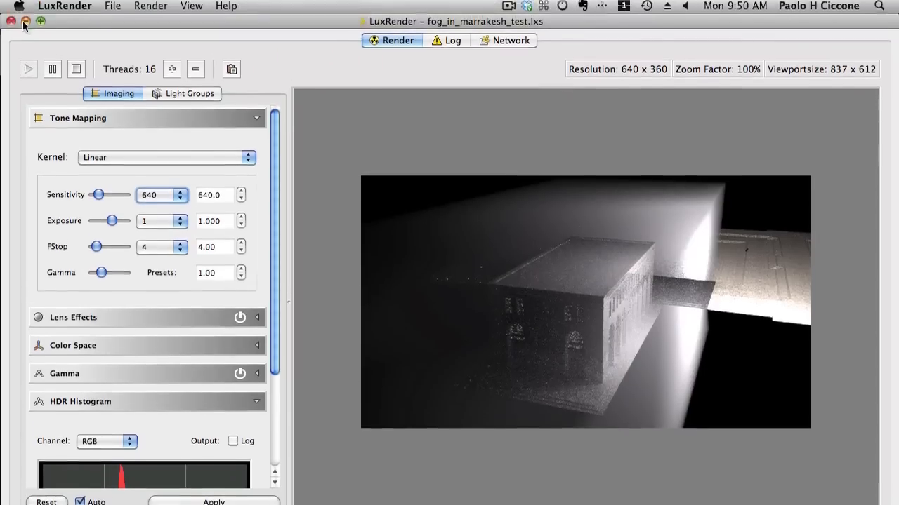
Step: Return to DAZ Studio and show RealityFog's parameters down to its 1530.6% Scale
left_click(65, 6)
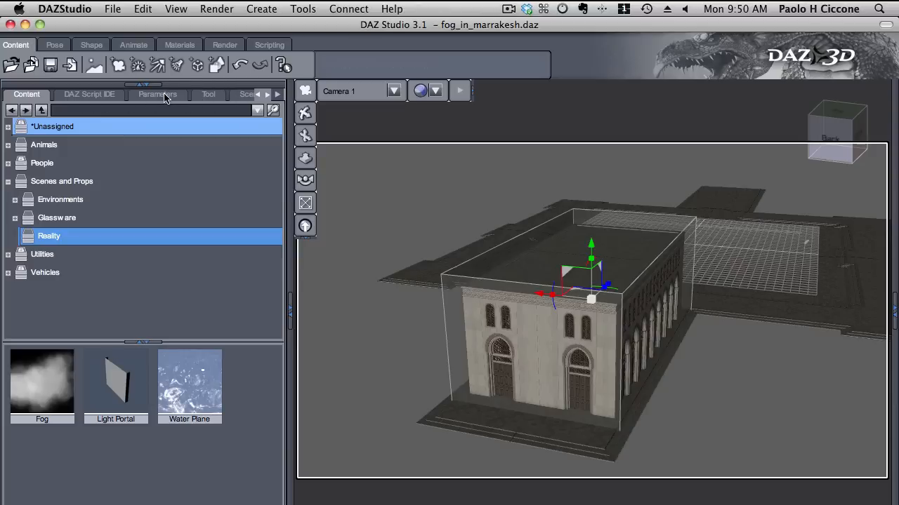
left_click(157, 95)
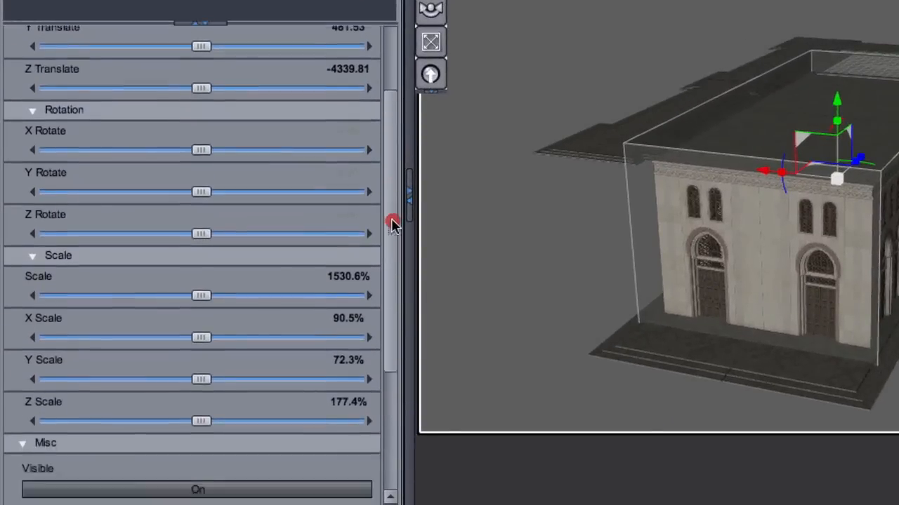
scroll("down", 3)
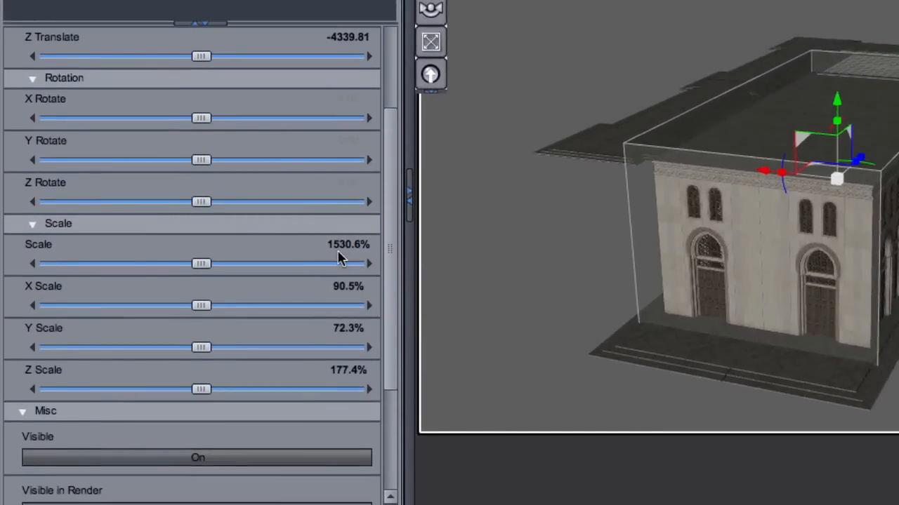
mouse_move(344, 255)
type("765")
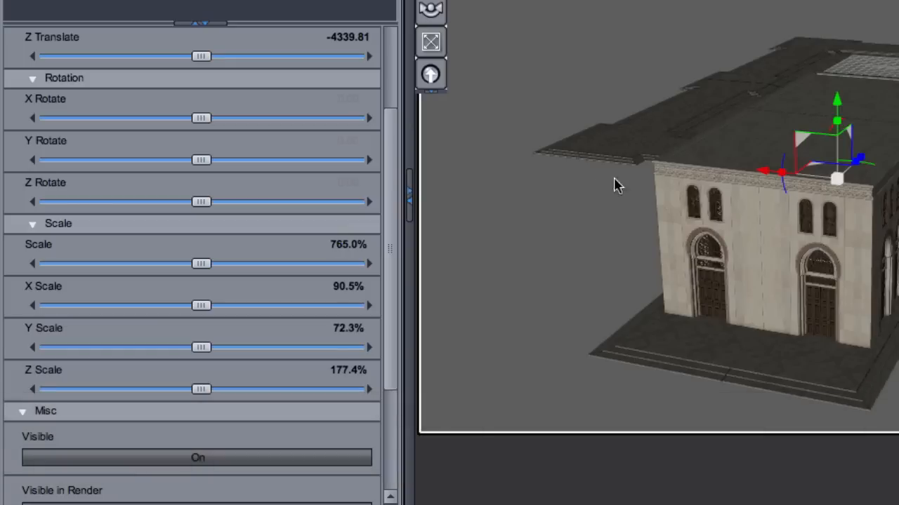
mouse_move(788, 218)
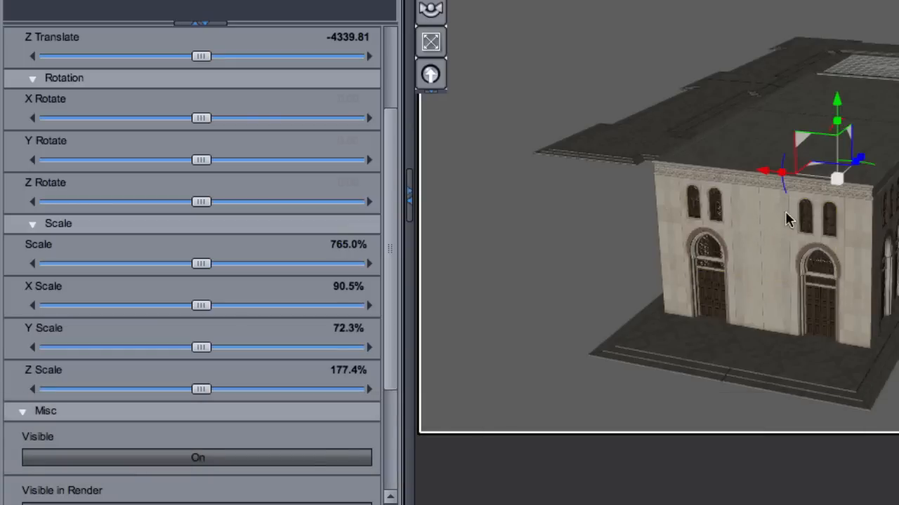
mouse_move(642, 77)
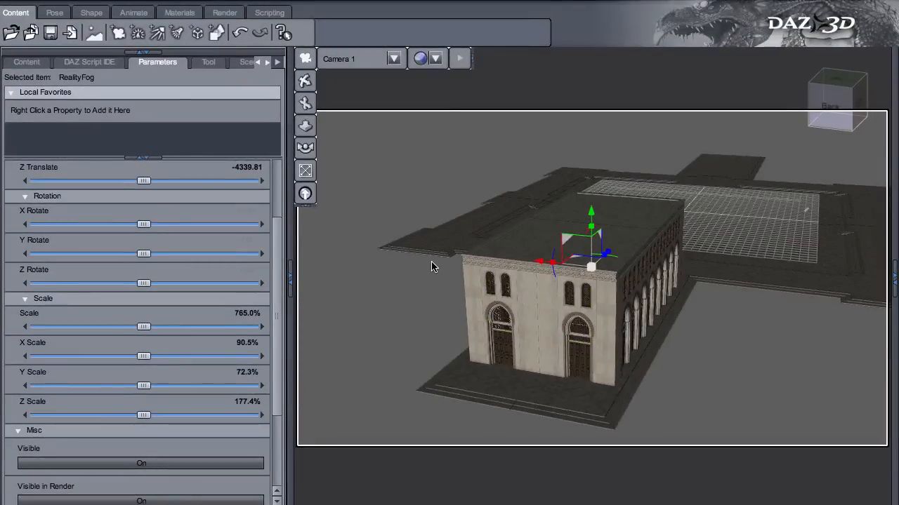
Step: Export the rescaled fog scene from Reality's Output tab with Render Frame
key("cmd+shift+l")
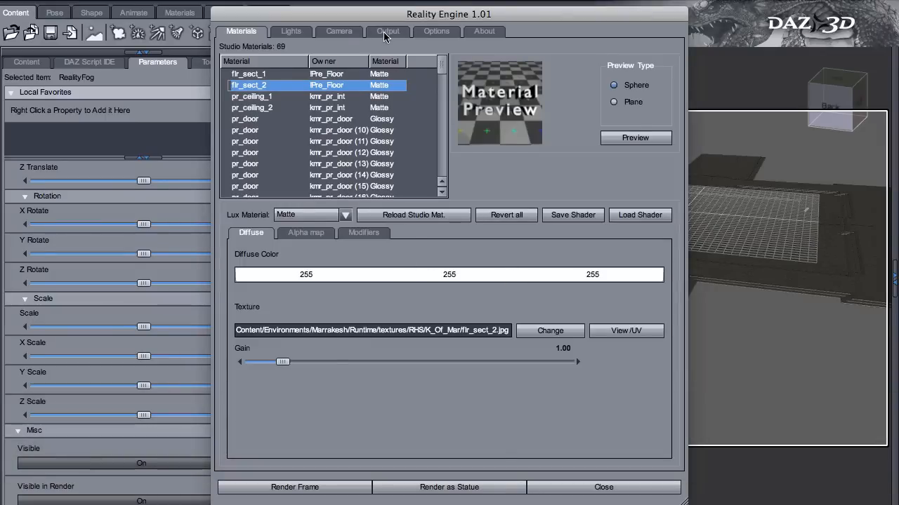
left_click(388, 30)
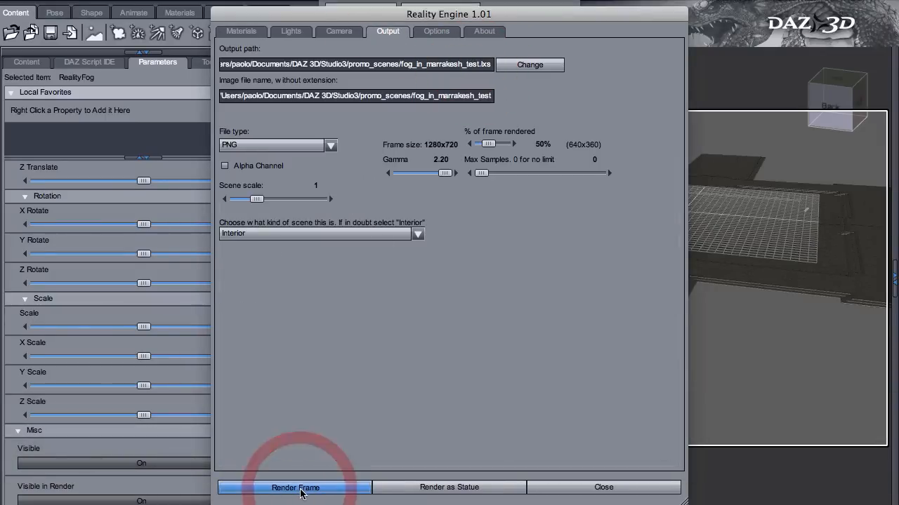
left_click(294, 487)
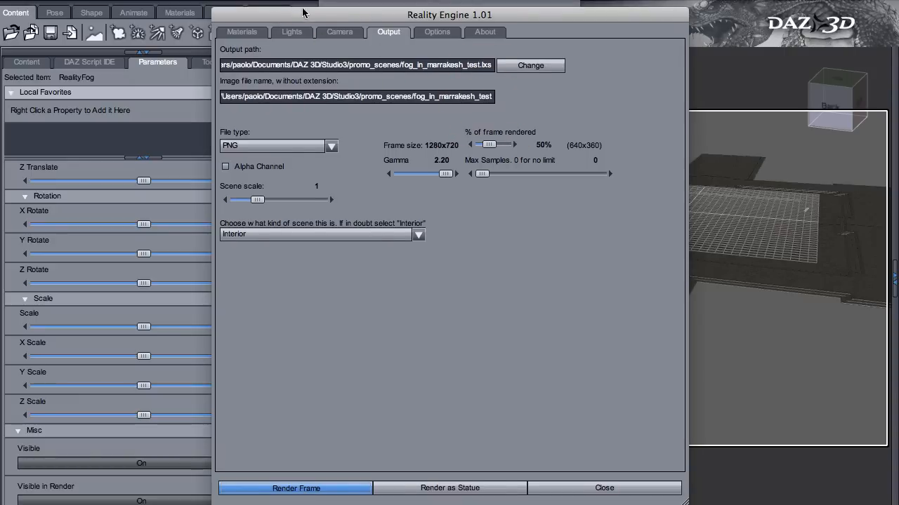
left_click(295, 488)
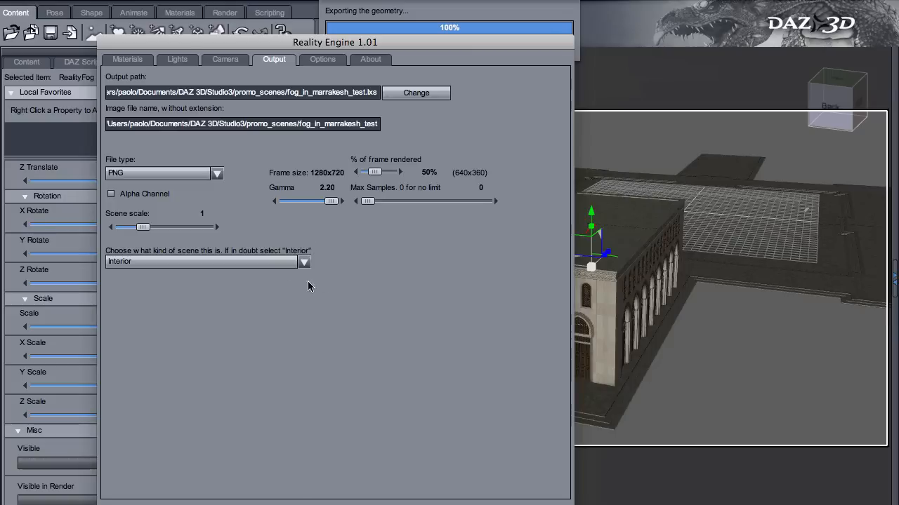
mouse_move(628, 392)
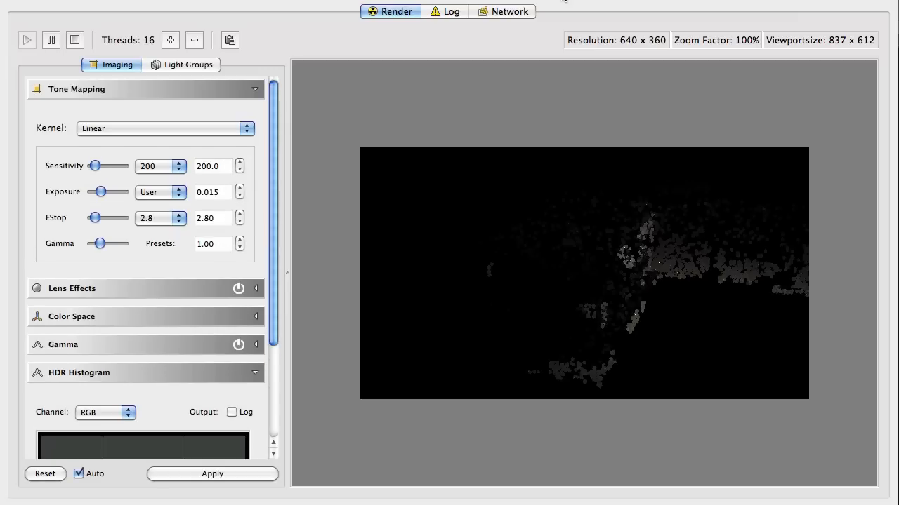
Step: Set the new render's tone mapping to sensitivity 640 and exposure 1/2
left_click(179, 165)
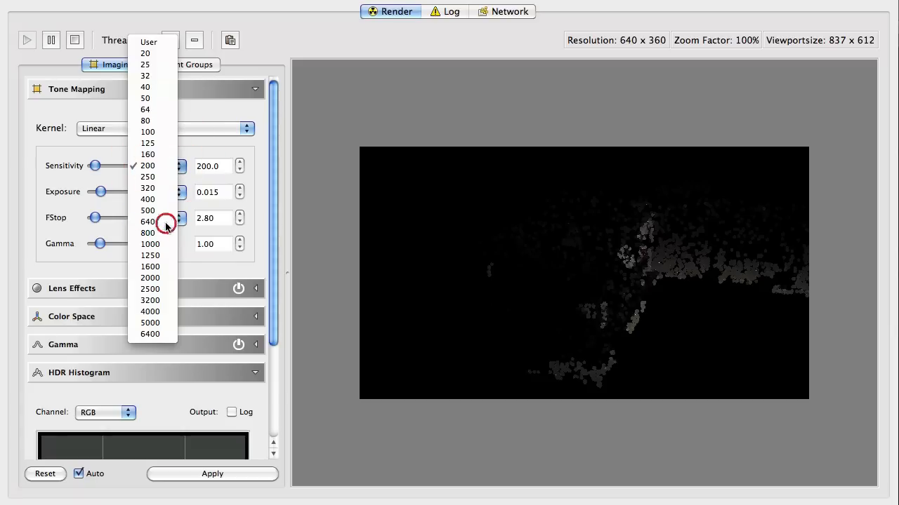
left_click(148, 221)
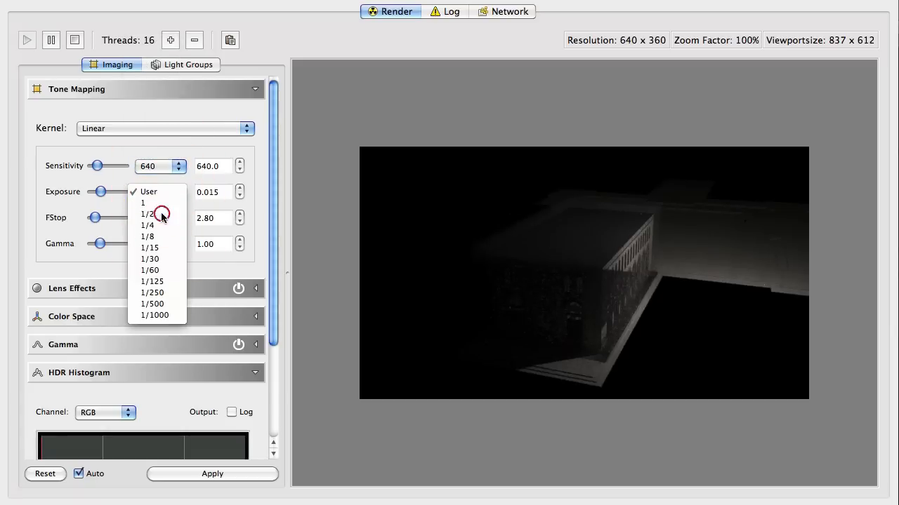
left_click(147, 215)
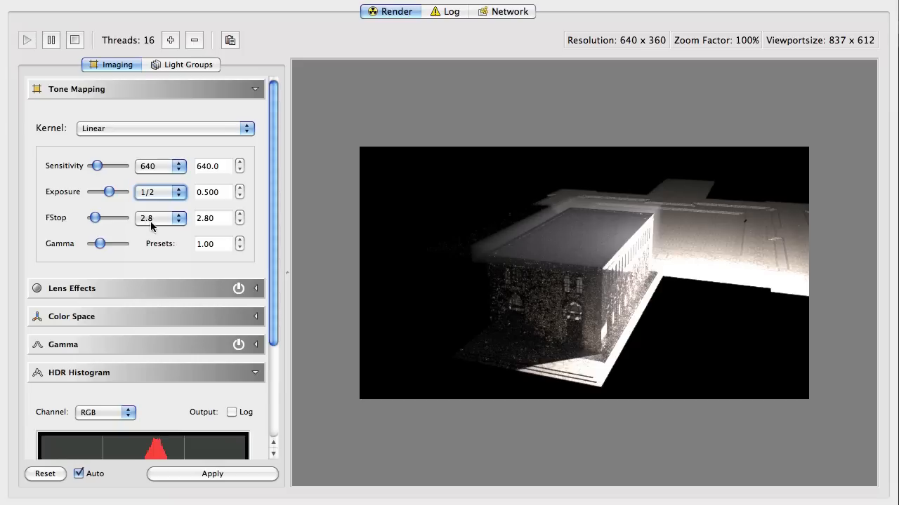
mouse_move(601, 370)
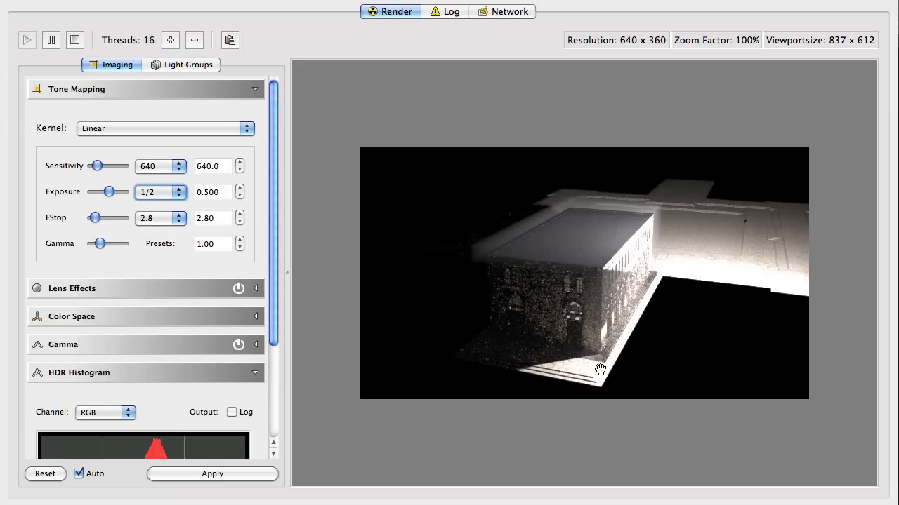
mouse_move(584, 364)
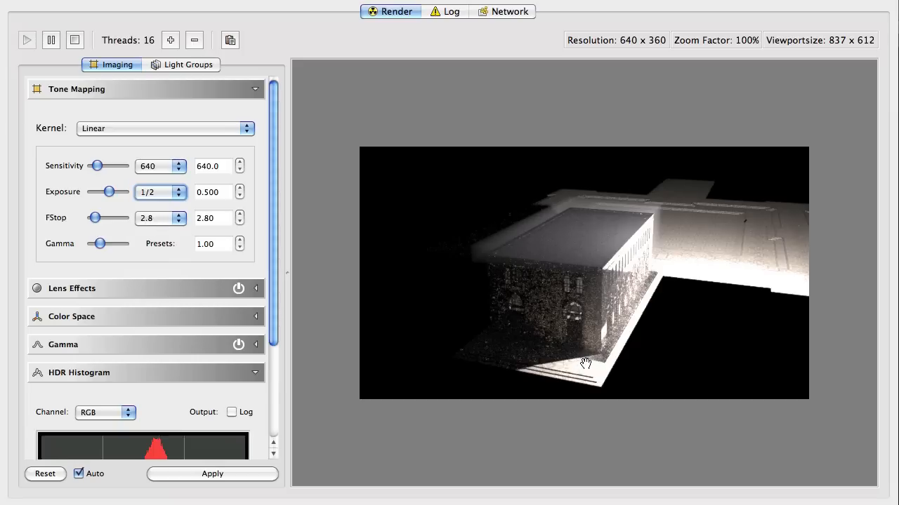
mouse_move(659, 269)
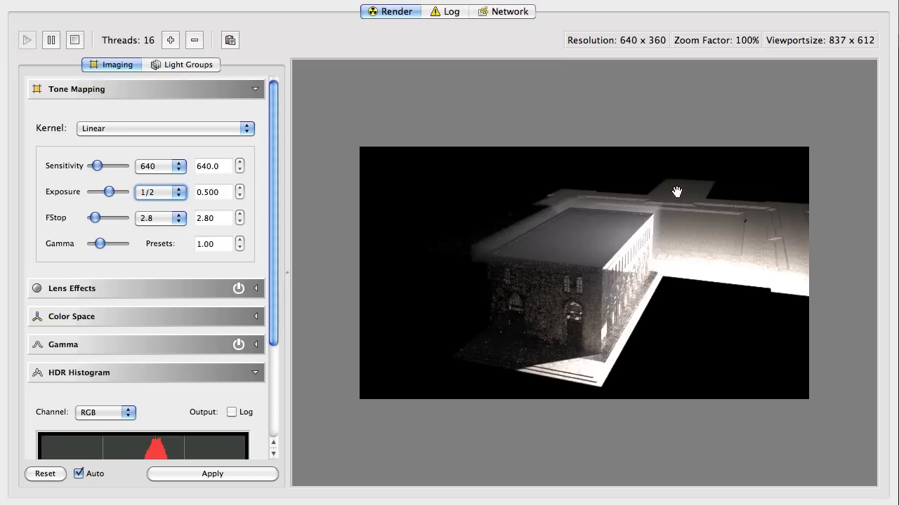
mouse_move(665, 298)
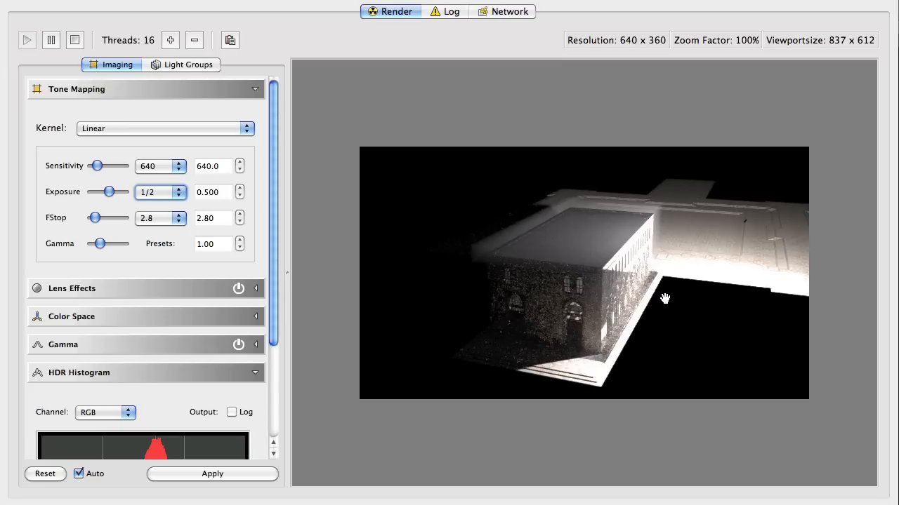
mouse_move(658, 297)
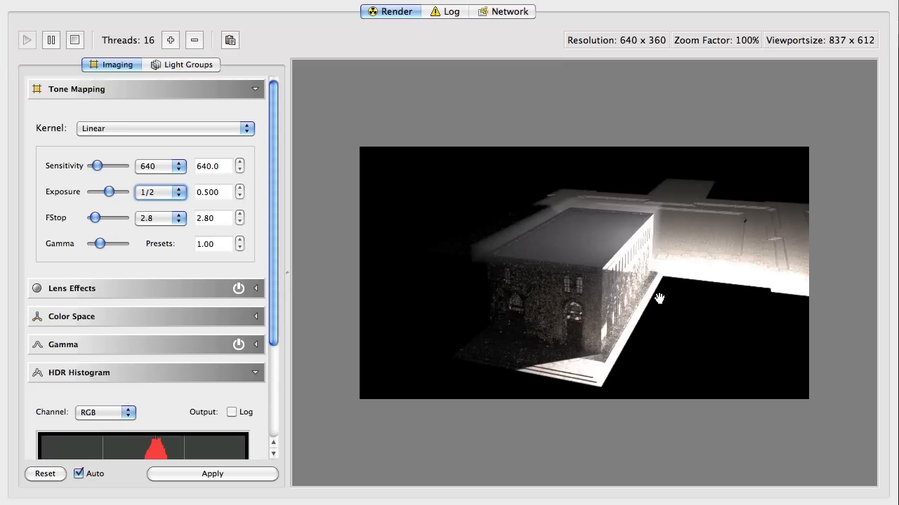
mouse_move(619, 302)
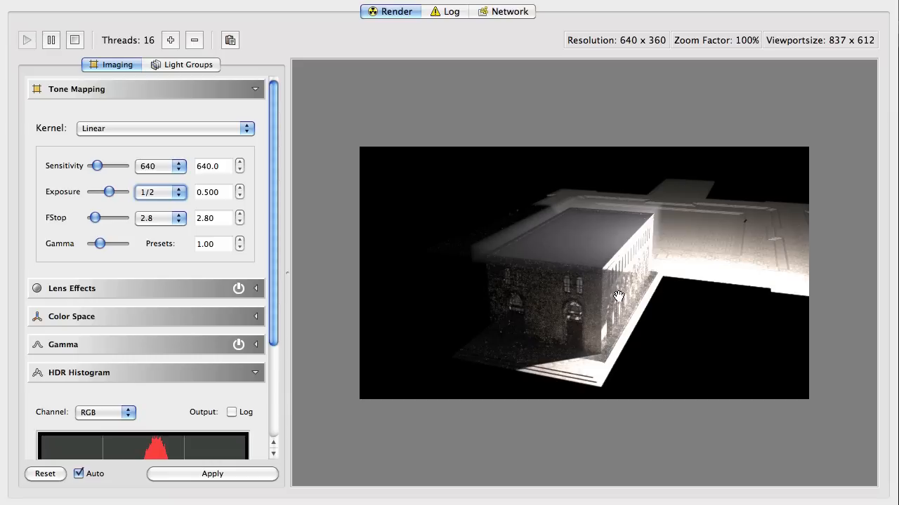
mouse_move(628, 288)
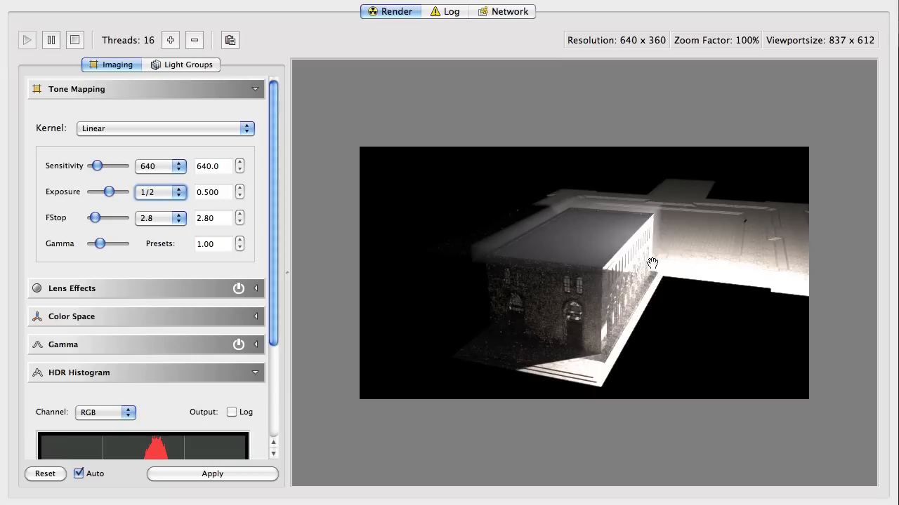
mouse_move(652, 263)
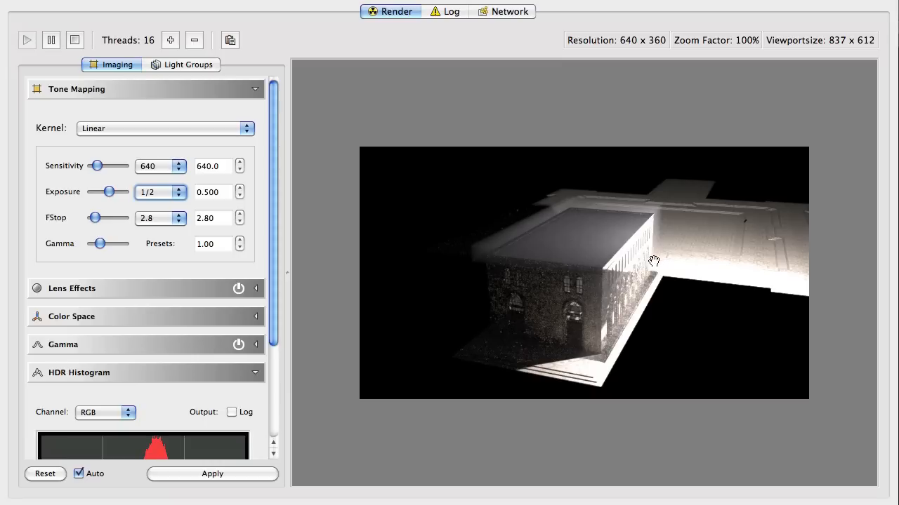
mouse_move(613, 290)
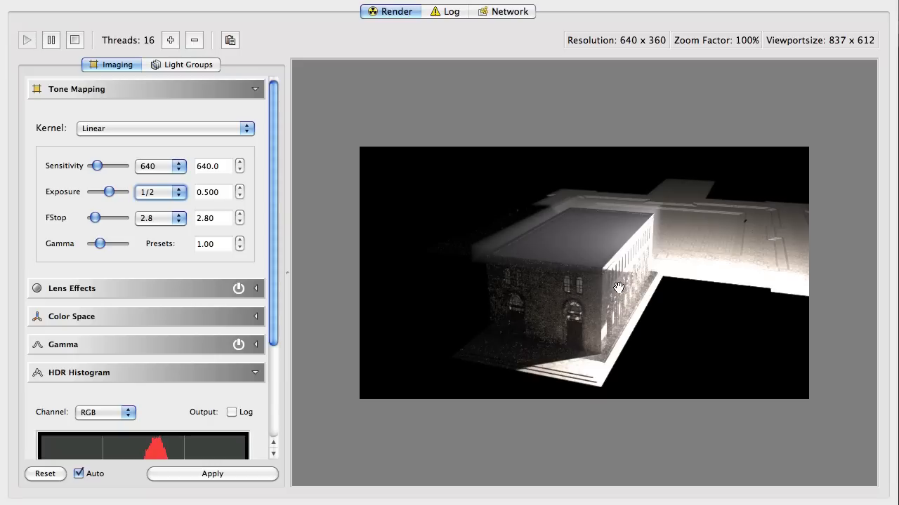
mouse_move(637, 274)
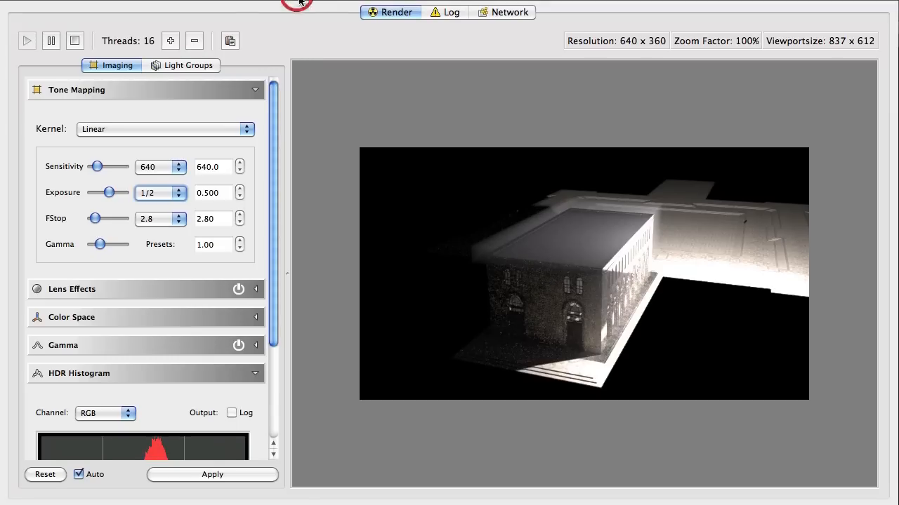
Step: Return to DAZ Studio and review the pr_ceiling_1 and pr_ceiling_2 Reality materials
key("cmd+q")
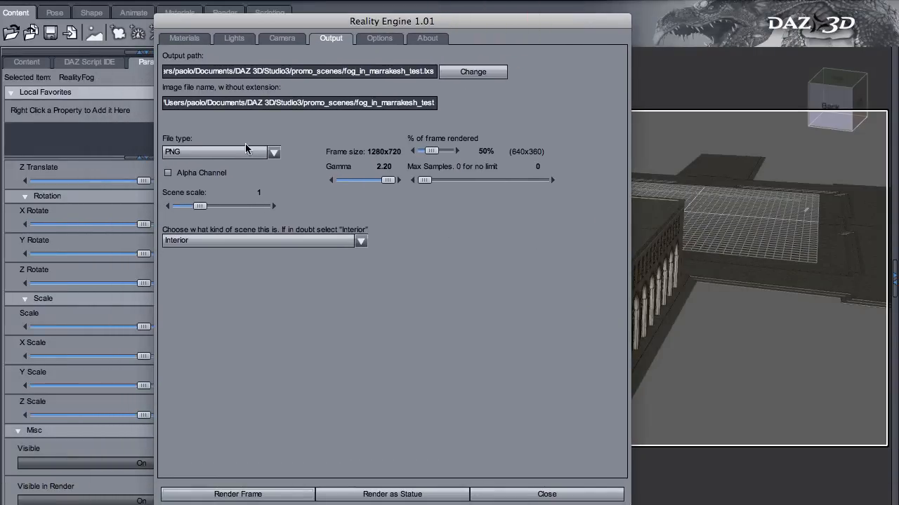
left_click(184, 38)
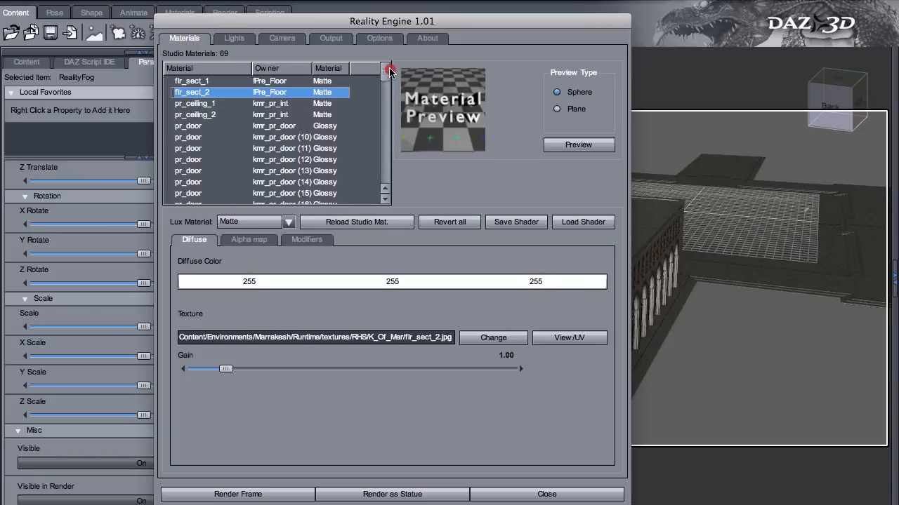
mouse_move(256, 85)
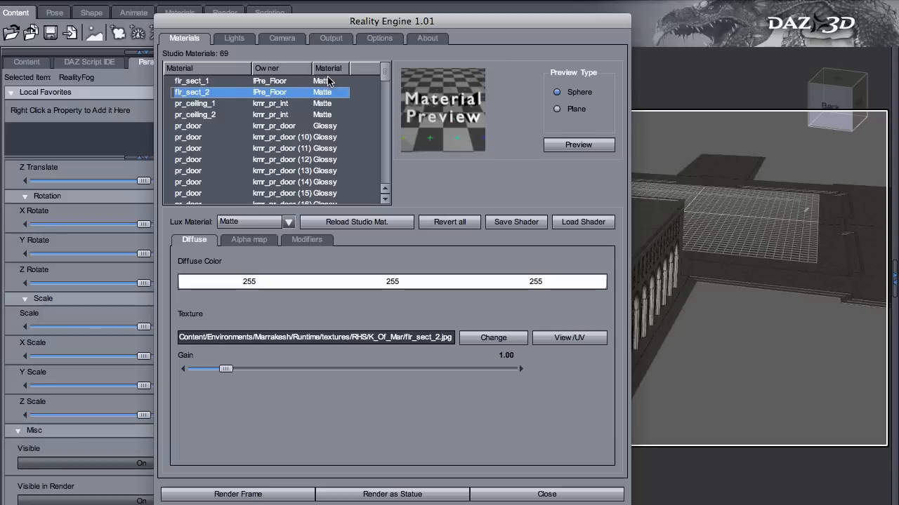
left_click(195, 103)
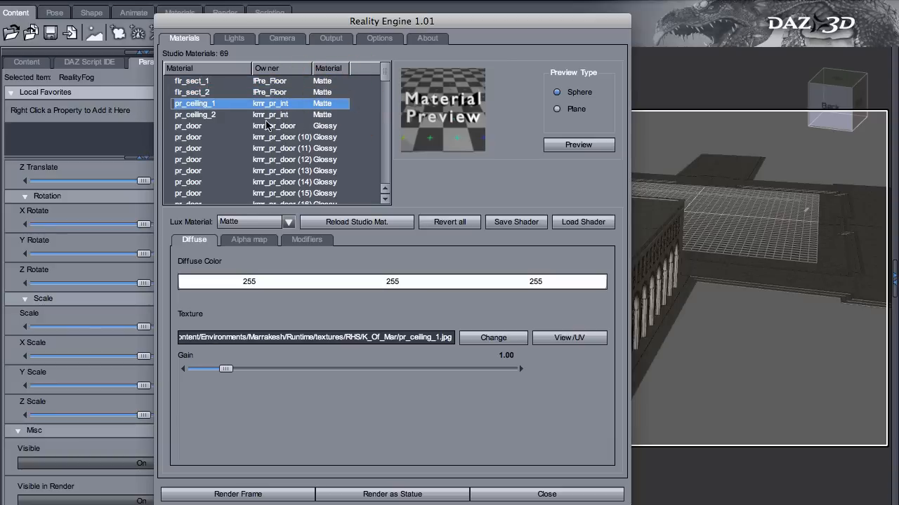
left_click(194, 114)
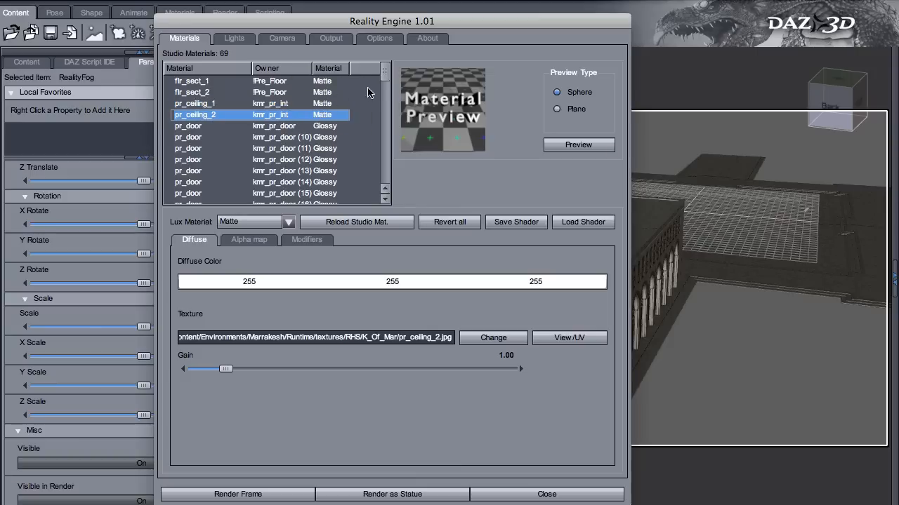
scroll("down", 3)
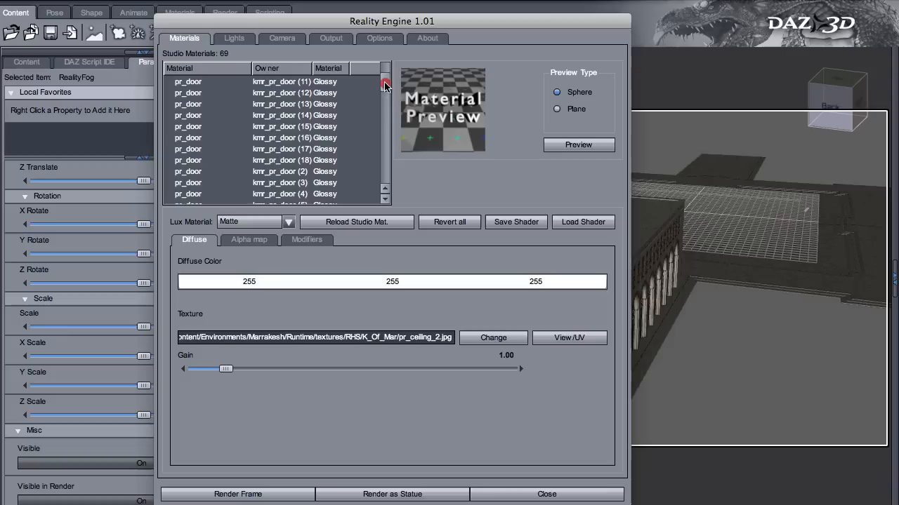
Step: Inspect pr_door_metal, then pr_m_win_gl's Glass Transparency settings
left_click(385, 89)
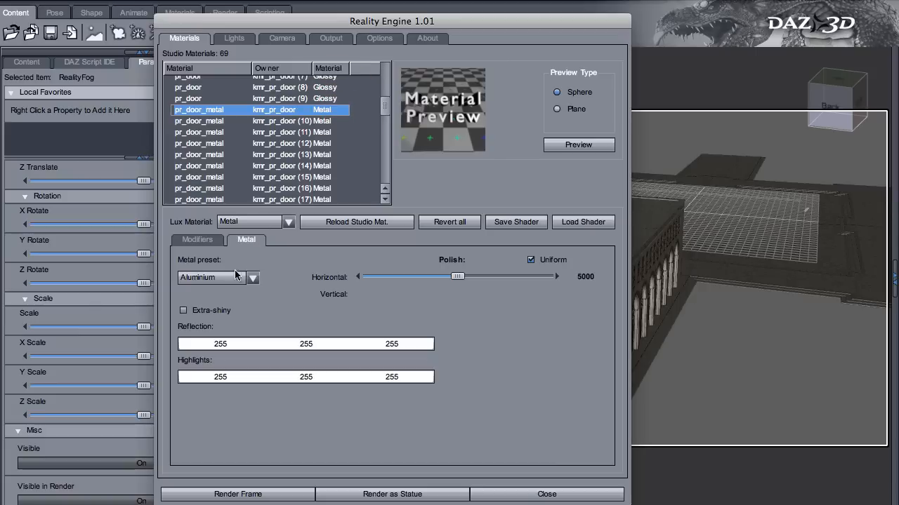
mouse_move(339, 147)
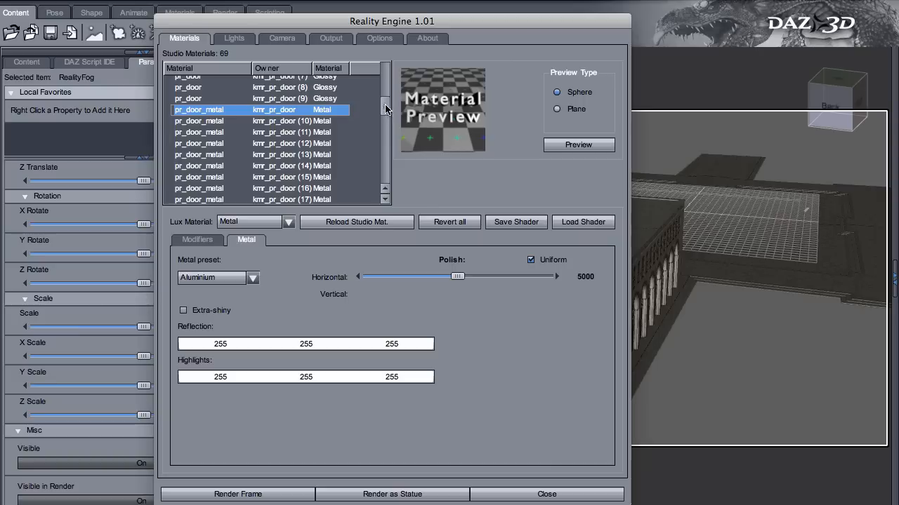
mouse_move(390, 109)
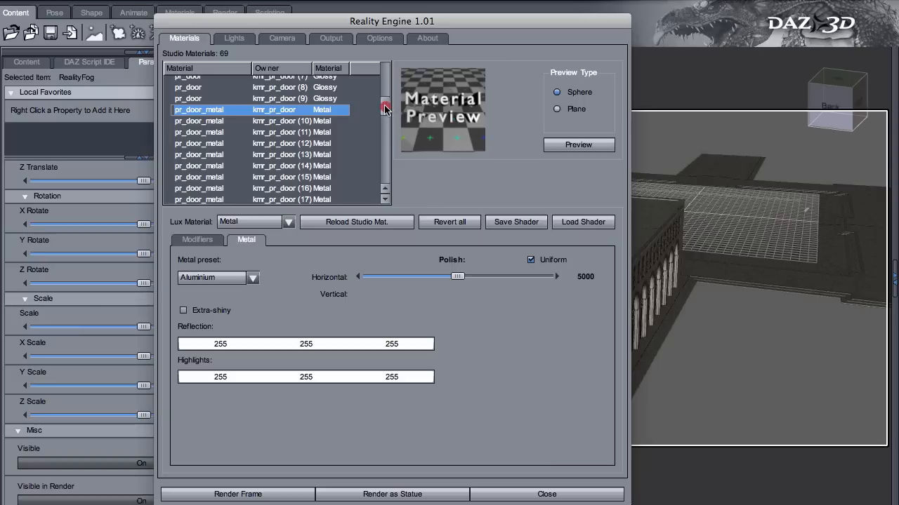
left_click_drag(384, 109, 390, 137)
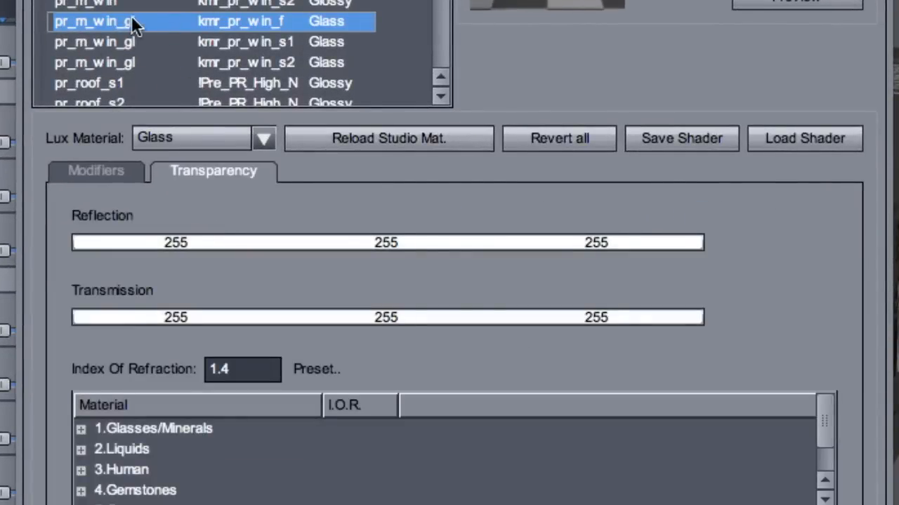
mouse_move(302, 29)
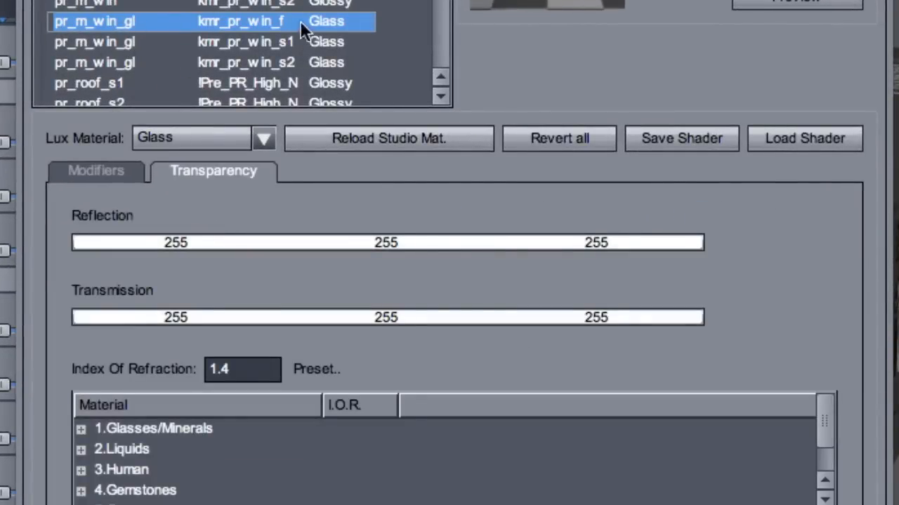
mouse_move(242, 298)
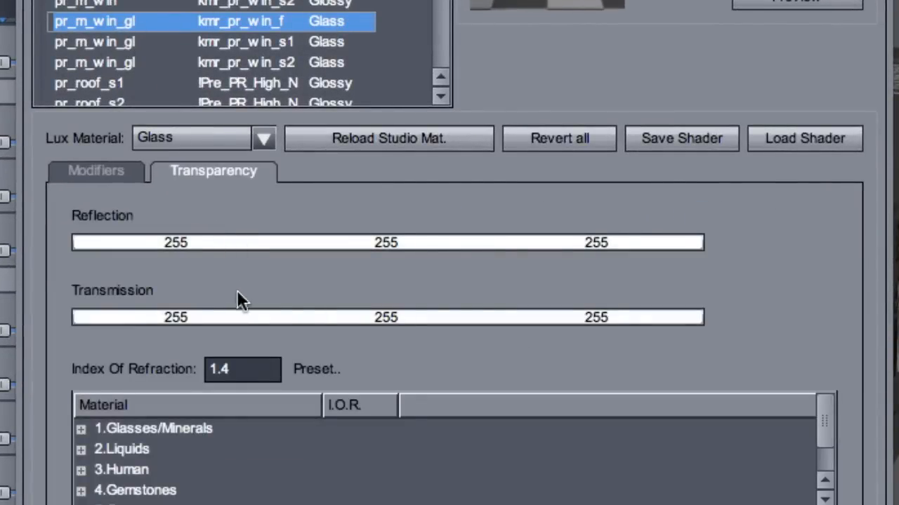
mouse_move(197, 335)
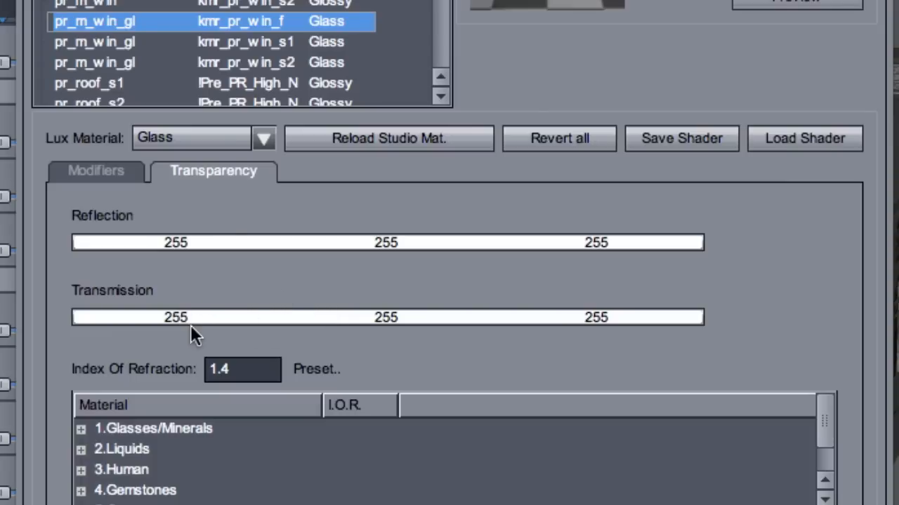
mouse_move(225, 315)
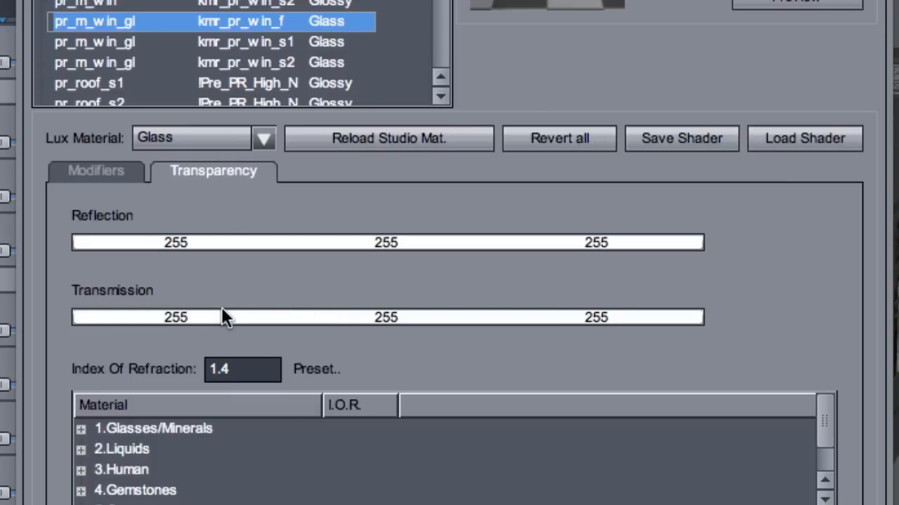
mouse_move(221, 323)
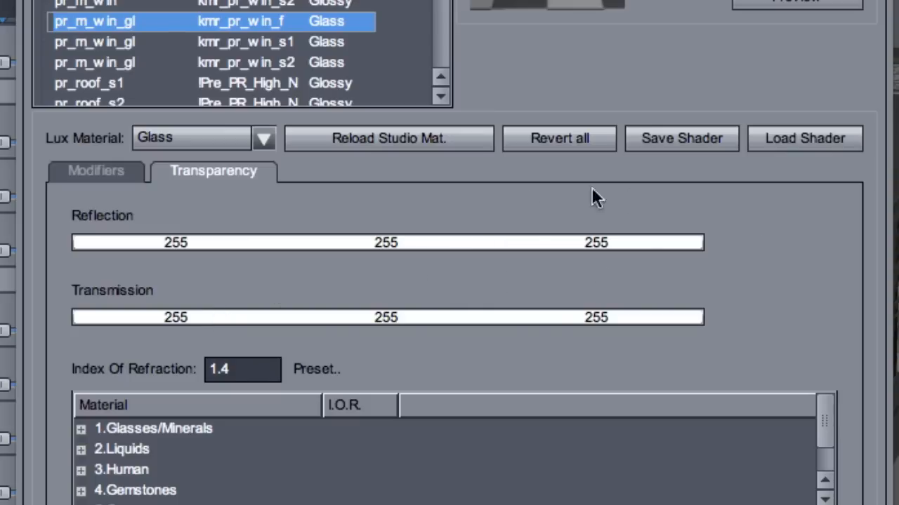
mouse_move(266, 334)
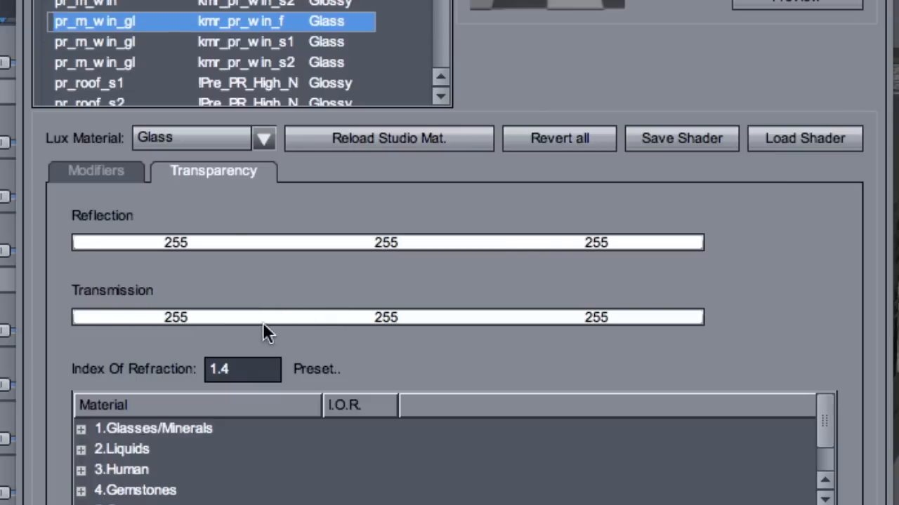
mouse_move(266, 330)
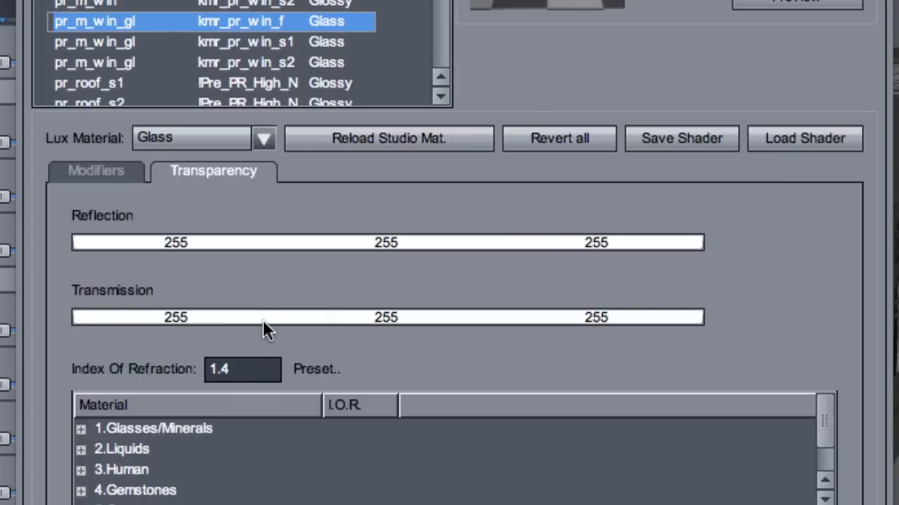
mouse_move(265, 325)
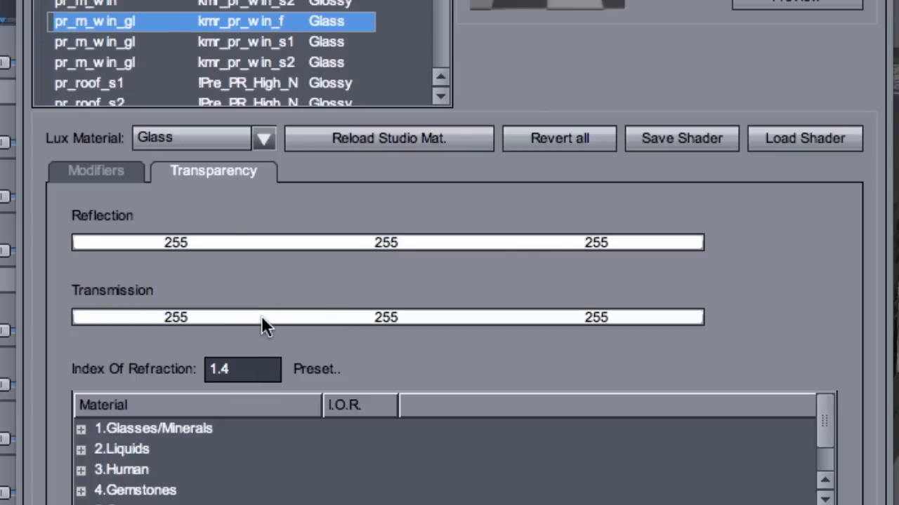
mouse_move(221, 237)
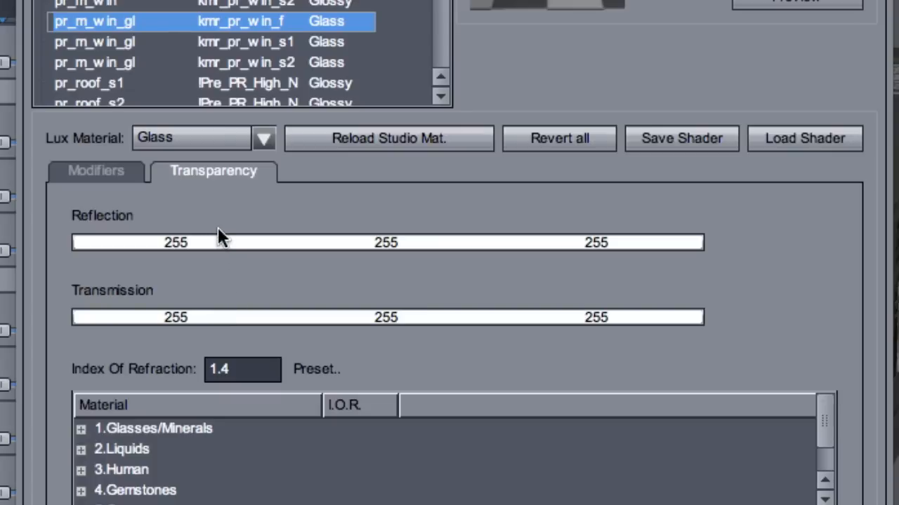
mouse_move(220, 325)
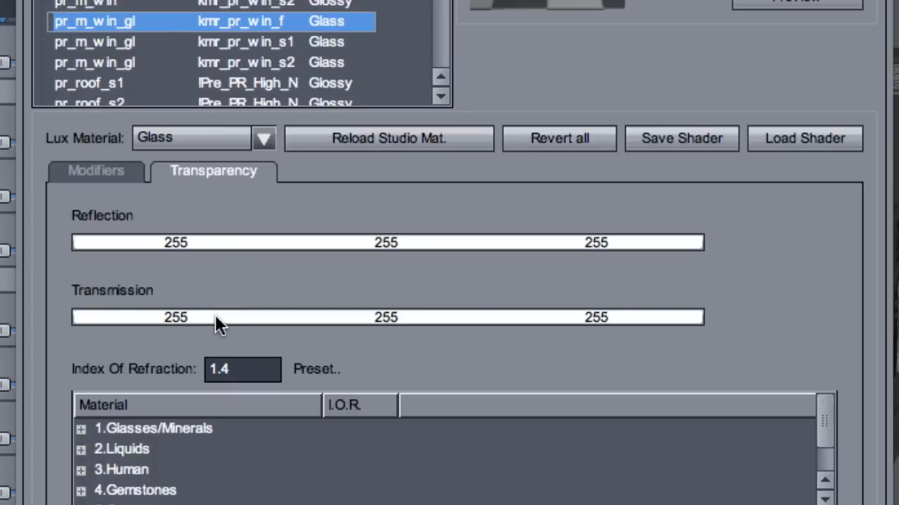
mouse_move(214, 402)
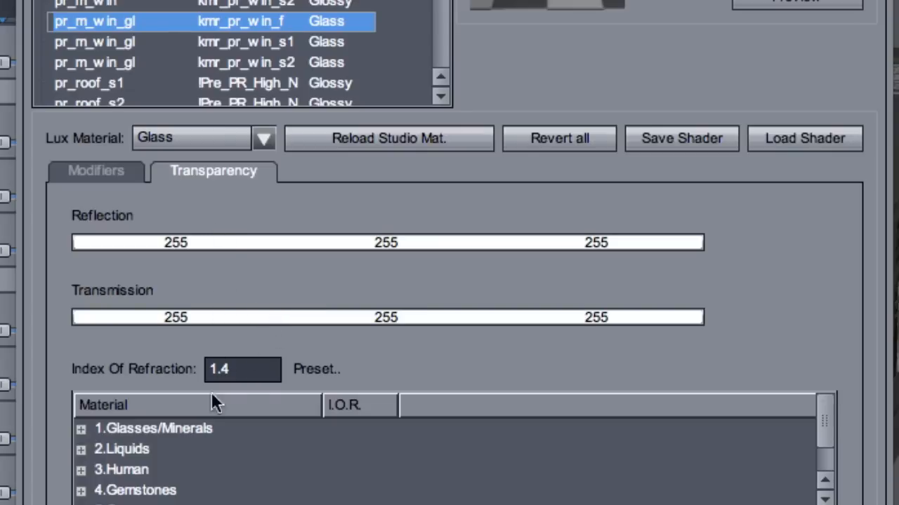
scroll("down", 3)
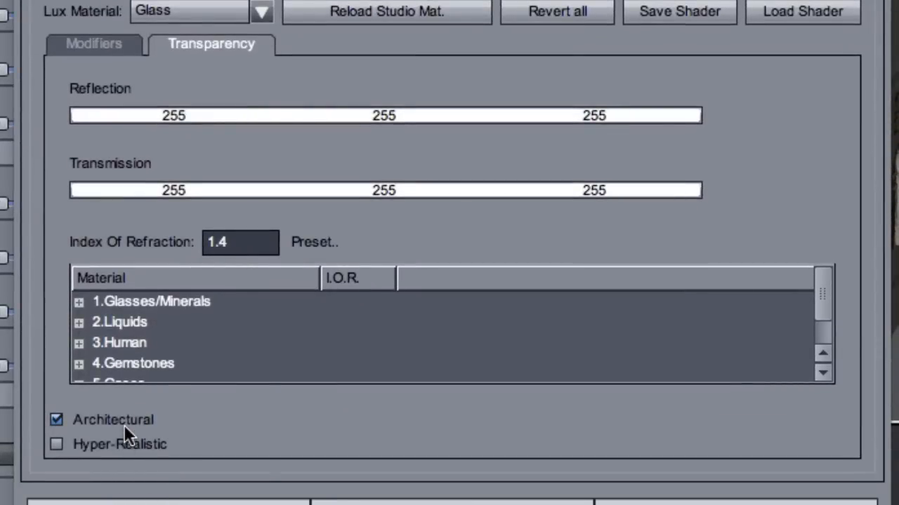
mouse_move(163, 427)
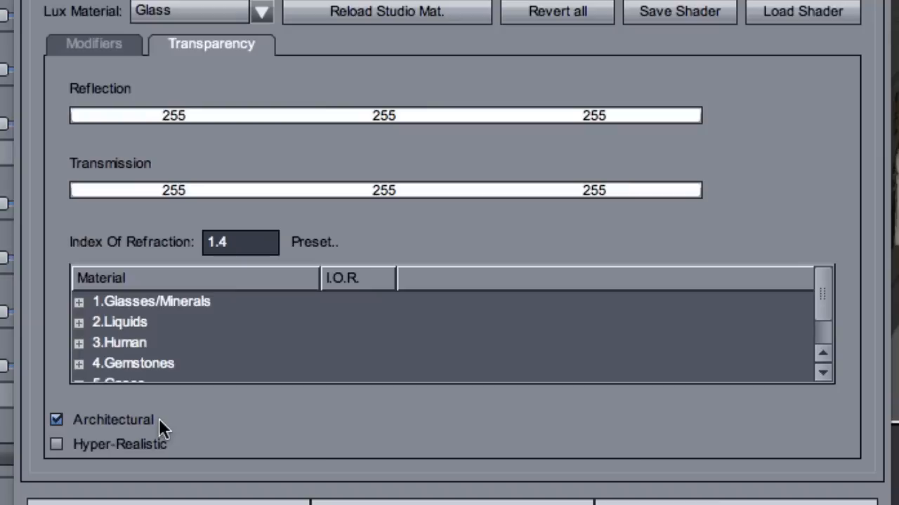
mouse_move(163, 430)
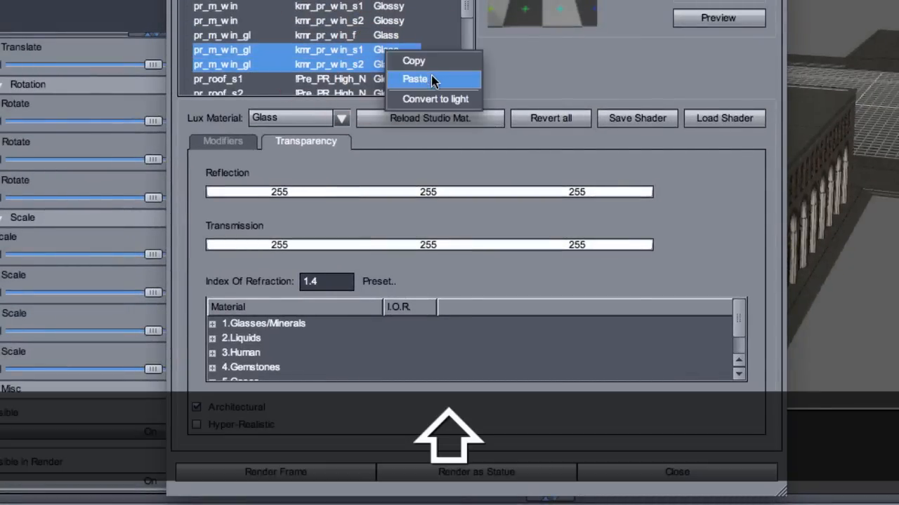
Step: Paste the configured window glass settings onto the other two pr_m_win_gl materials
left_click(415, 78)
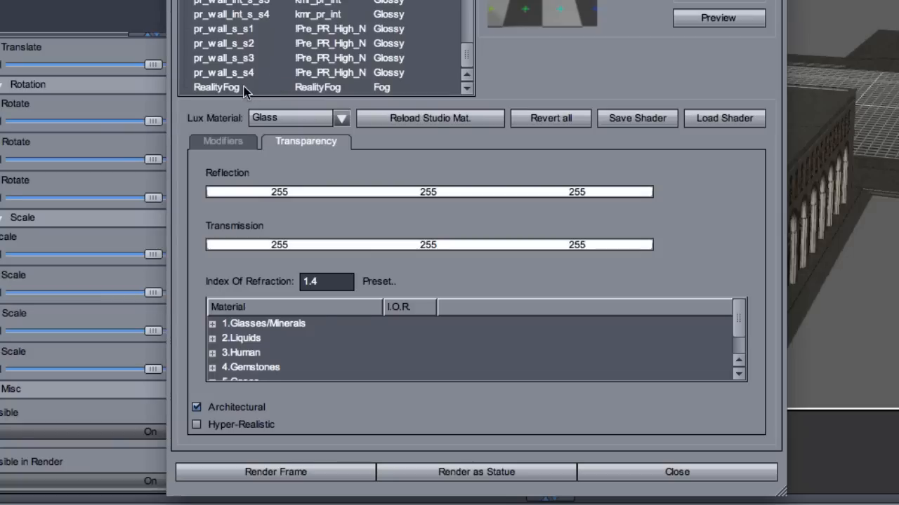
left_click(218, 87)
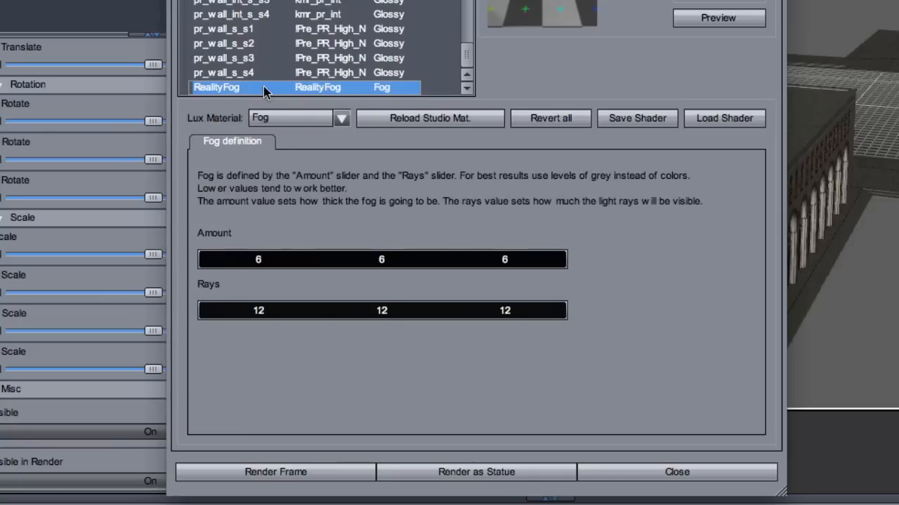
mouse_move(379, 97)
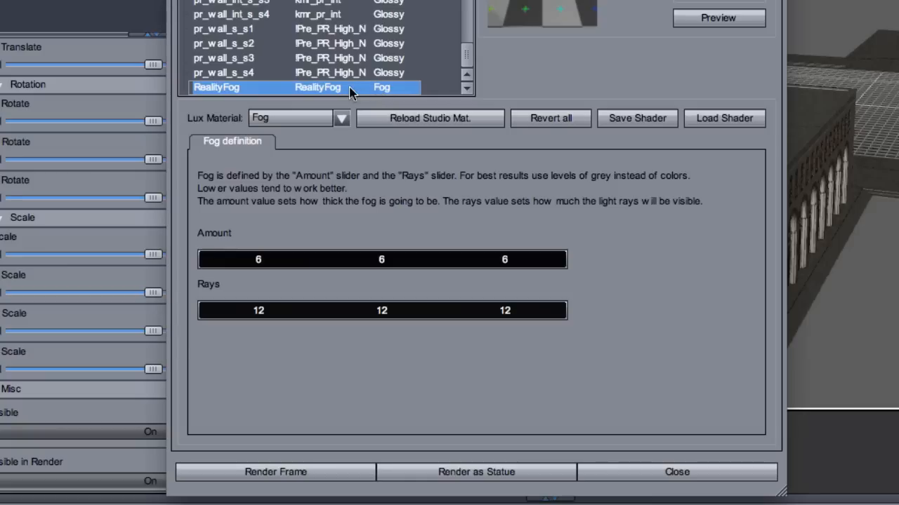
mouse_move(326, 271)
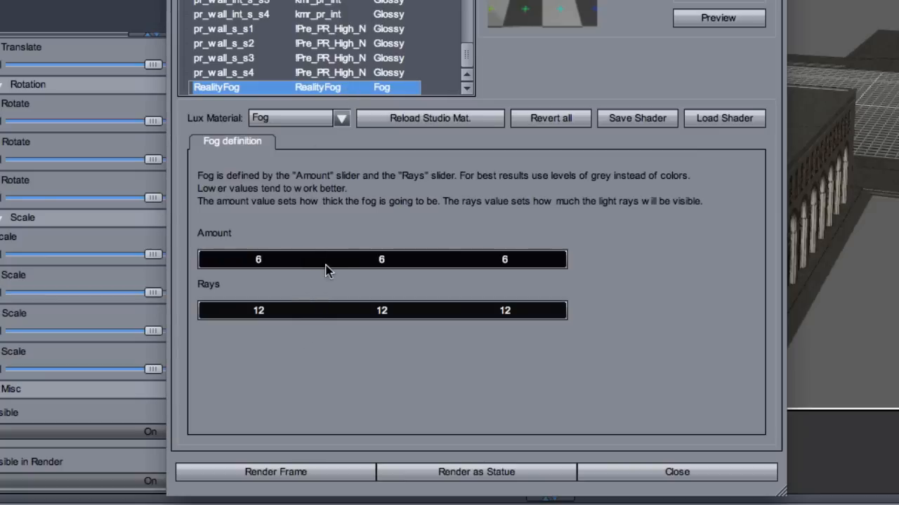
mouse_move(332, 271)
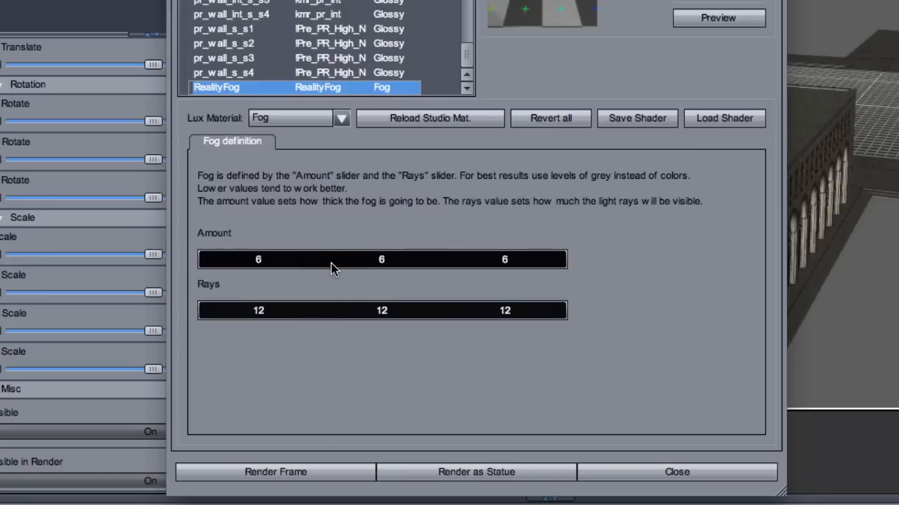
mouse_move(314, 262)
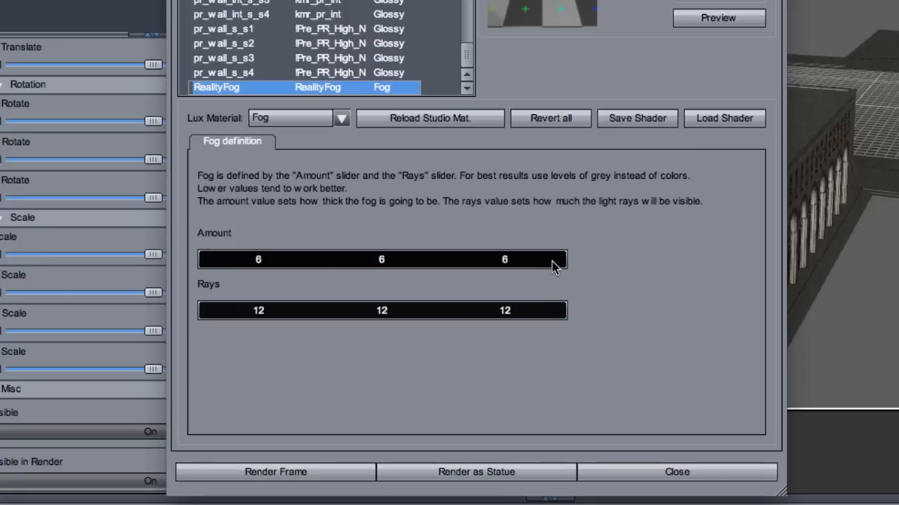
mouse_move(325, 316)
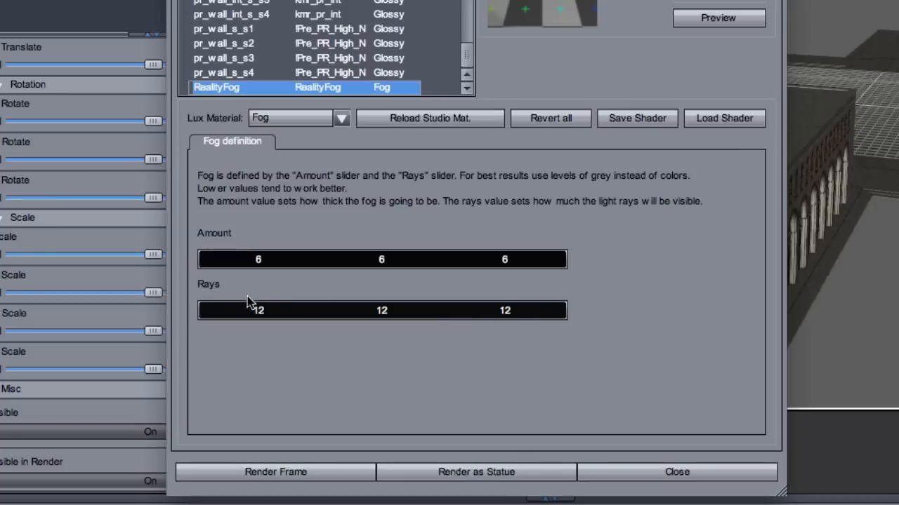
mouse_move(490, 324)
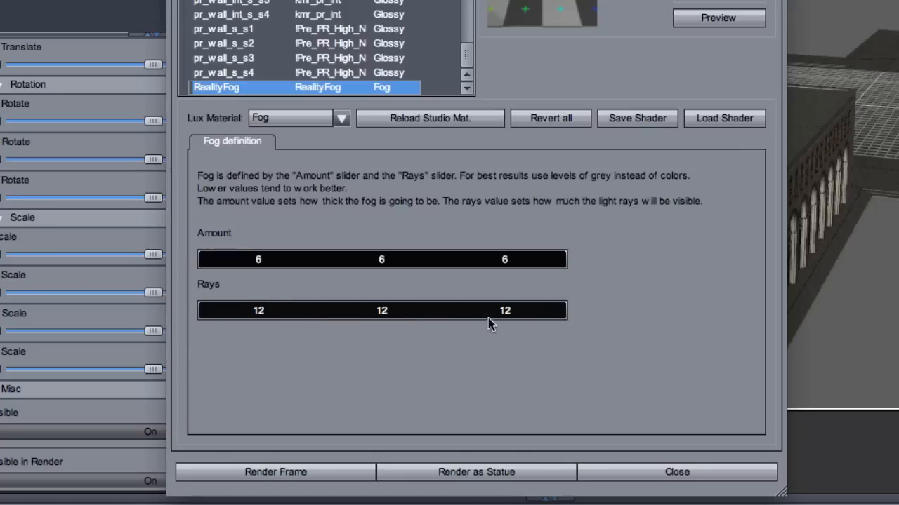
mouse_move(551, 325)
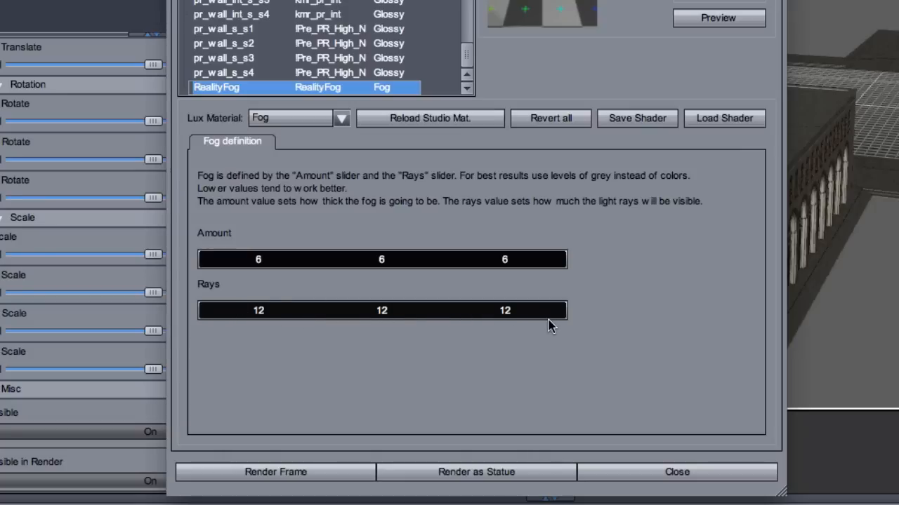
mouse_move(554, 295)
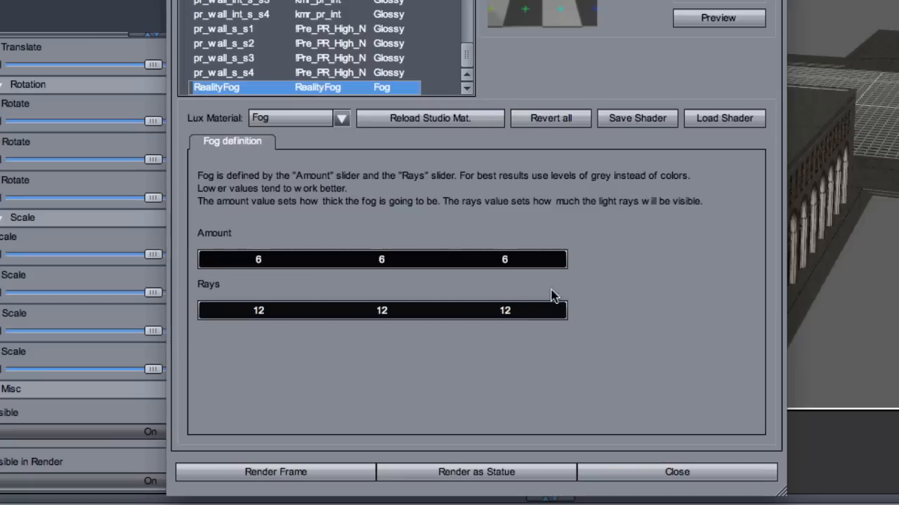
mouse_move(561, 268)
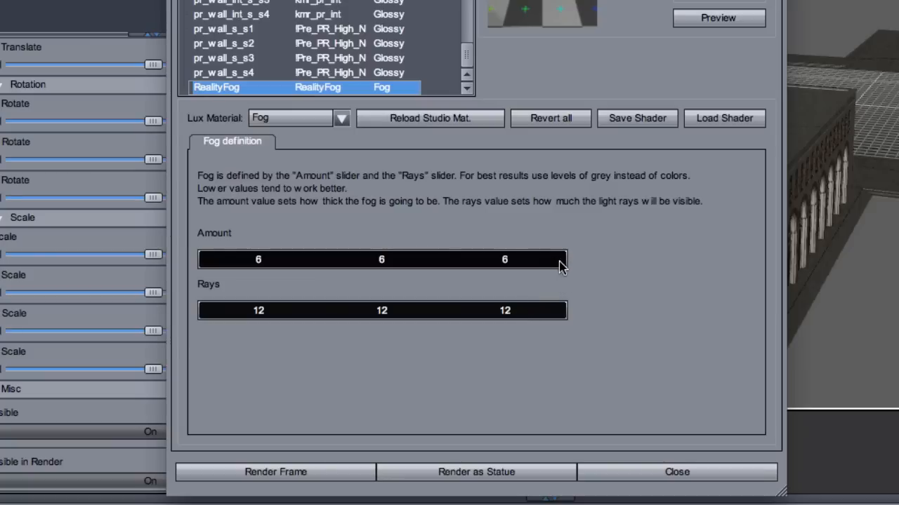
mouse_move(723, 384)
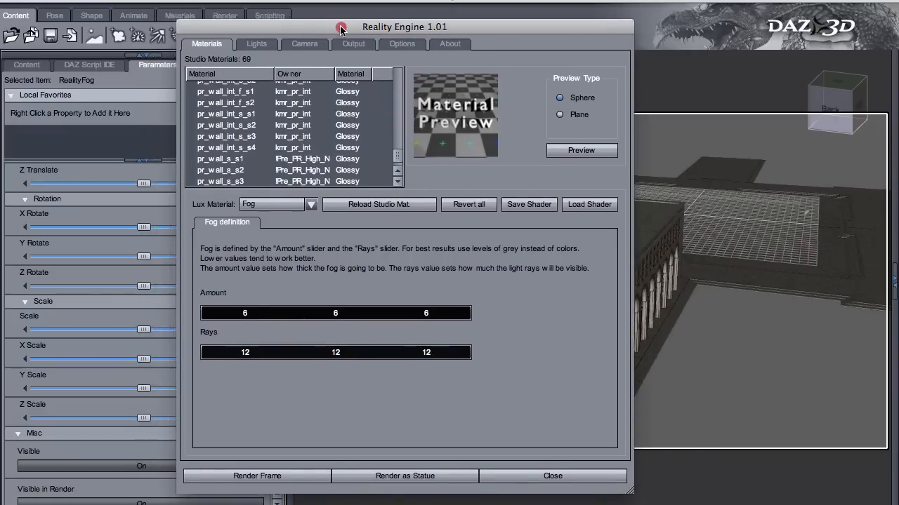
Step: In the Reality Output tab, set the frame rendered to 75% (960x540)
left_click_drag(341, 26, 381, 48)
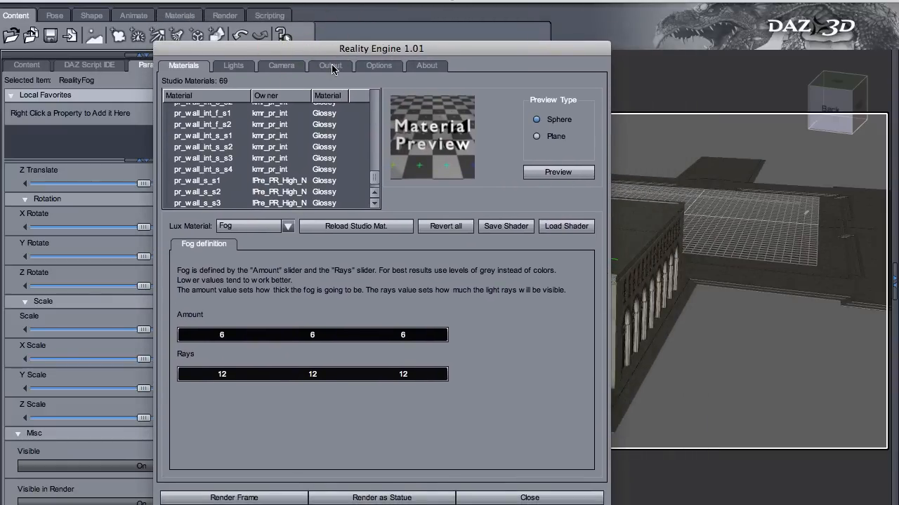
left_click(330, 65)
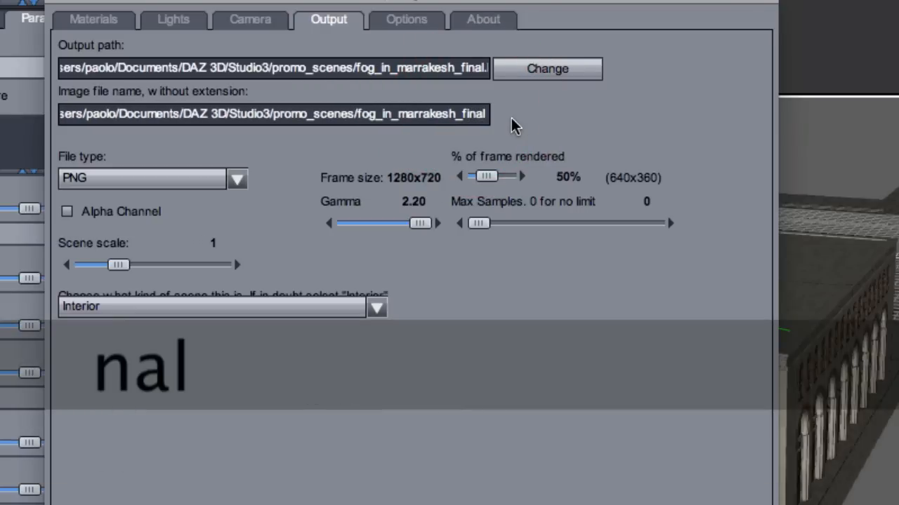
left_click_drag(486, 176, 508, 176)
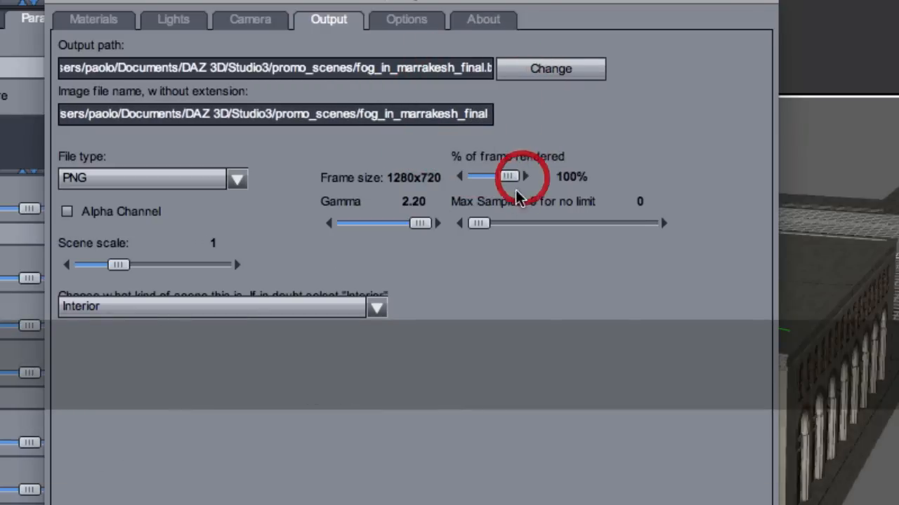
left_click_drag(507, 176, 494, 176)
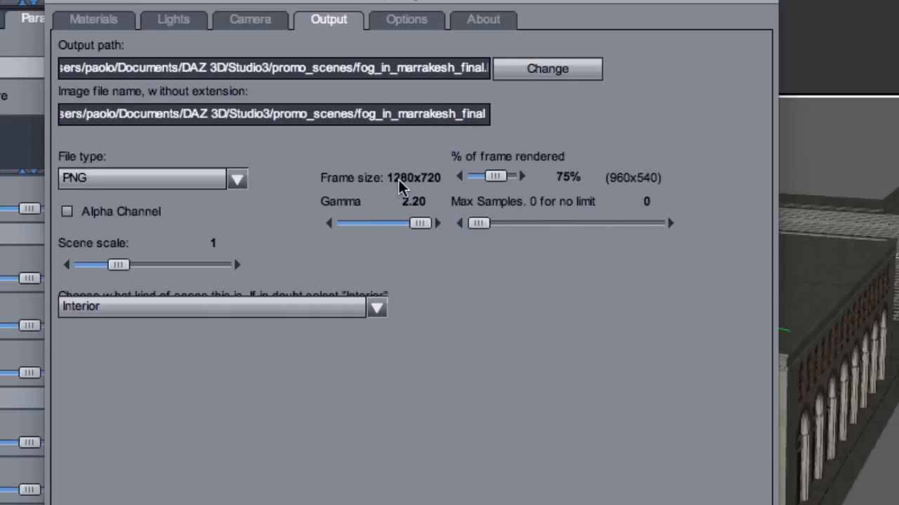
mouse_move(644, 197)
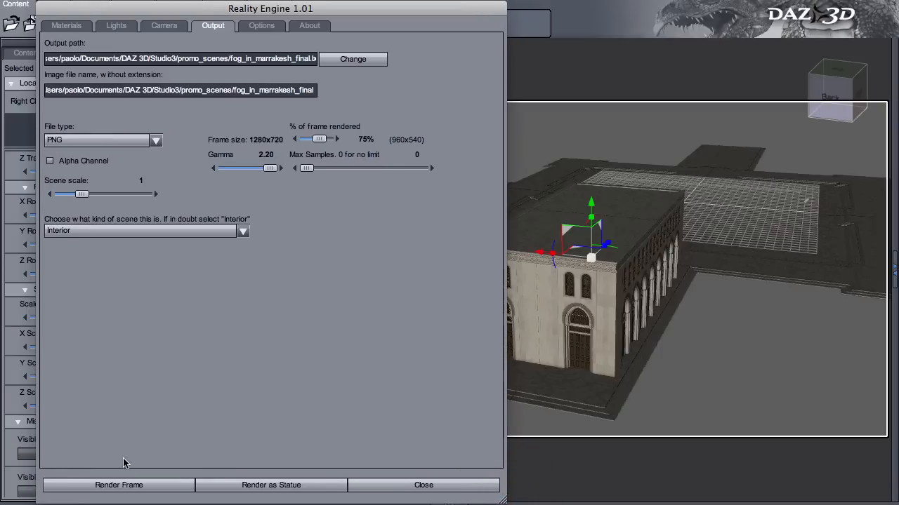
Step: Send the current frame to LuxRender and view Reality's camera settings, using Camera 1
left_click(118, 485)
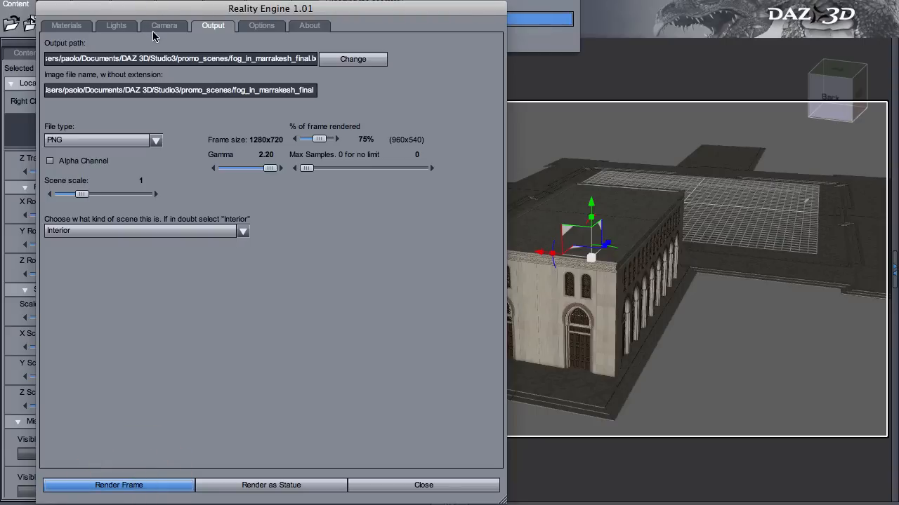
mouse_move(165, 16)
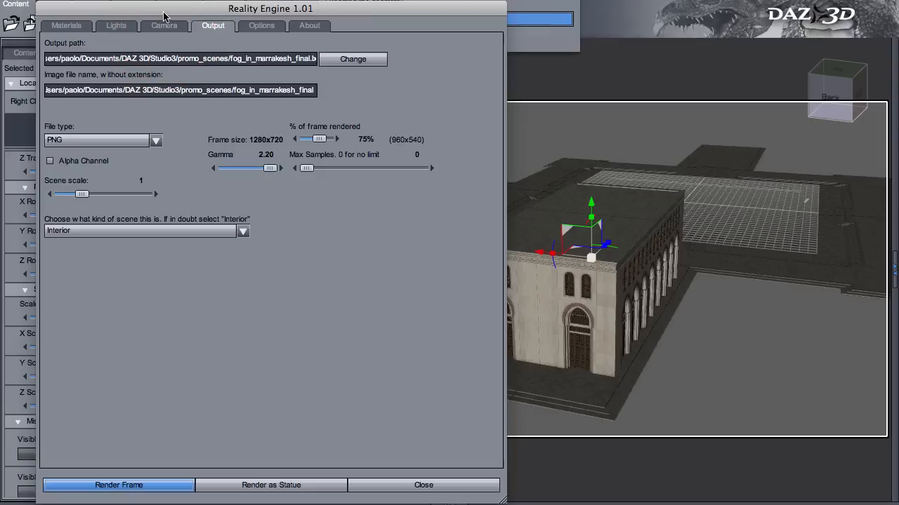
mouse_move(163, 31)
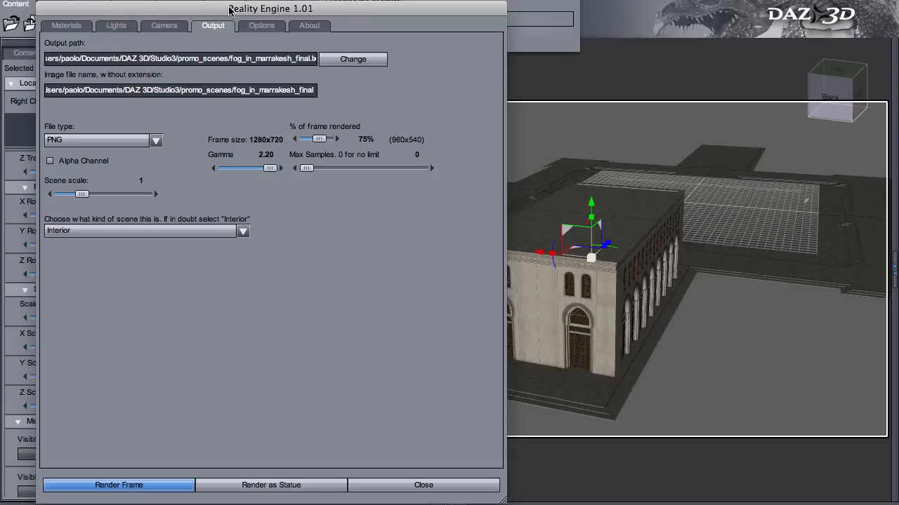
left_click(118, 485)
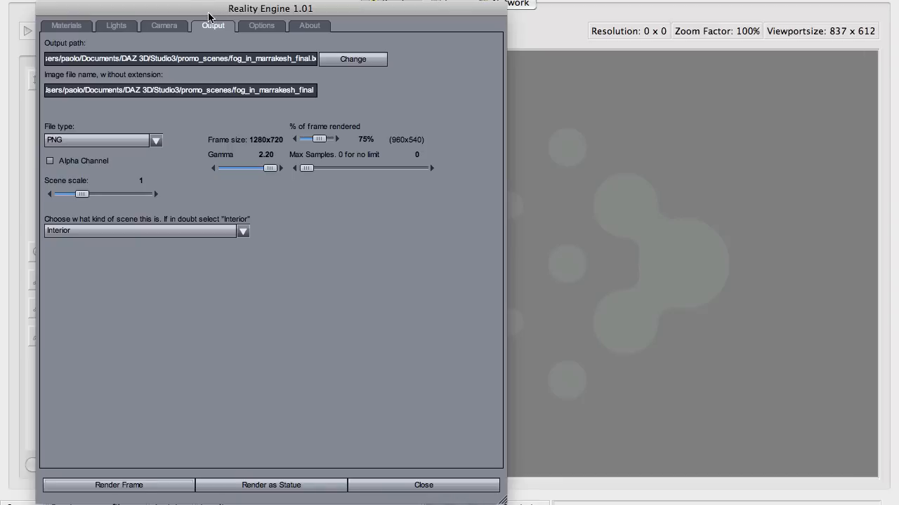
left_click(164, 26)
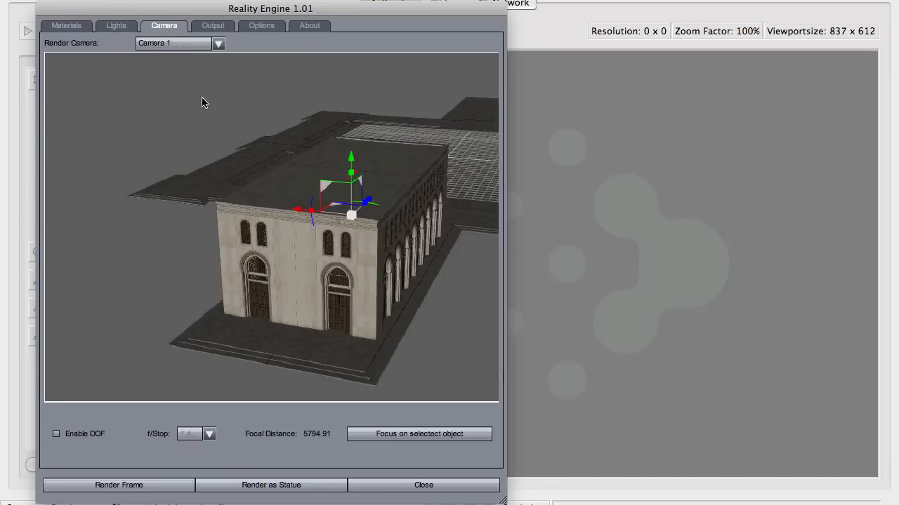
mouse_move(215, 146)
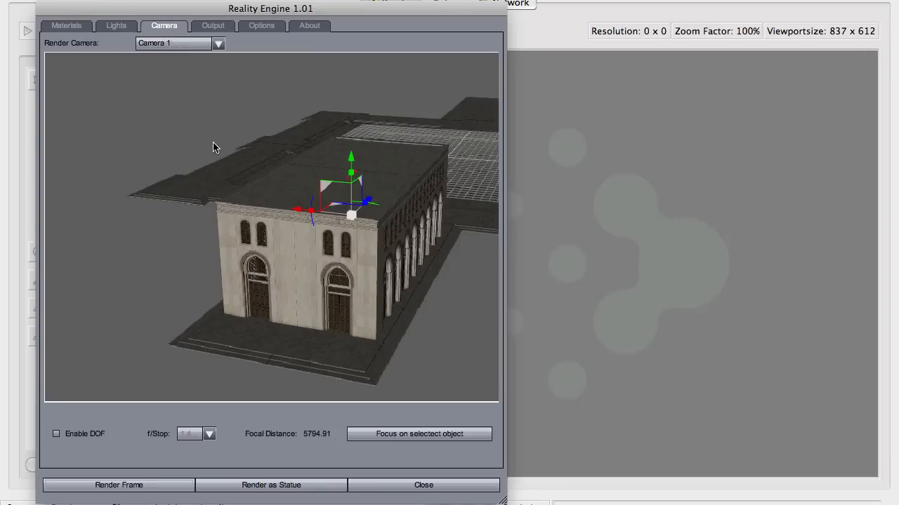
Step: Quit LuxRender and set Reality's render camera to Default Camera
key("cmd+q")
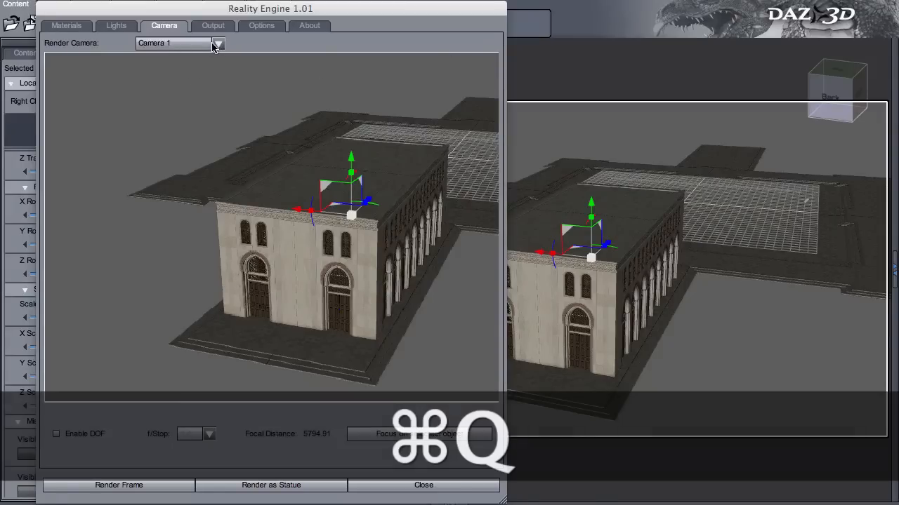
left_click(218, 43)
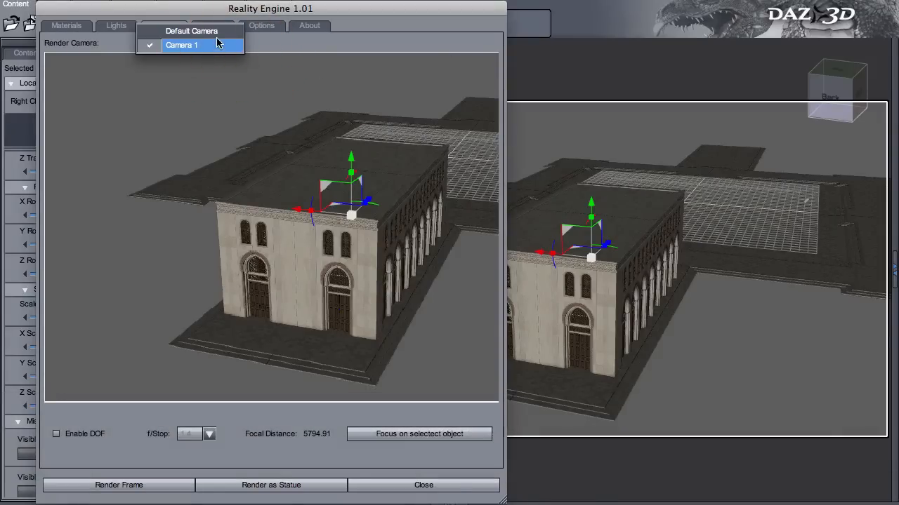
left_click(191, 31)
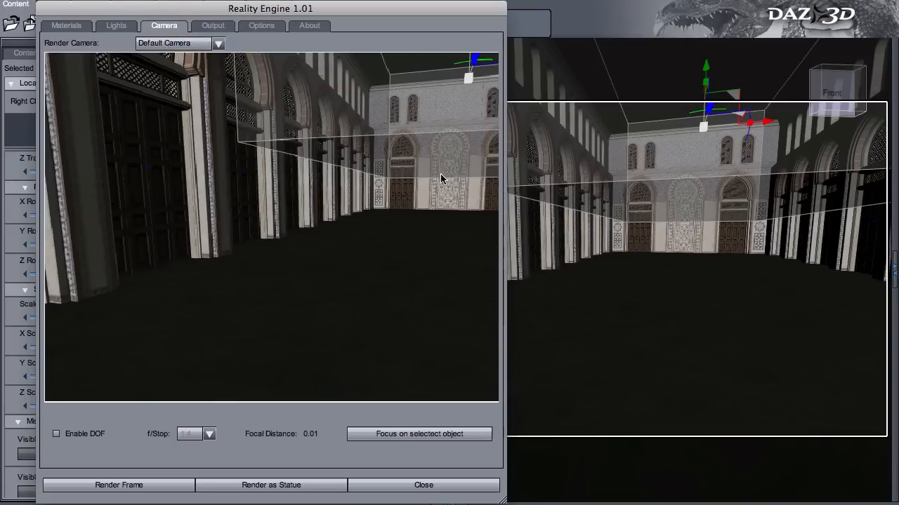
mouse_move(176, 361)
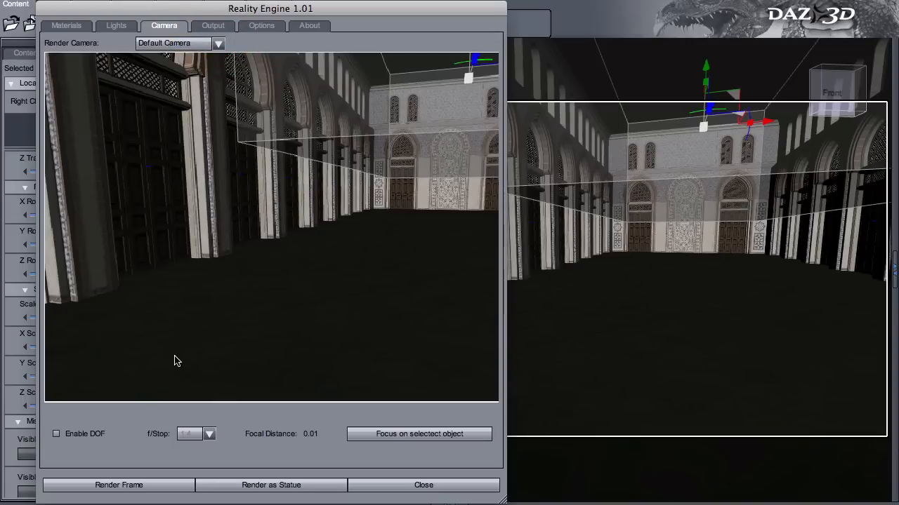
Step: Render a frame of the arcaded courtyard from Default Camera
left_click(119, 485)
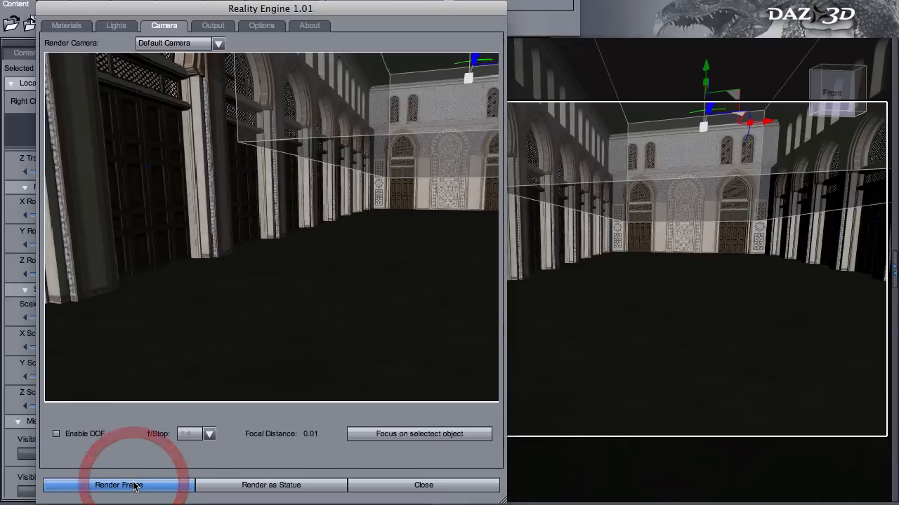
left_click(118, 485)
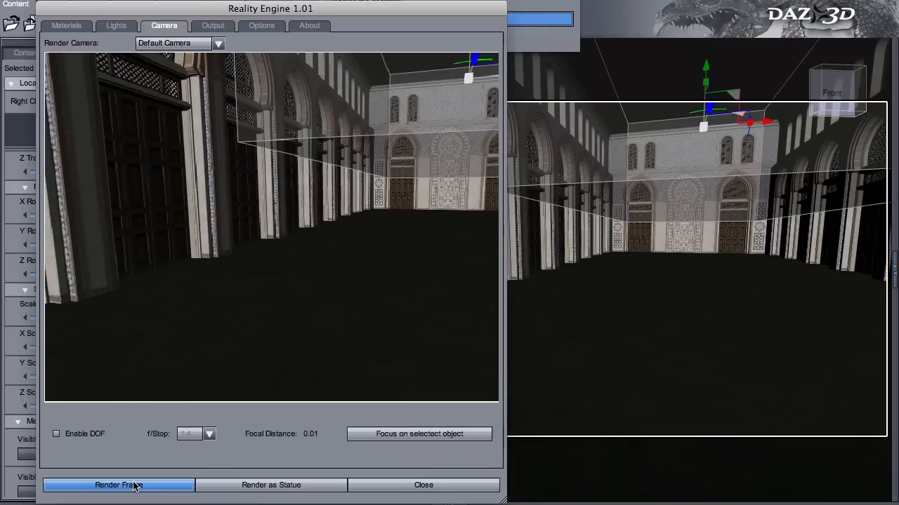
left_click(118, 485)
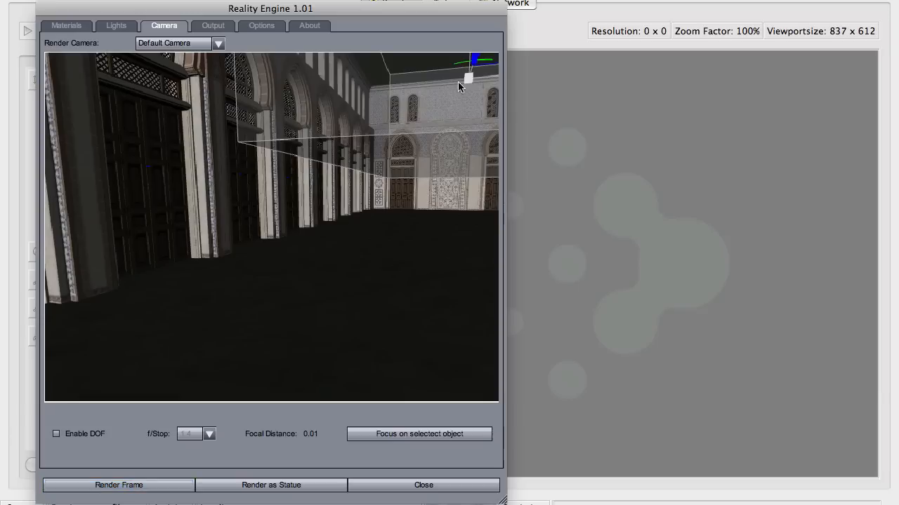
mouse_move(565, 10)
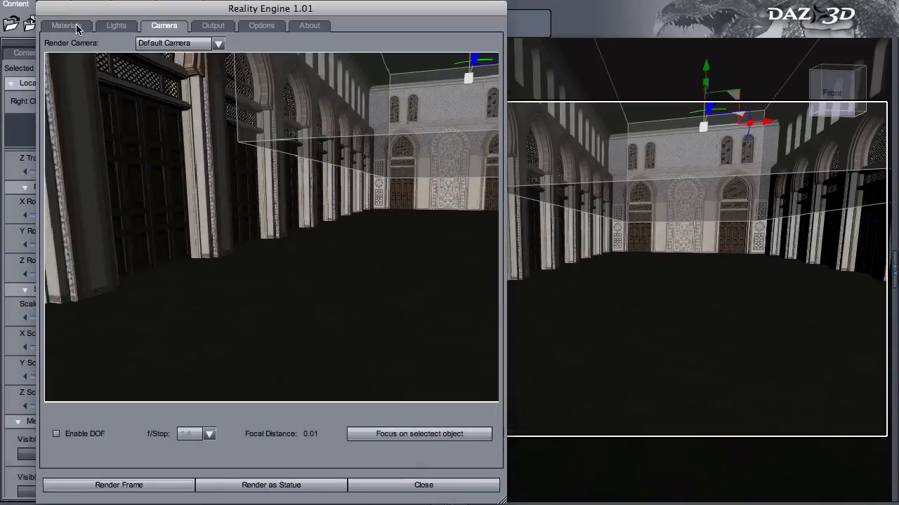
left_click(65, 26)
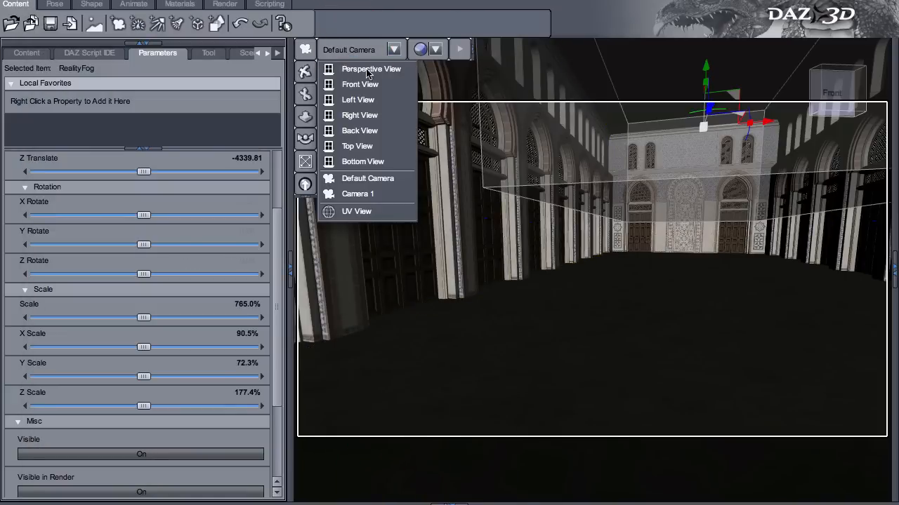
Step: Switch the viewport to Perspective View, then move over to the LuxRender window
left_click(371, 69)
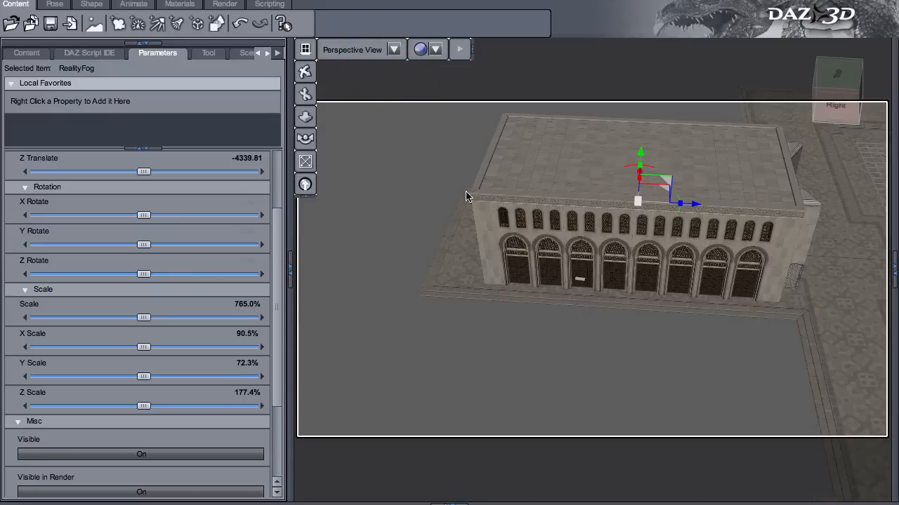
mouse_move(750, 317)
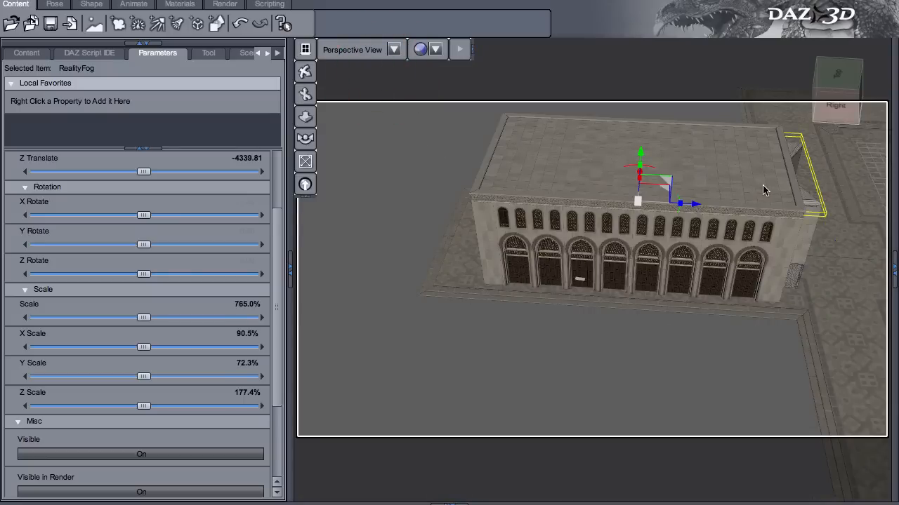
mouse_move(729, 165)
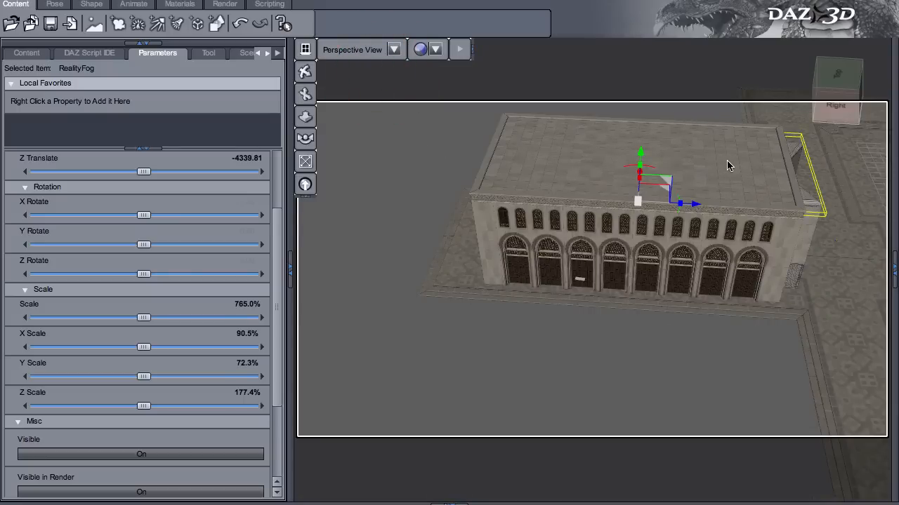
mouse_move(735, 171)
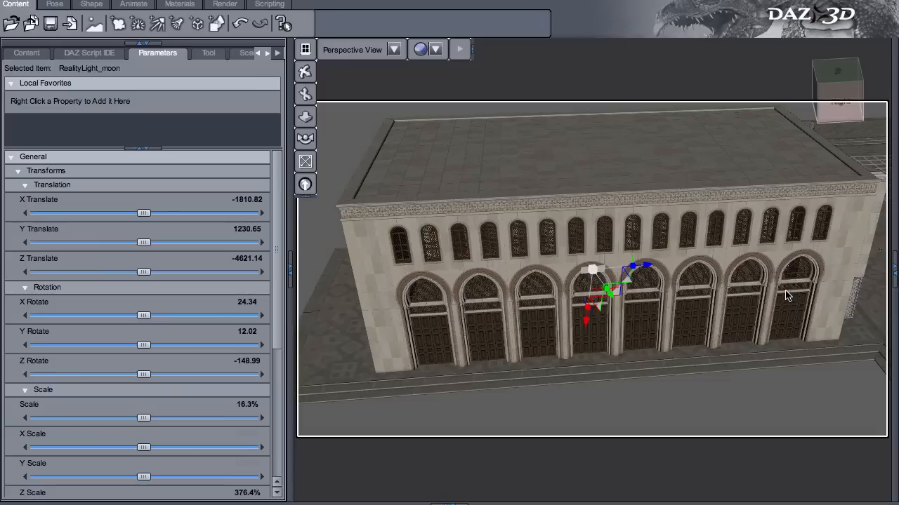
key("cmd+tab")
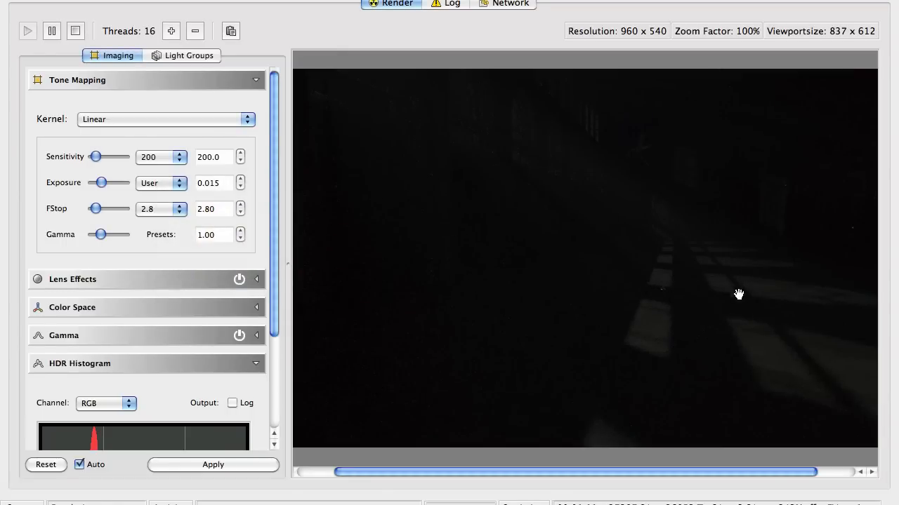
mouse_move(666, 283)
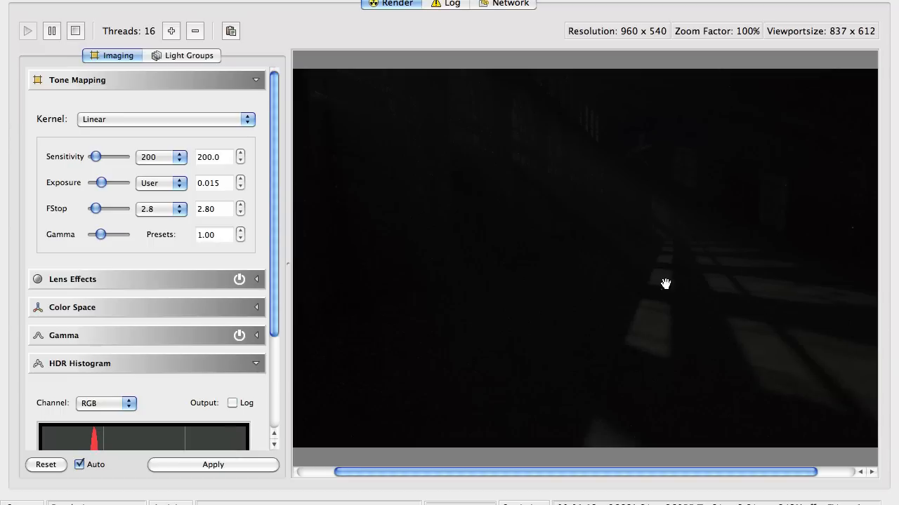
mouse_move(167, 174)
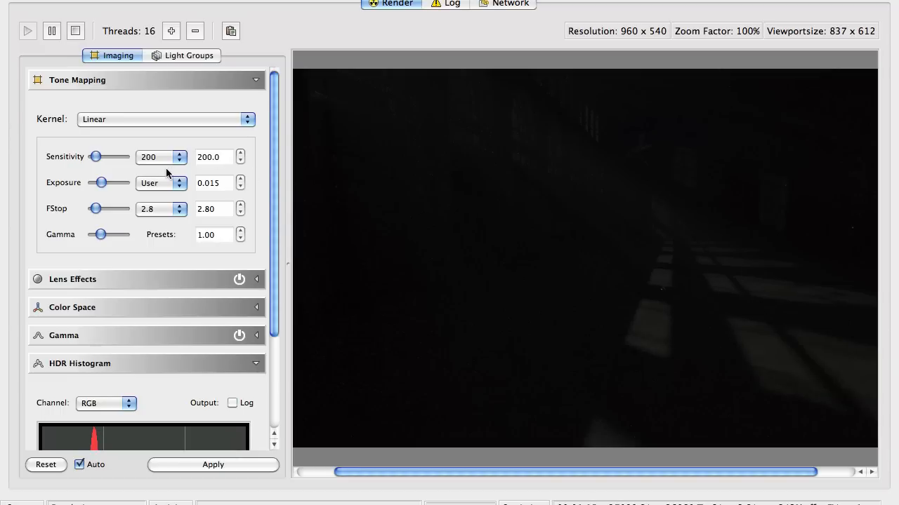
mouse_move(167, 160)
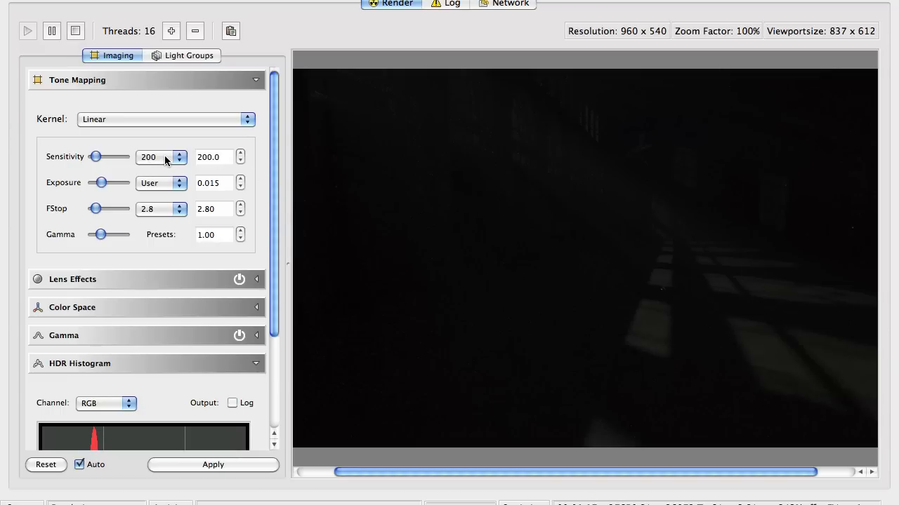
Step: Tone-map the render with sensitivity 800, exposure 1/2 and f-stop 4
left_click(179, 156)
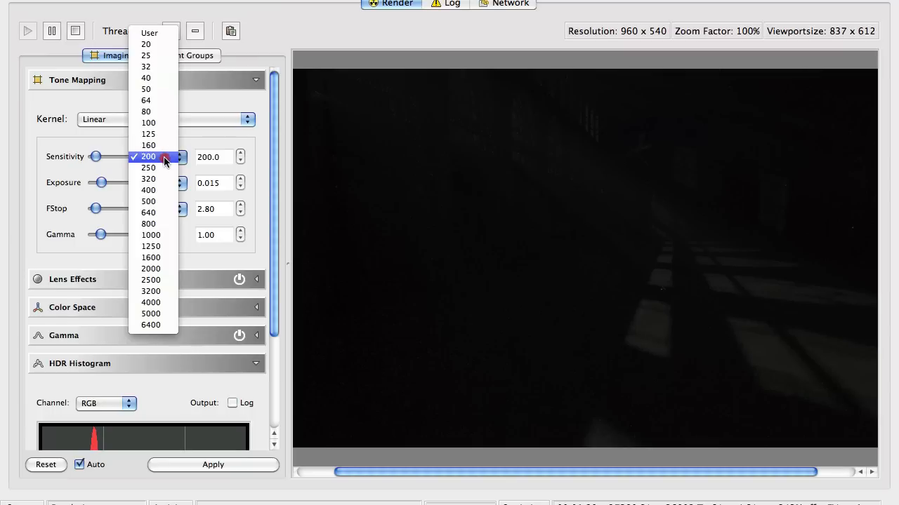
left_click(148, 212)
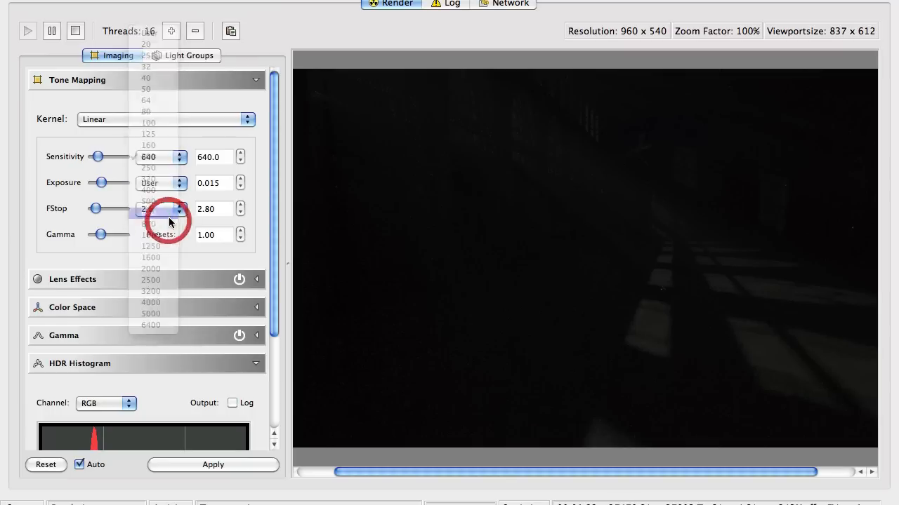
left_click(147, 174)
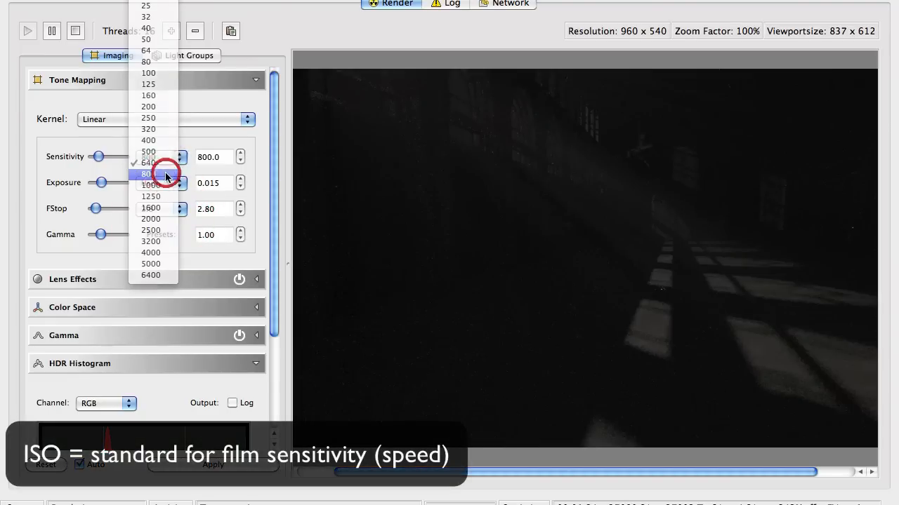
left_click(148, 163)
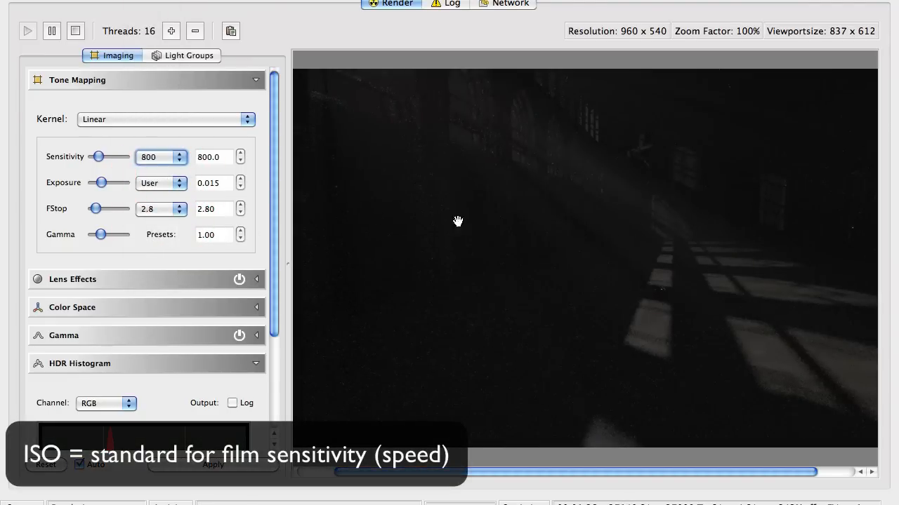
left_click(161, 182)
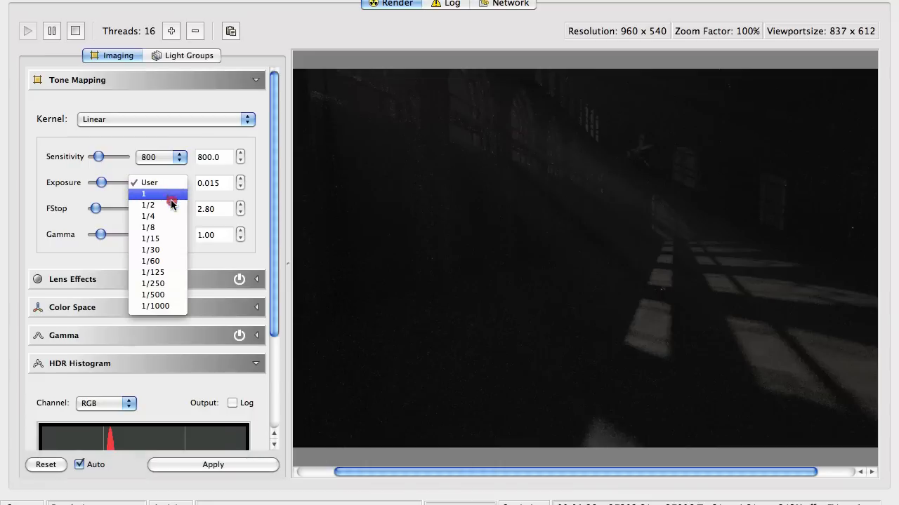
mouse_move(172, 205)
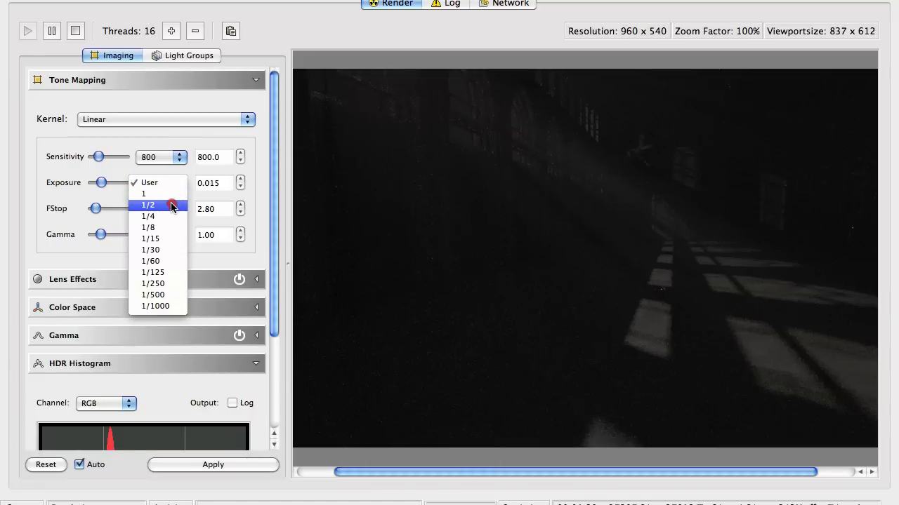
left_click(148, 205)
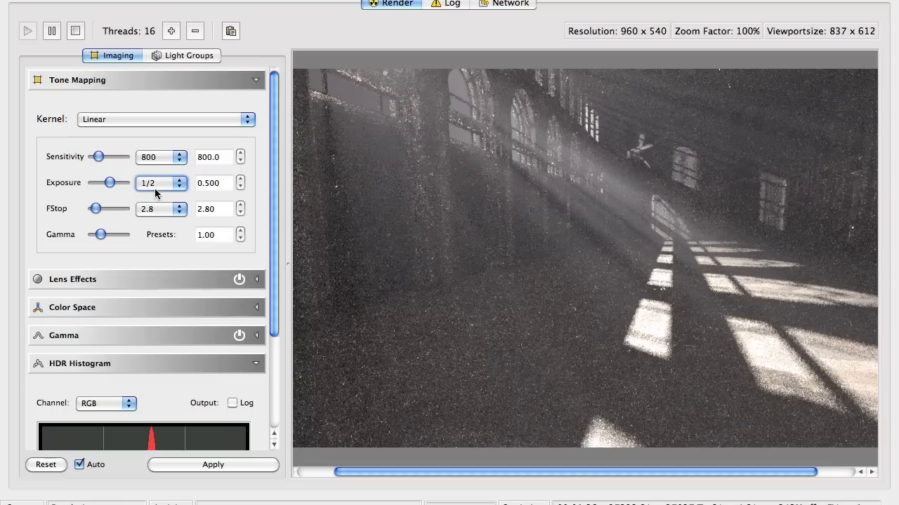
mouse_move(155, 213)
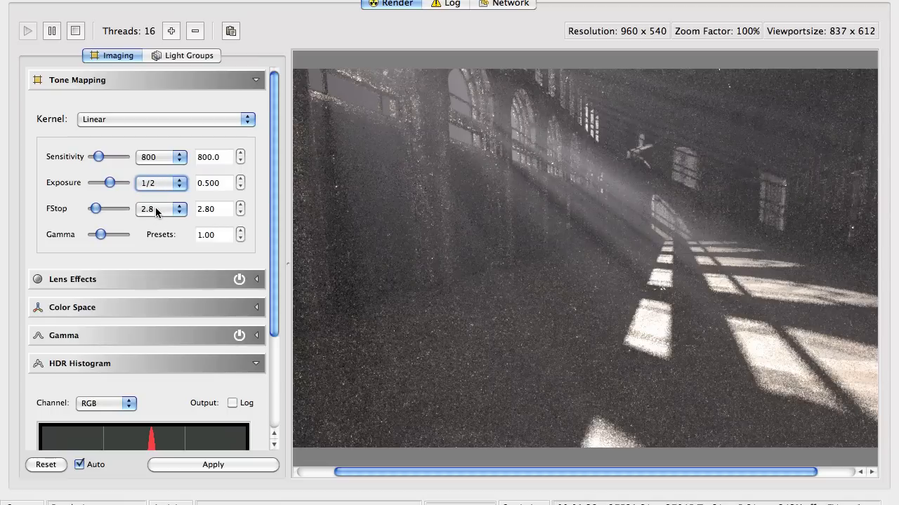
left_click(158, 208)
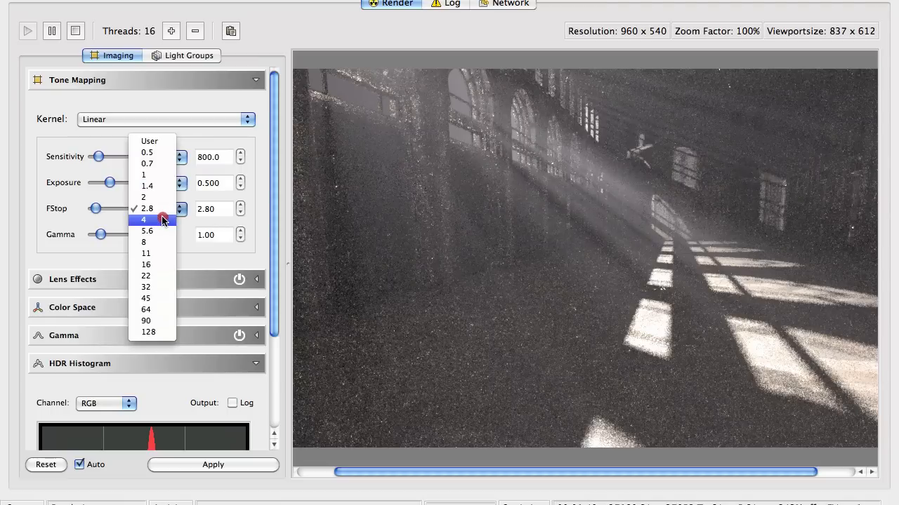
left_click(143, 219)
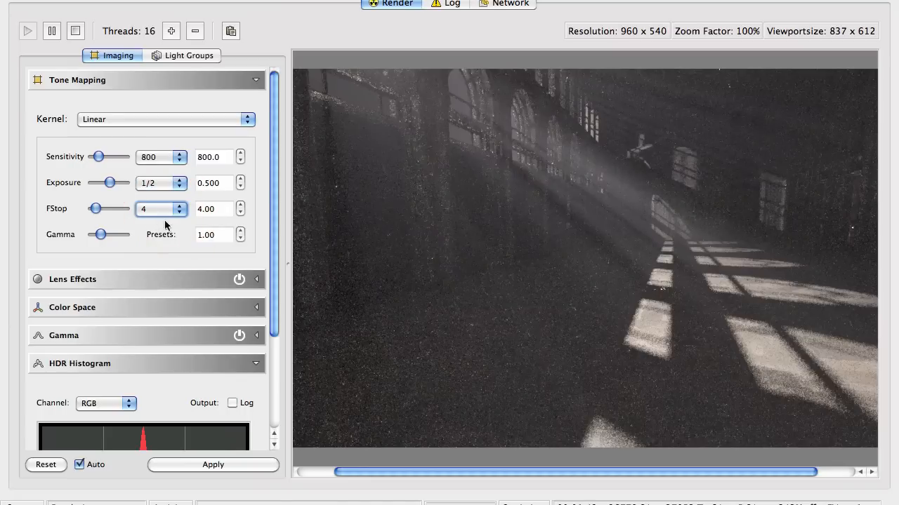
mouse_move(514, 221)
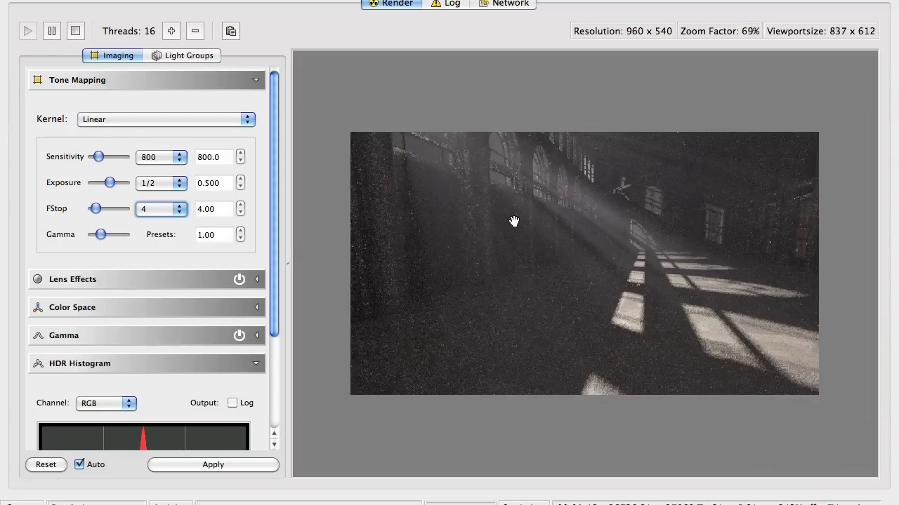
mouse_move(677, 214)
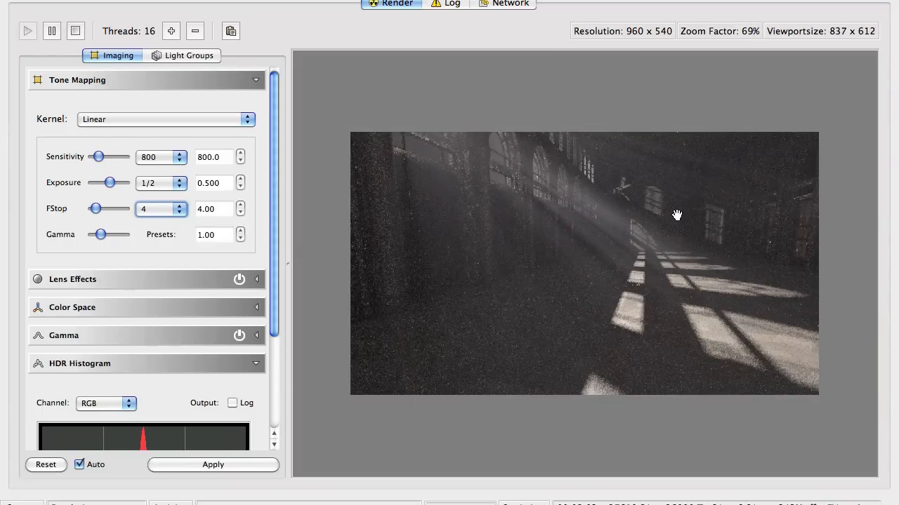
mouse_move(658, 259)
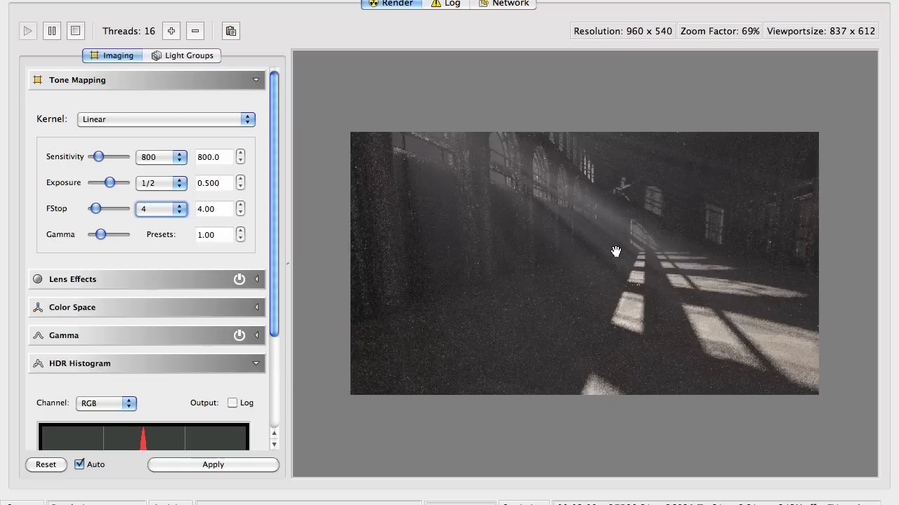
mouse_move(501, 214)
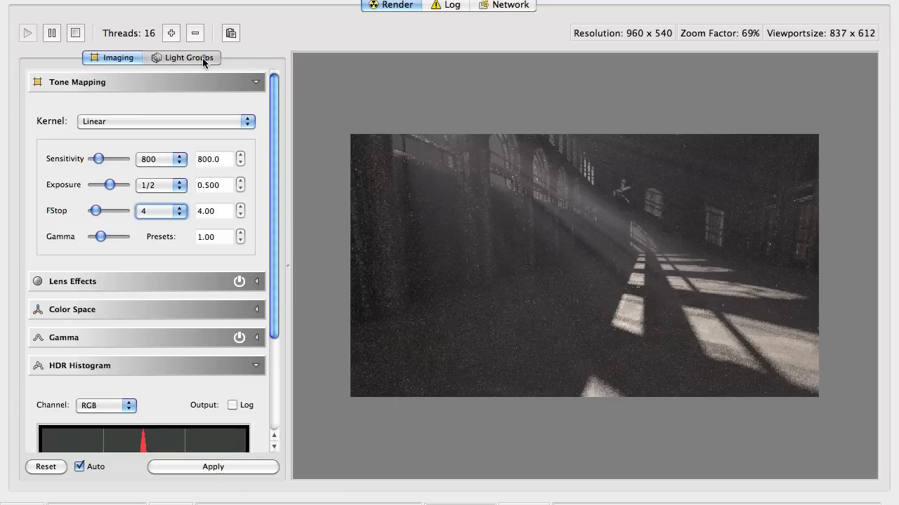
Step: Enable black-body temperature for mesh lights and raise it from 6500 to 8910
left_click(182, 57)
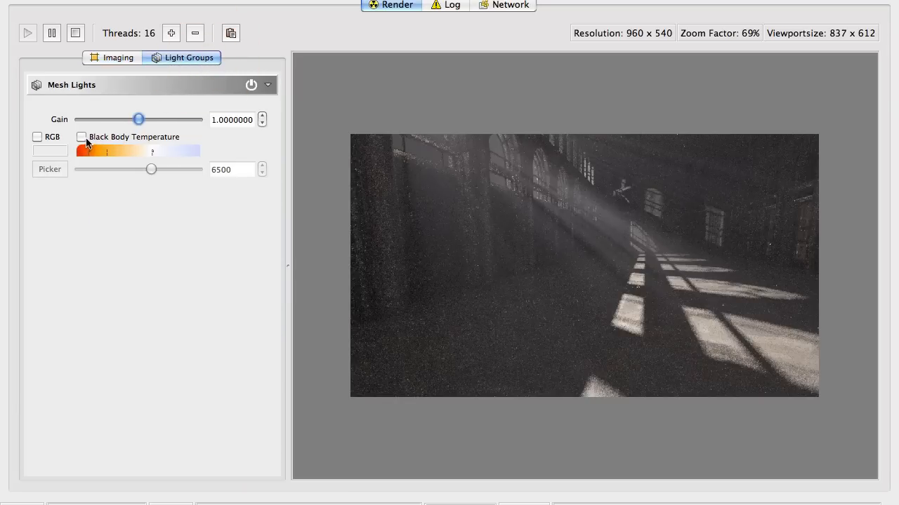
left_click(82, 136)
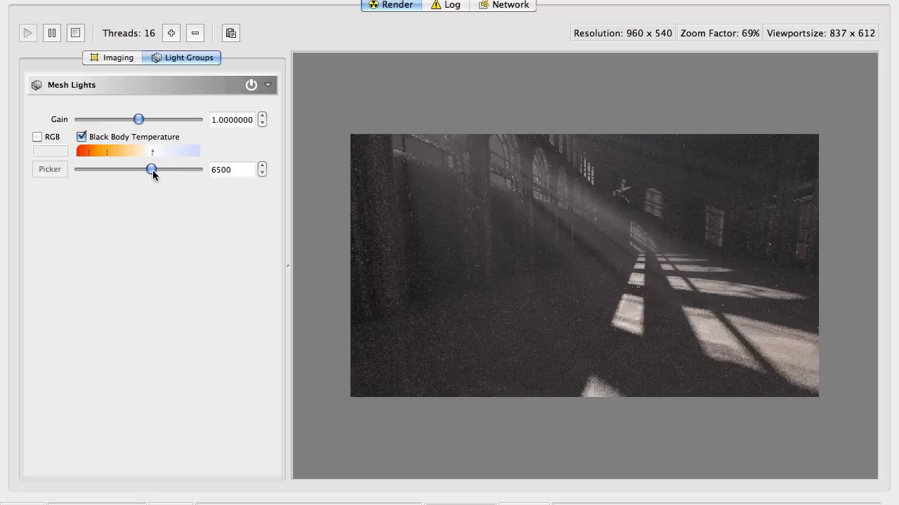
left_click_drag(151, 169, 167, 169)
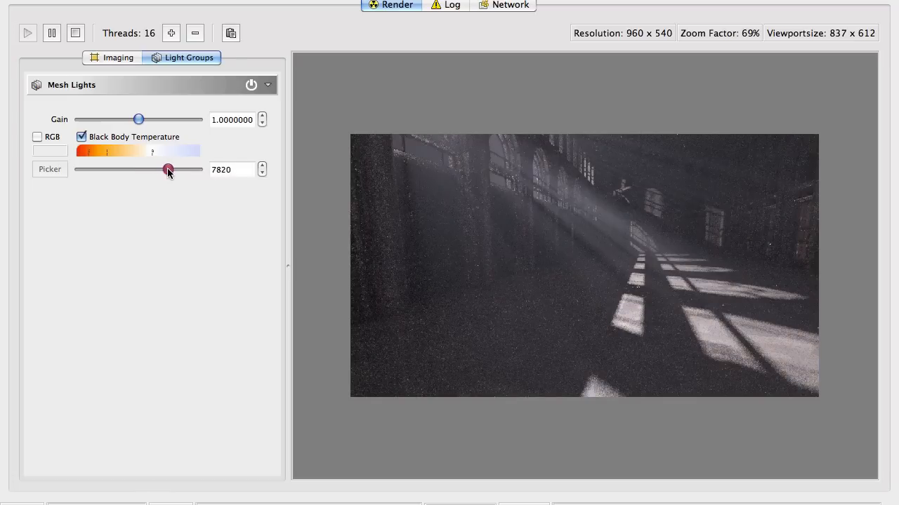
left_click_drag(168, 169, 176, 169)
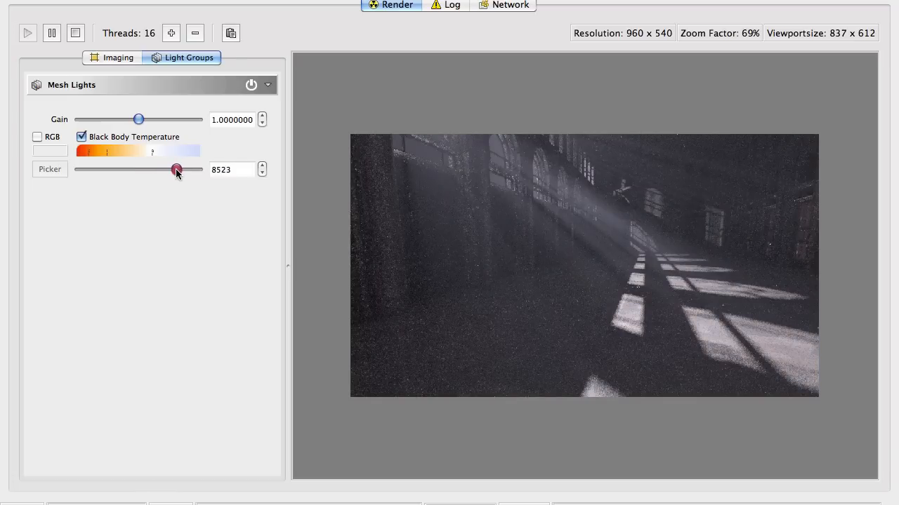
left_click_drag(176, 171, 181, 171)
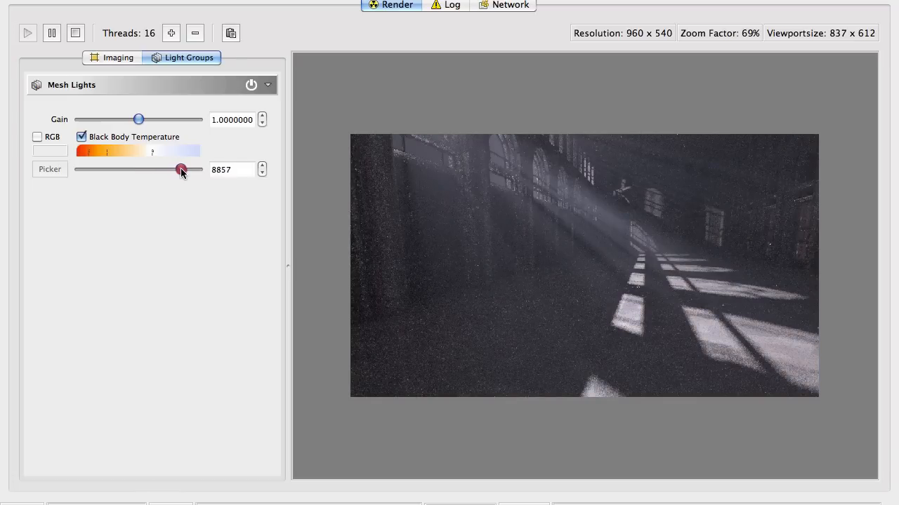
left_click_drag(181, 169, 181, 170)
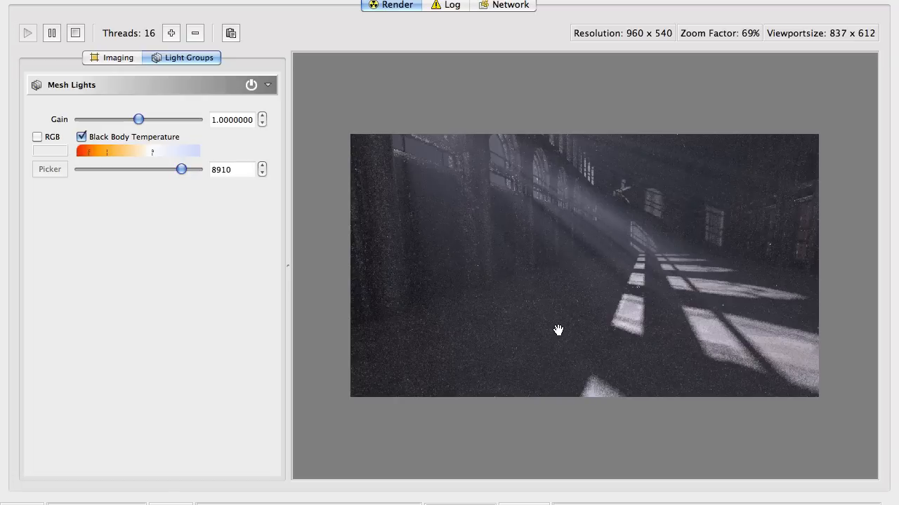
mouse_move(576, 324)
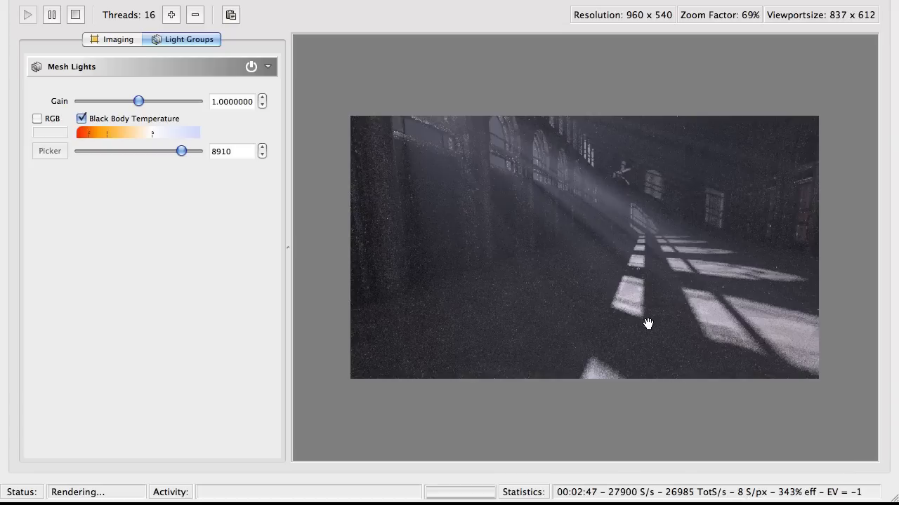
mouse_move(516, 296)
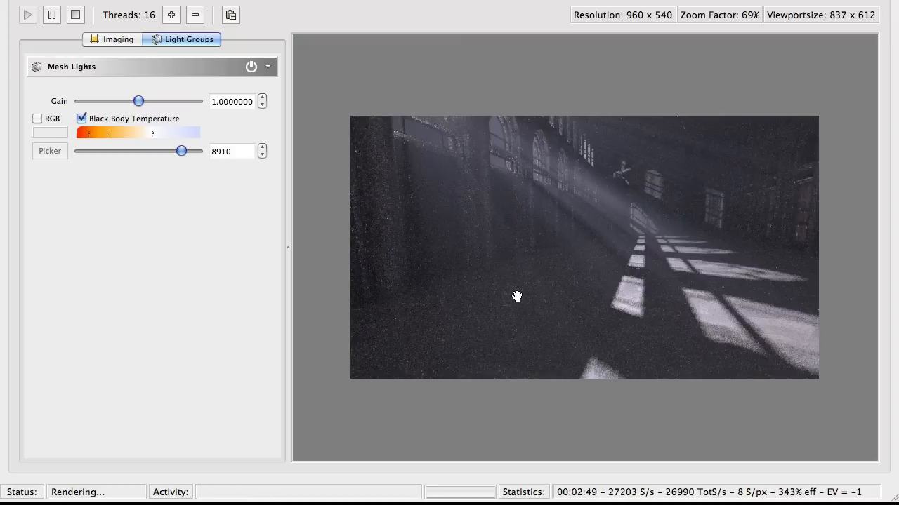
mouse_move(510, 311)
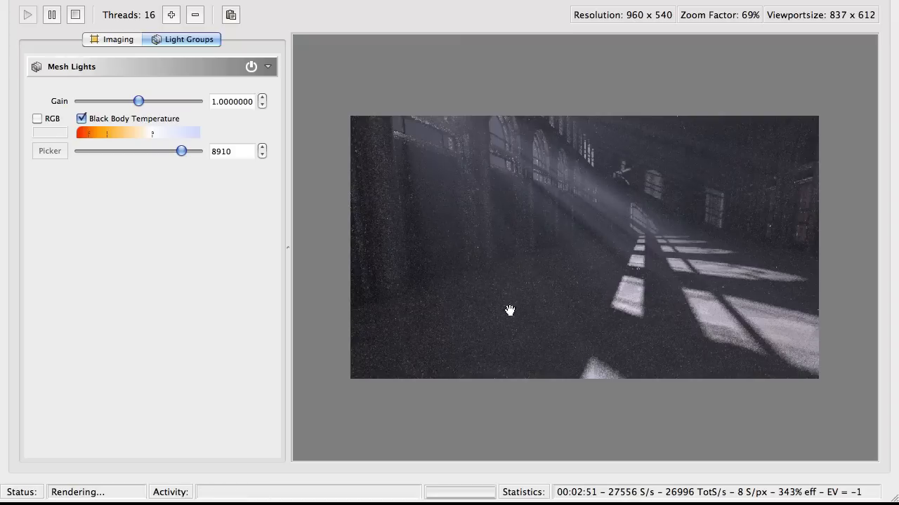
mouse_move(527, 314)
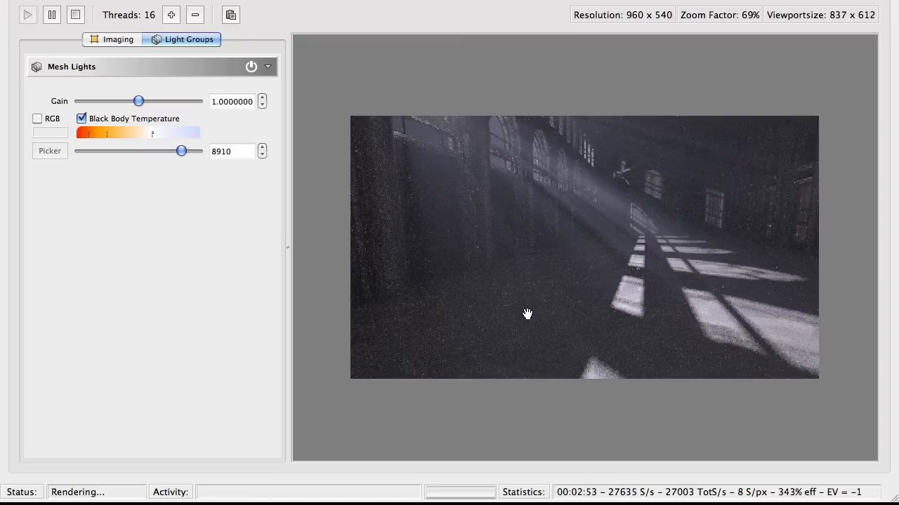